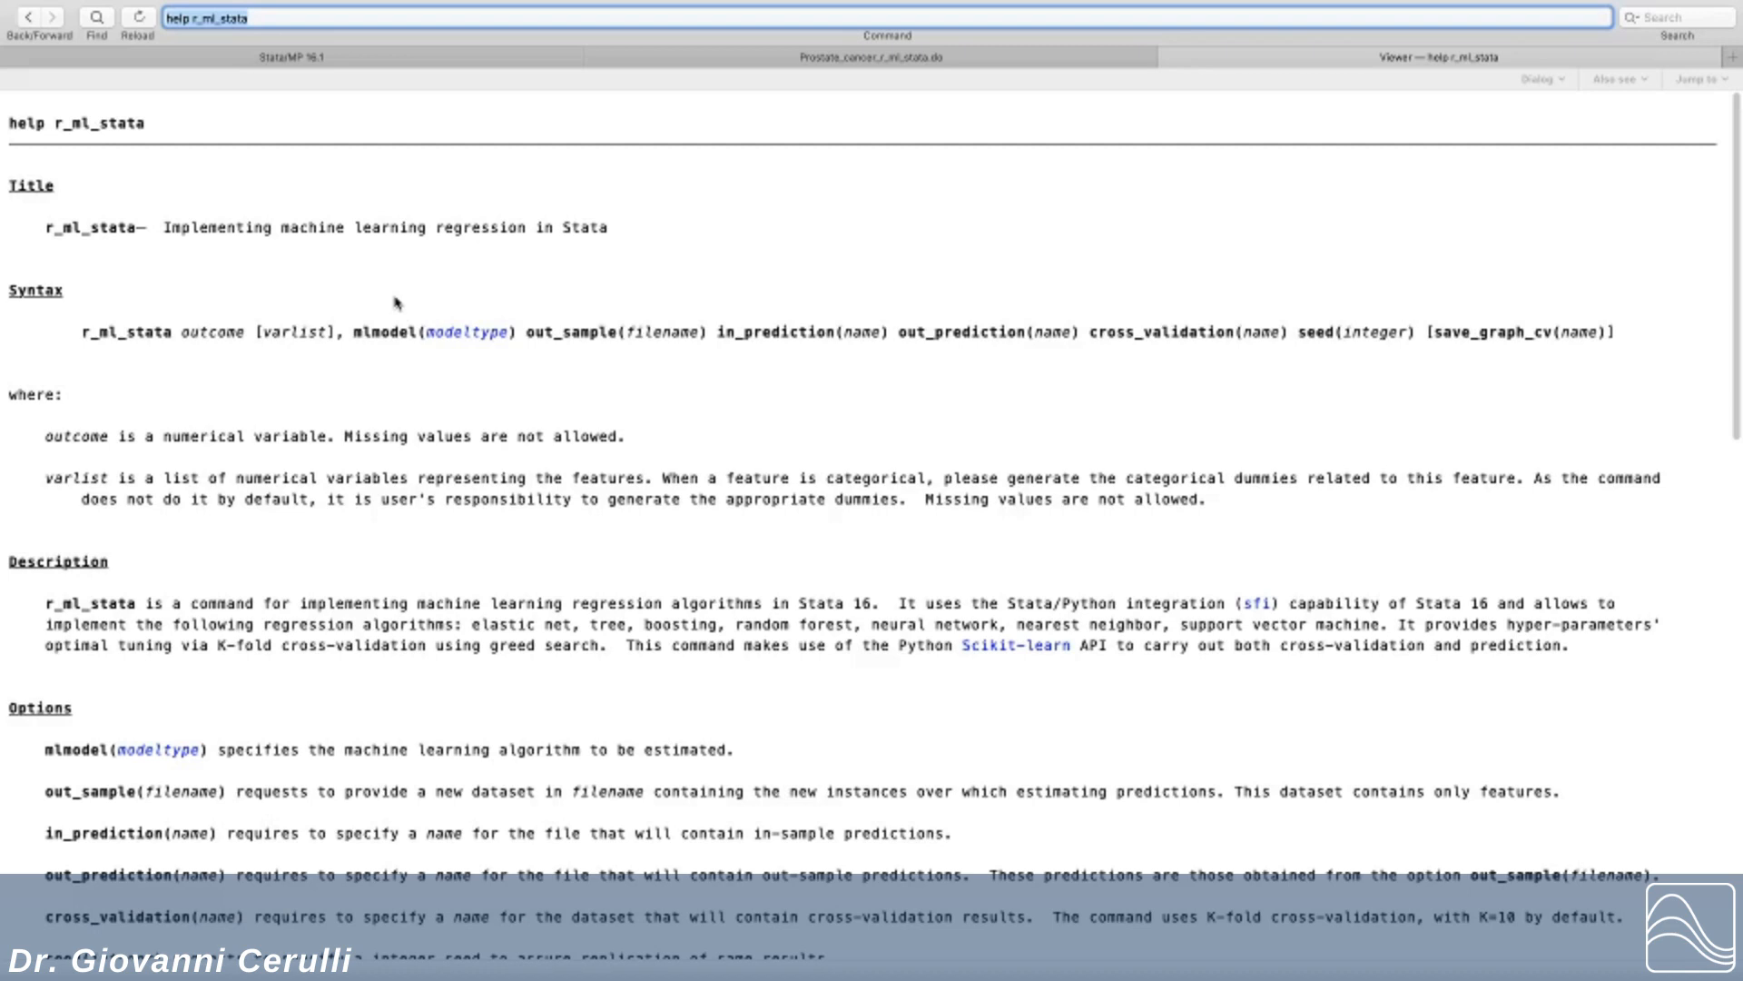
Step: Switch to the Prostate_cancer_r_ml_stata.do do-file from the help page
{"action": "left_click", "coordinate": [465, 331]}
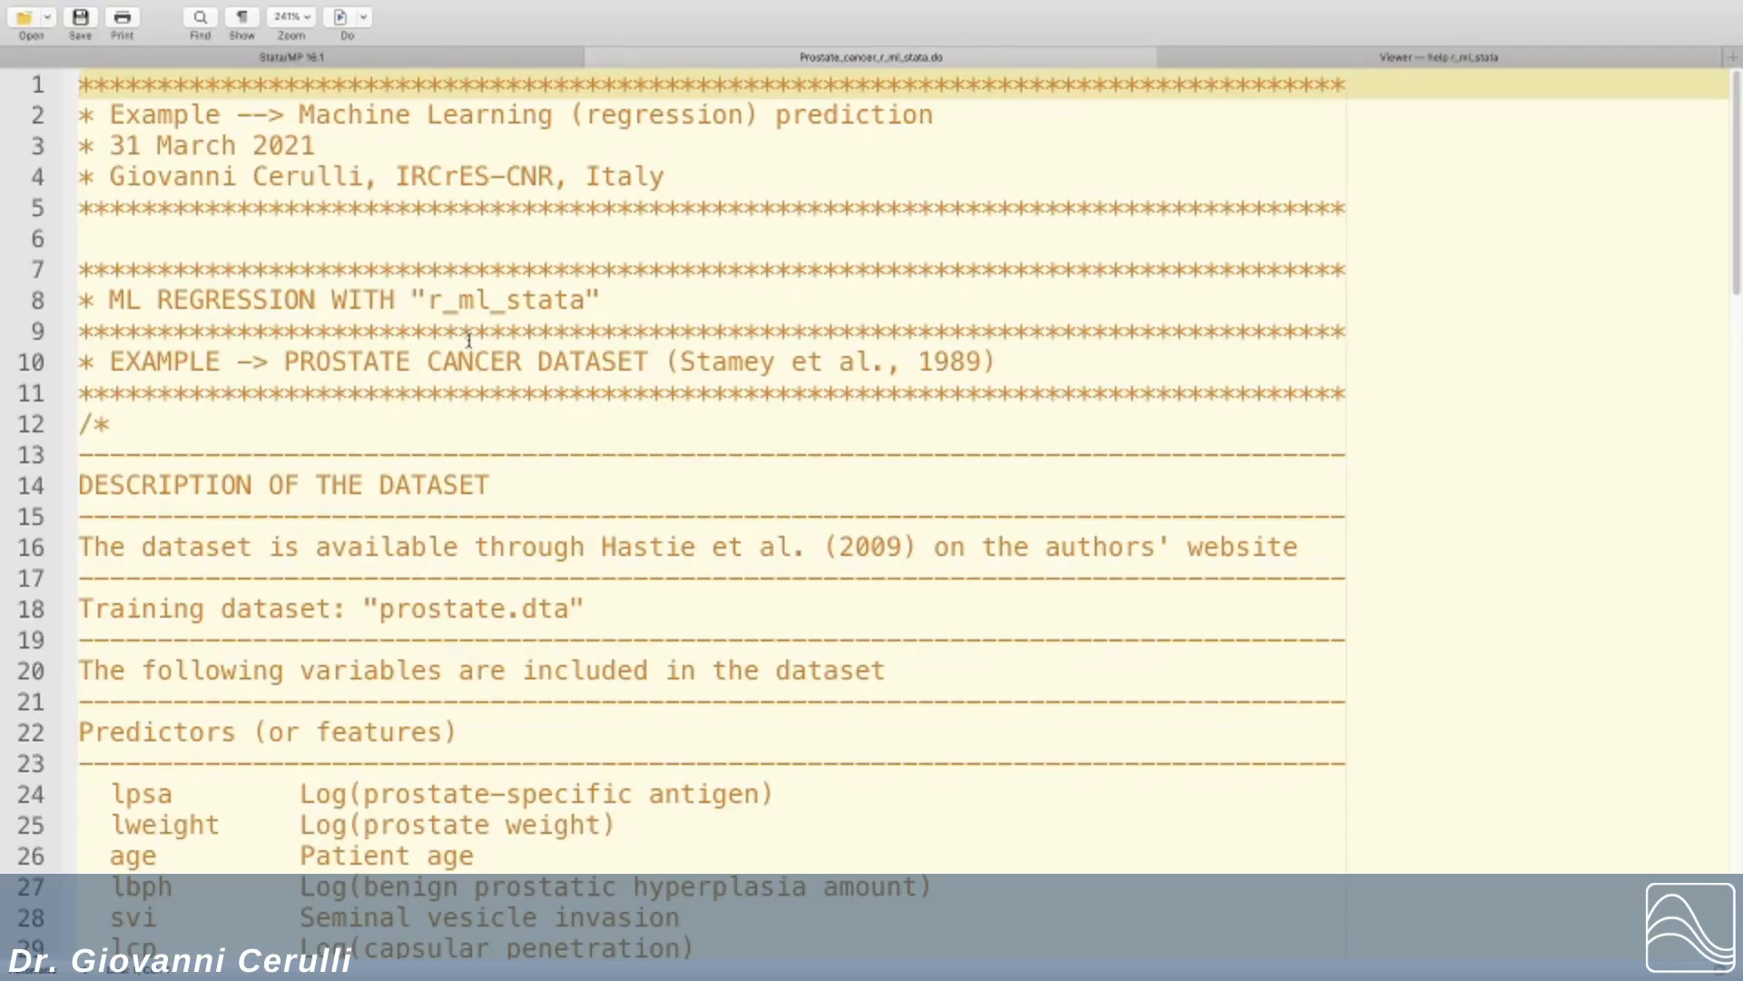
{"action": "scroll", "scroll_direction": "down", "scroll_amount": 3}
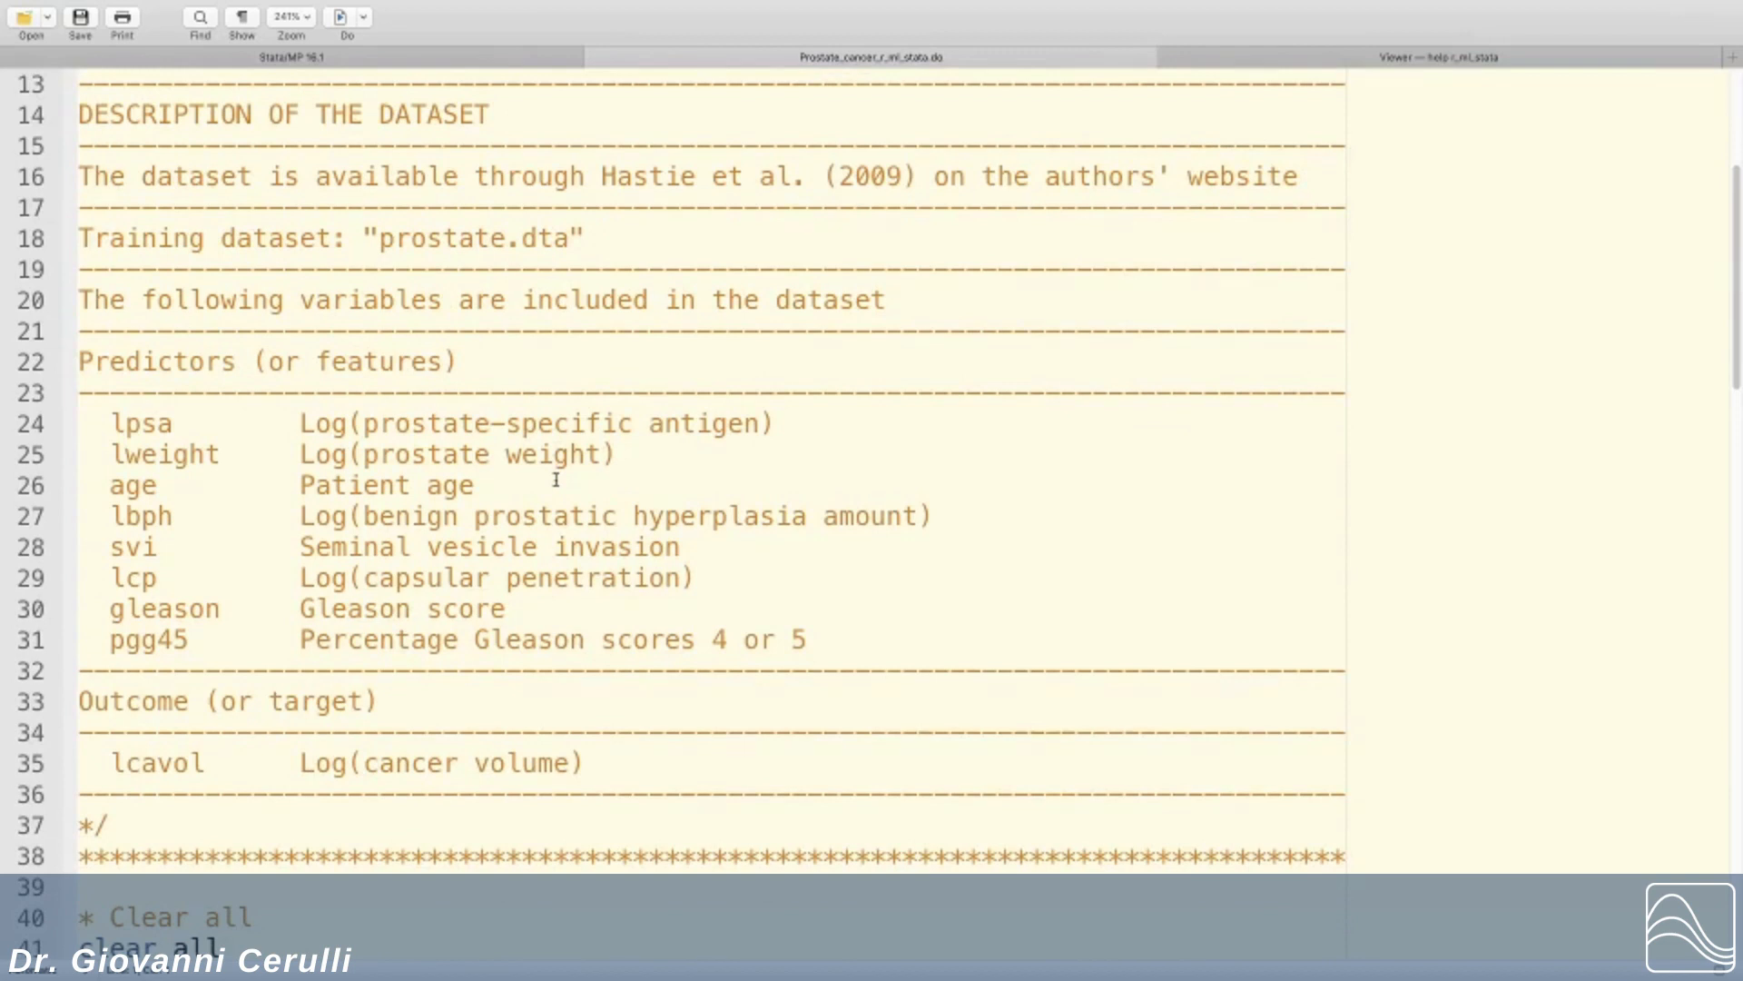
{"action": "scroll", "scroll_direction": "down", "scroll_amount": 3}
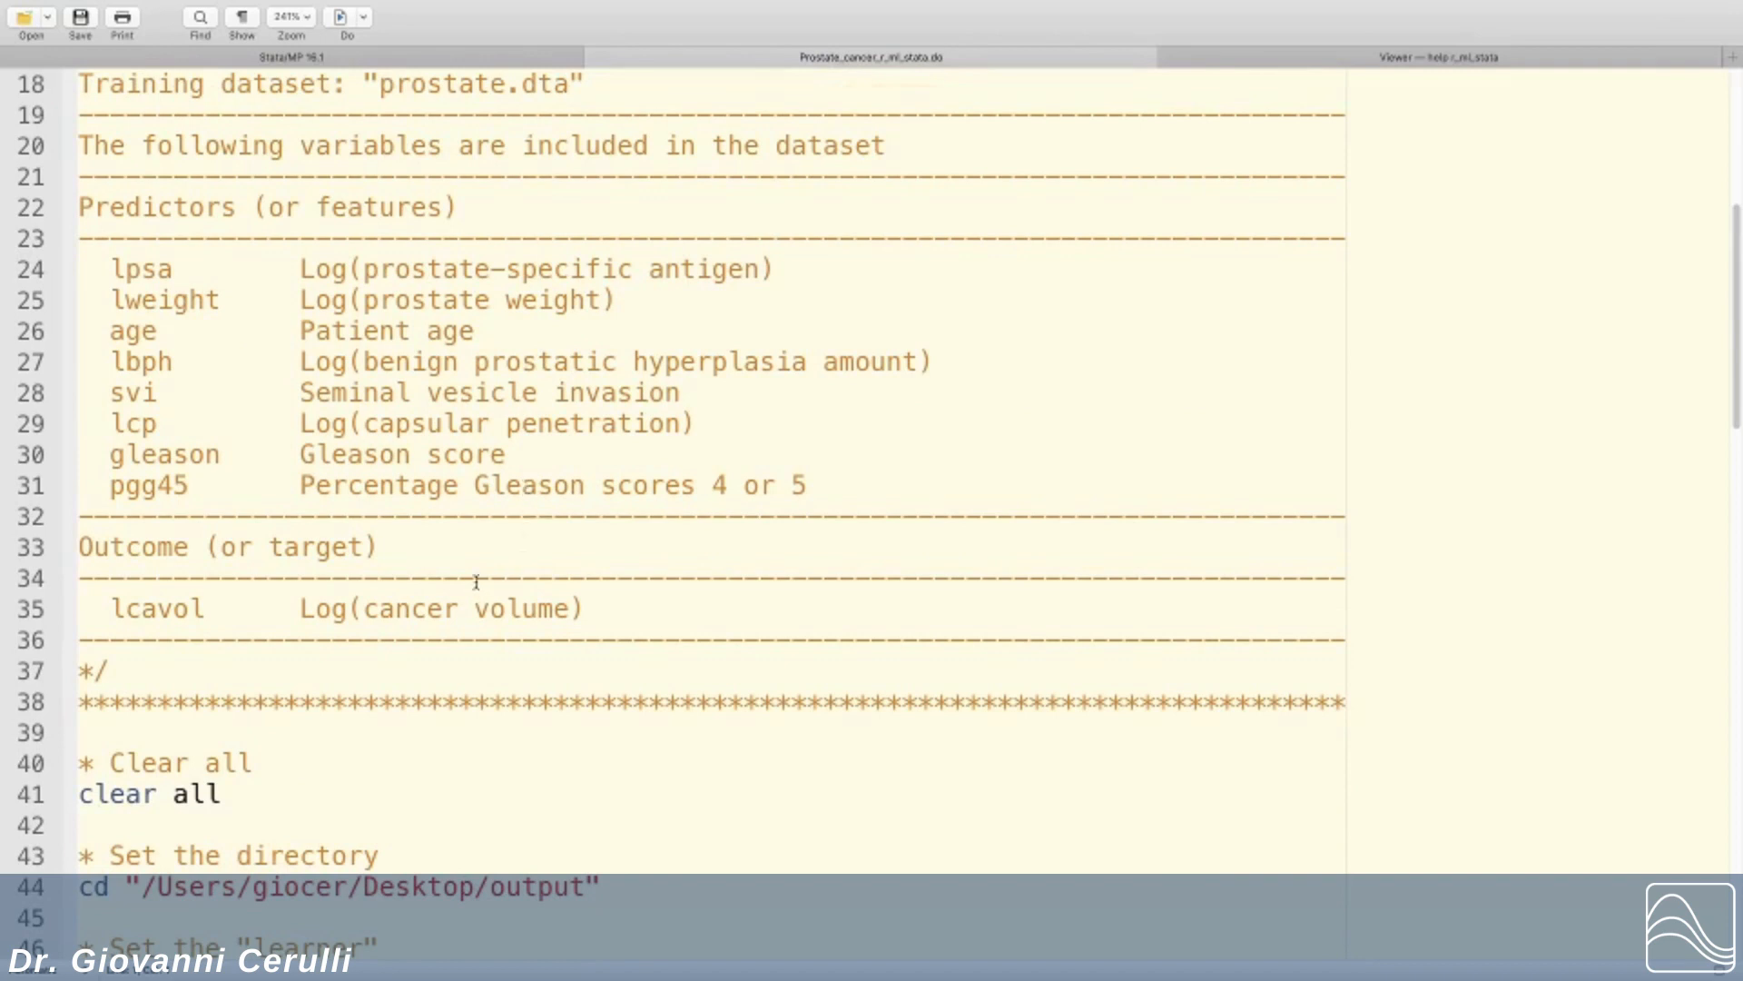
{"action": "mouse_move", "coordinate": [434, 610]}
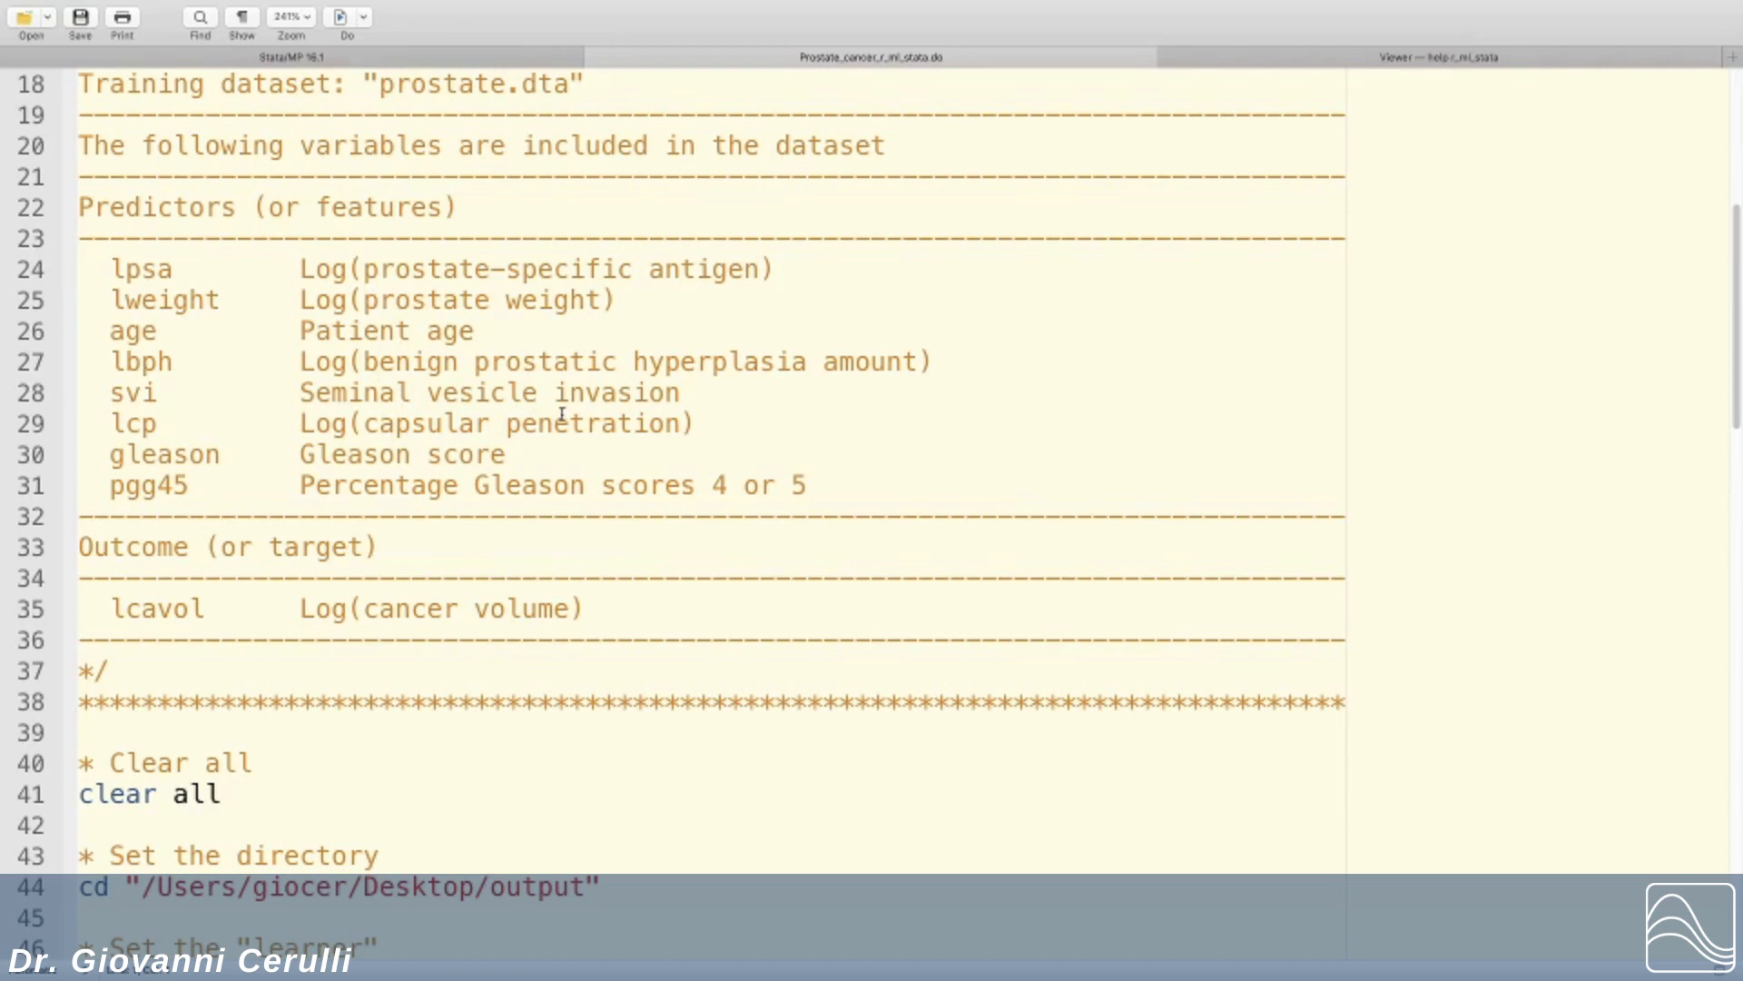
{"action": "scroll", "scroll_direction": "down", "scroll_amount": 3}
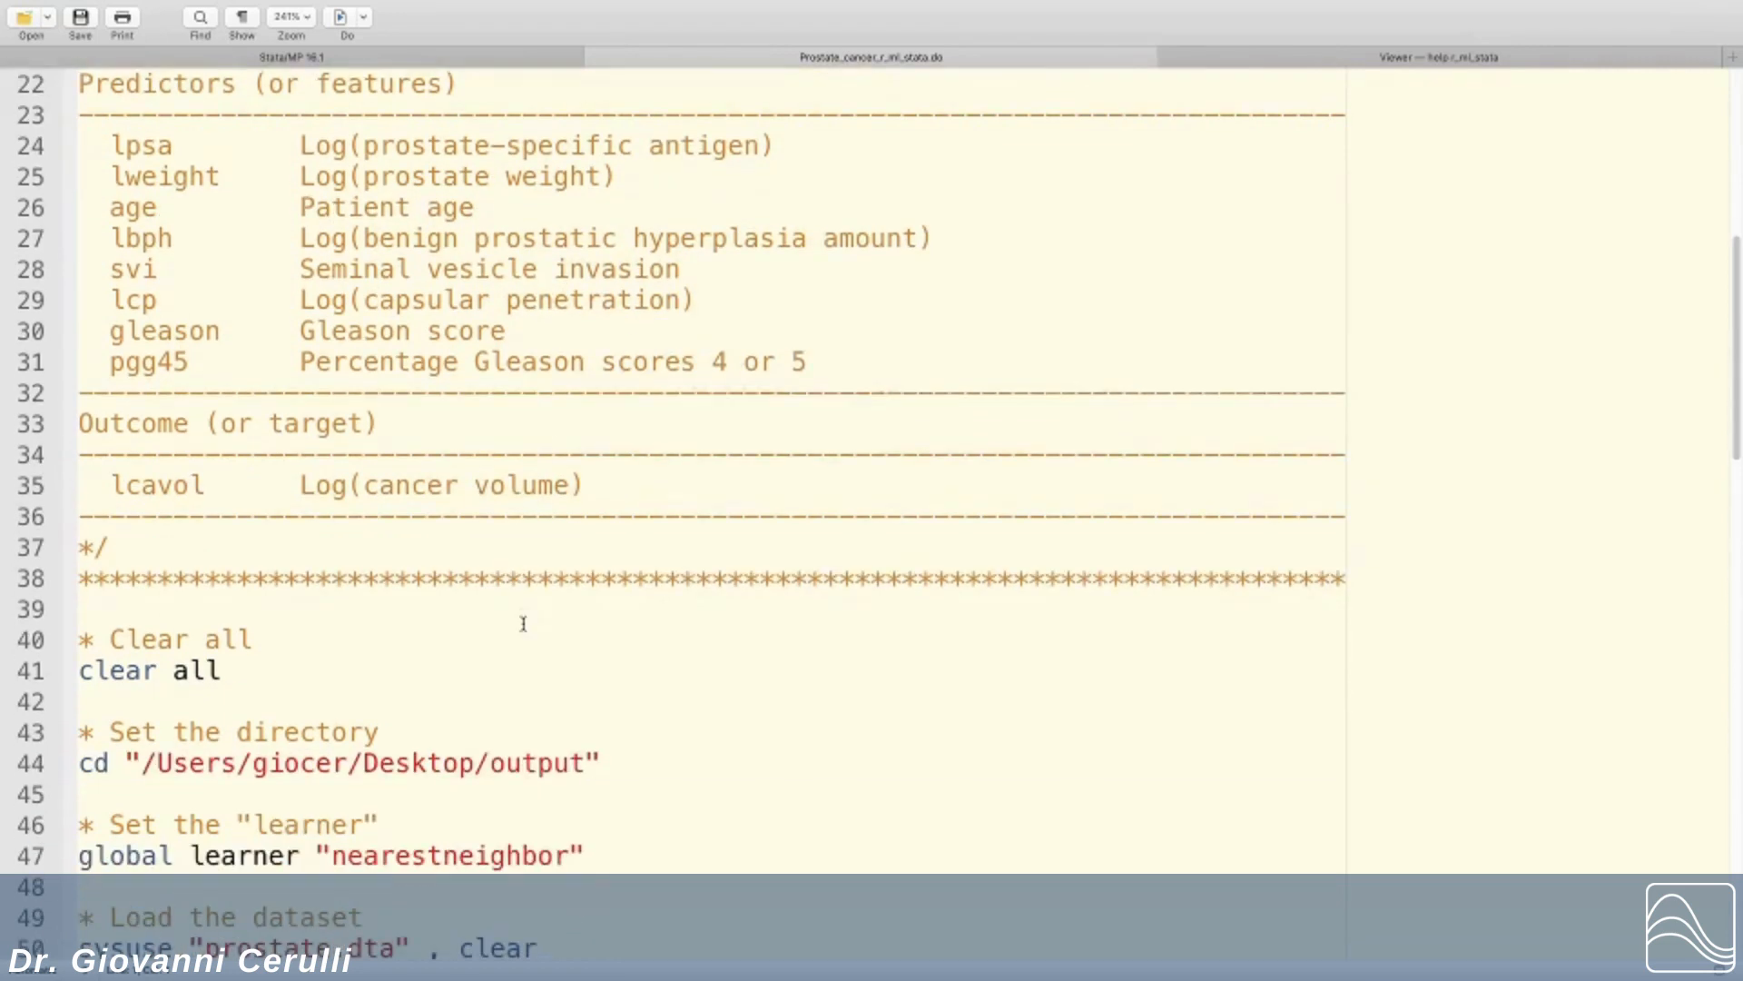
{"action": "scroll", "scroll_direction": "down", "scroll_amount": 3}
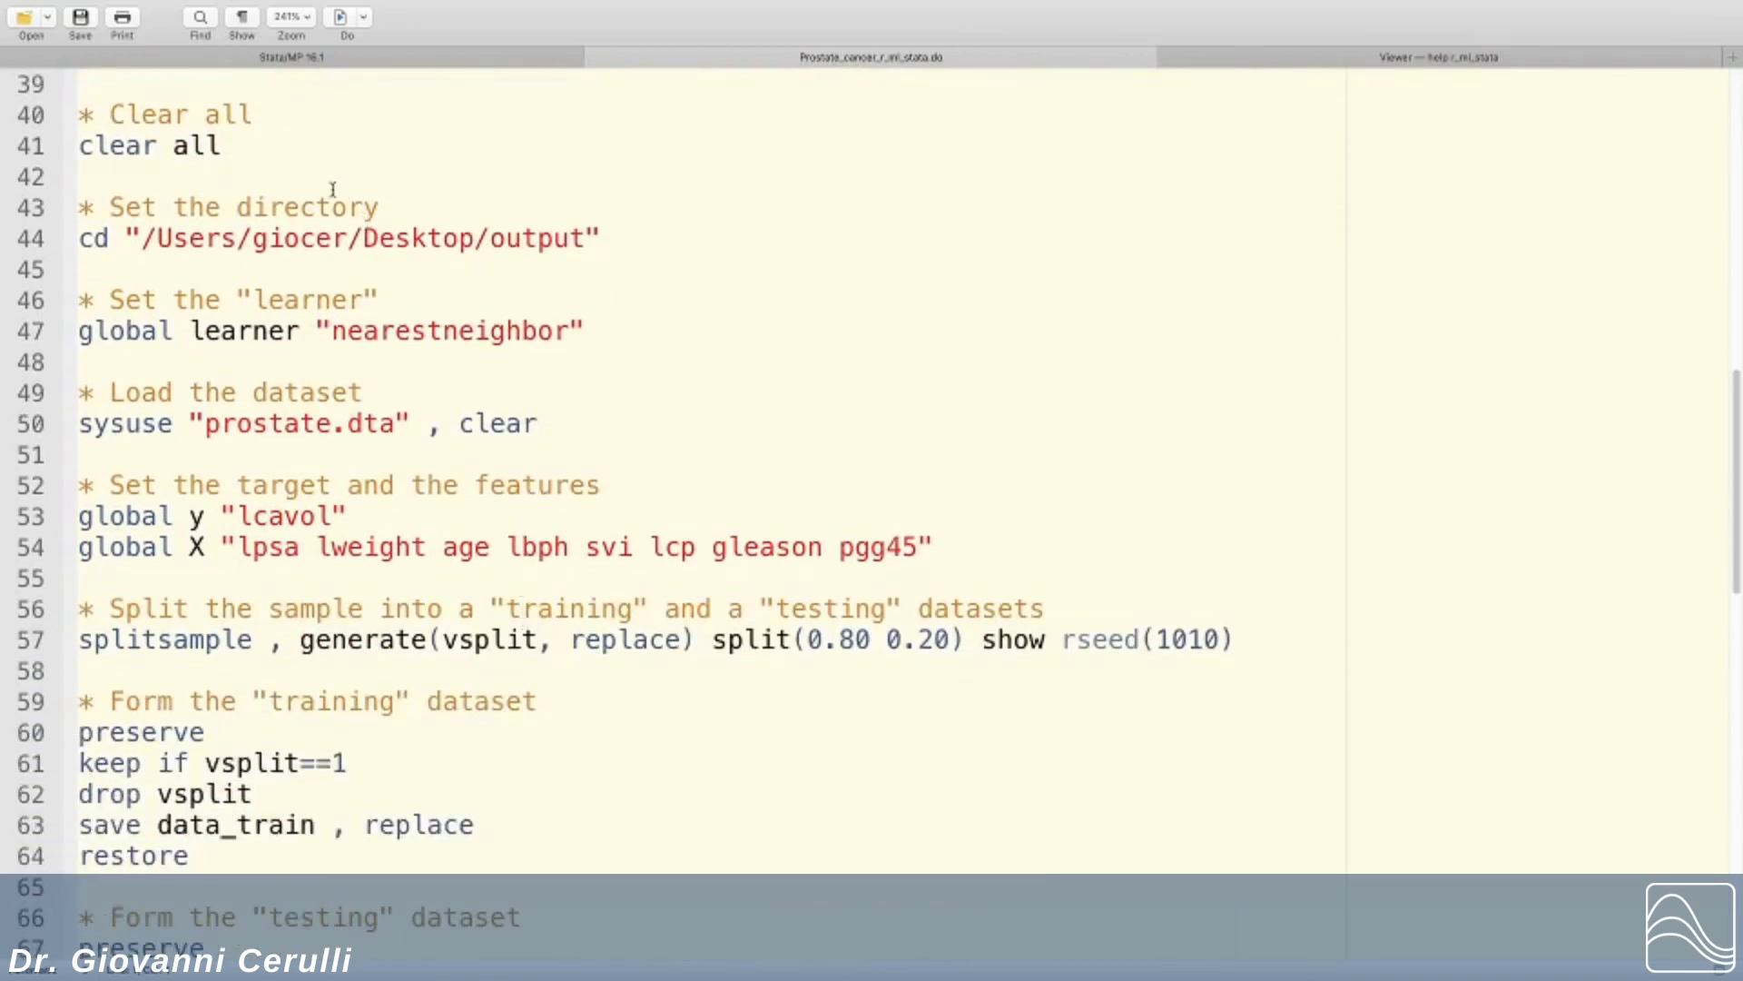
Step: Select the working-directory lines and scroll down through the learner, data and feature blocks
{"action": "left_click", "coordinate": [156, 114]}
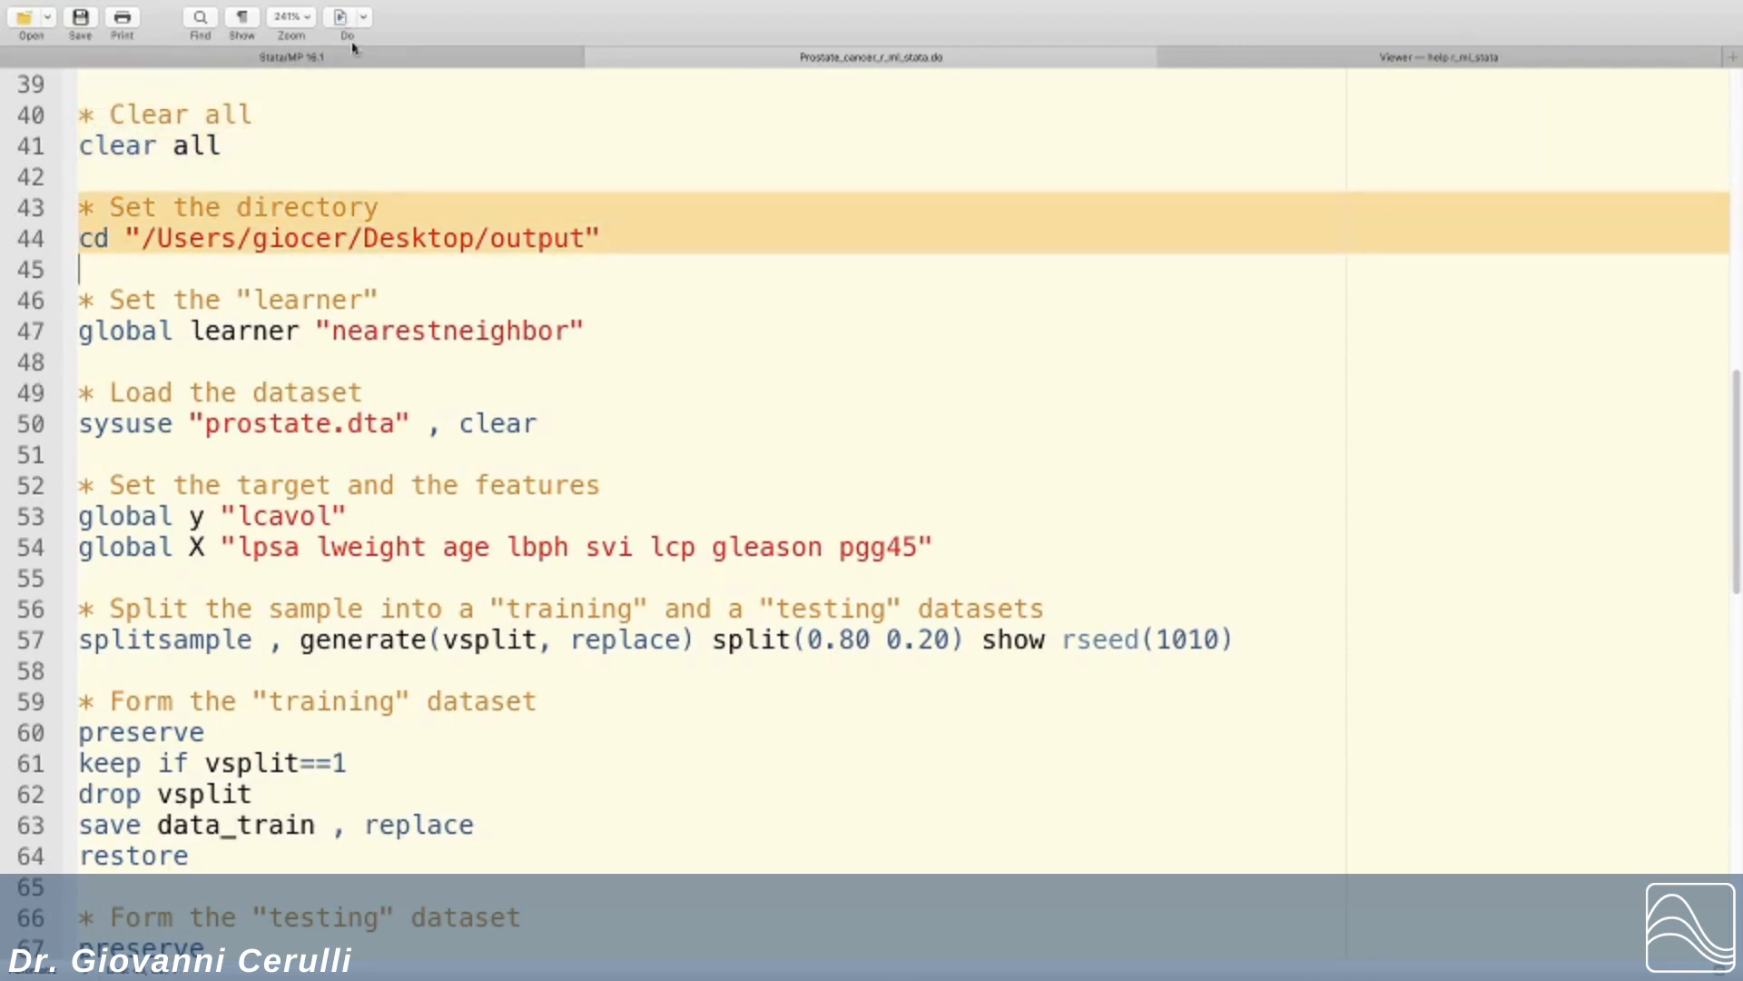
{"action": "mouse_move", "coordinate": [531, 249]}
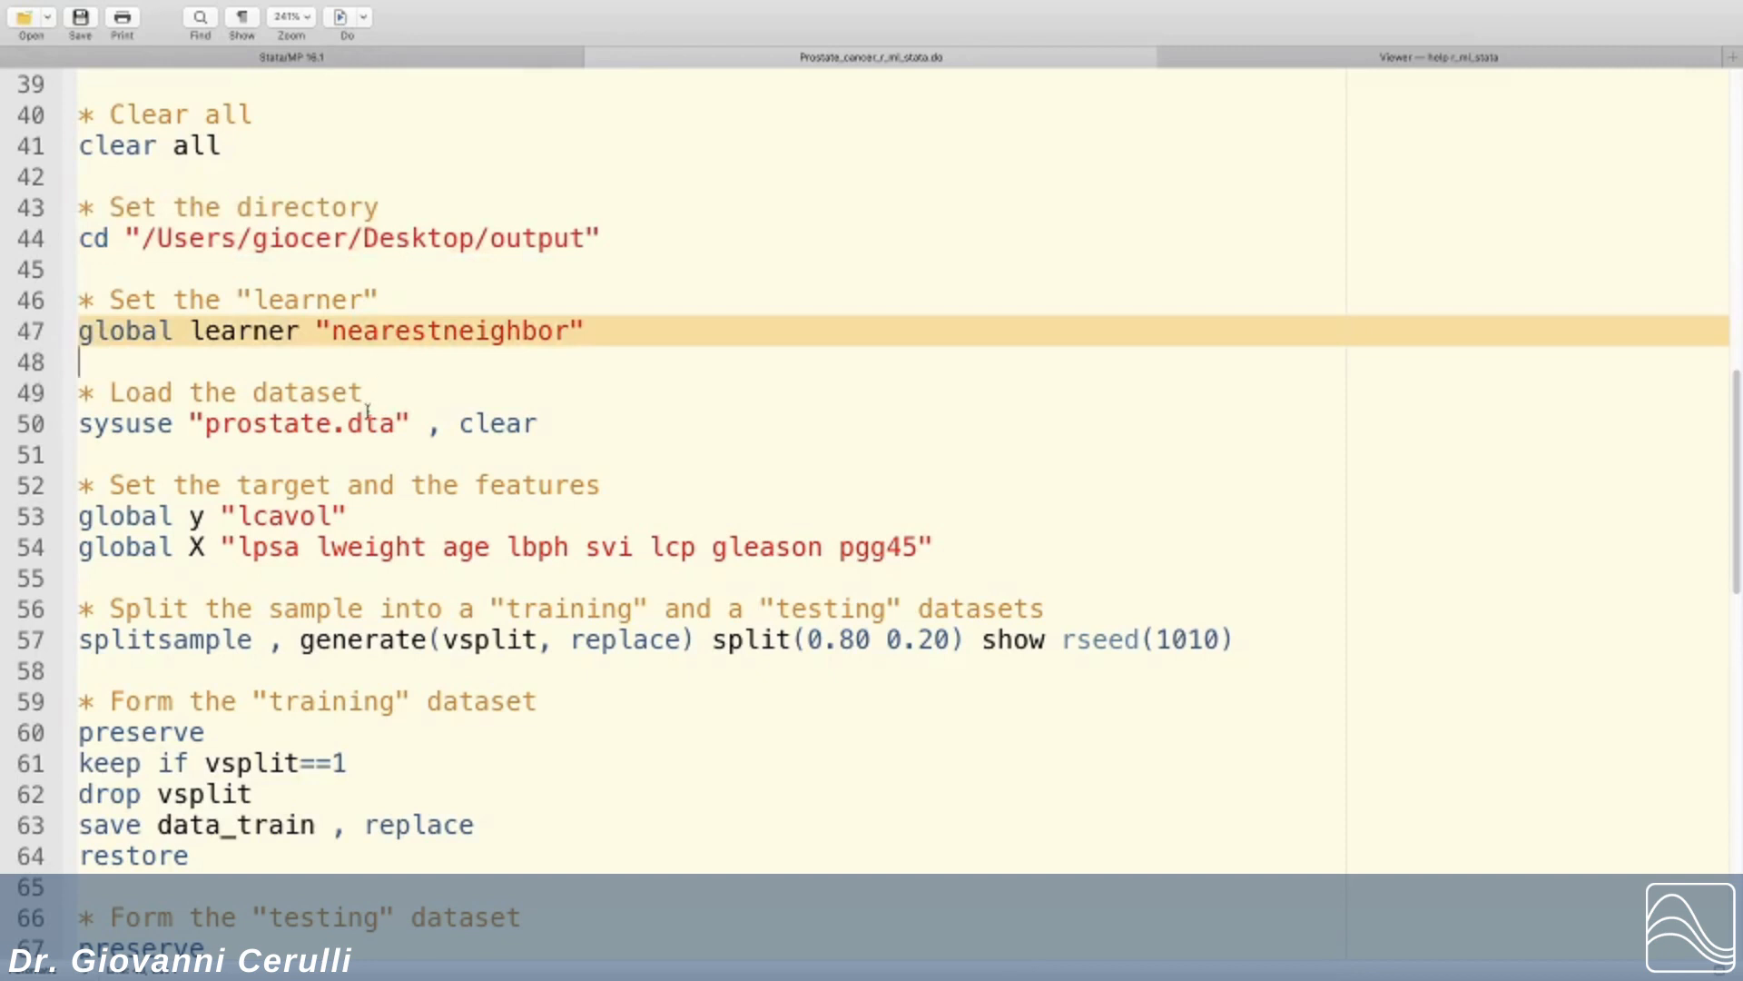
{"action": "scroll", "scroll_direction": "down", "scroll_amount": 3}
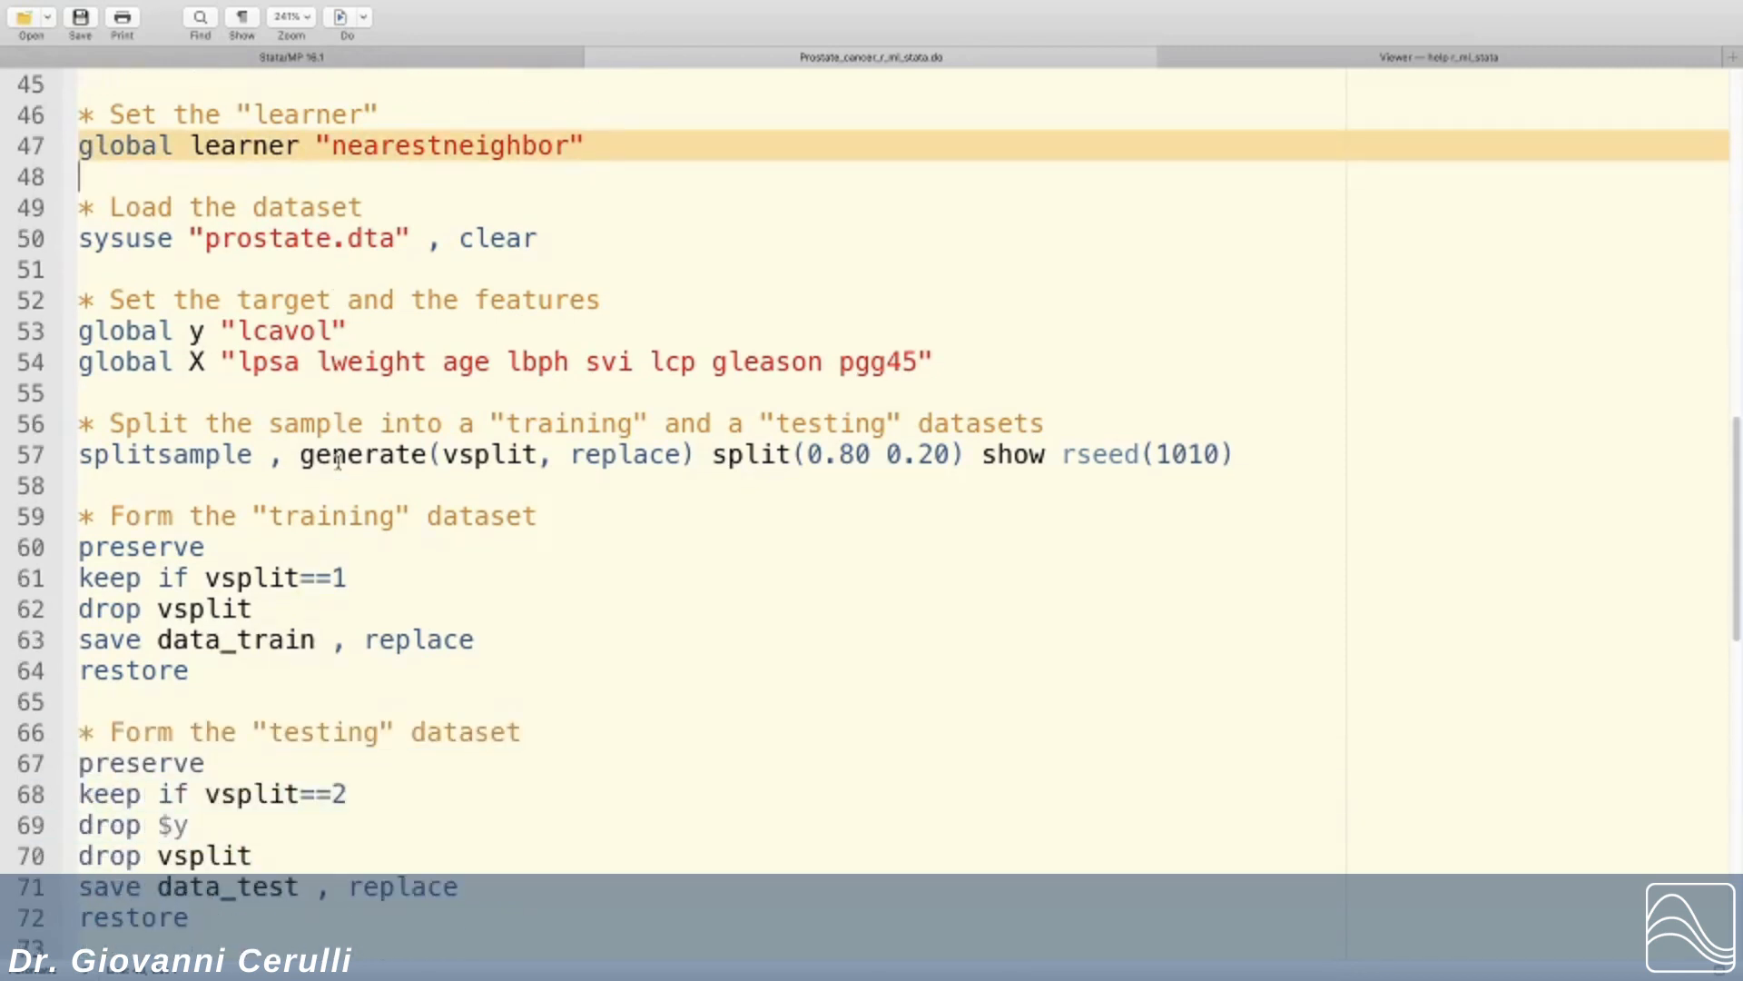
{"action": "scroll", "scroll_direction": "down", "scroll_amount": 3}
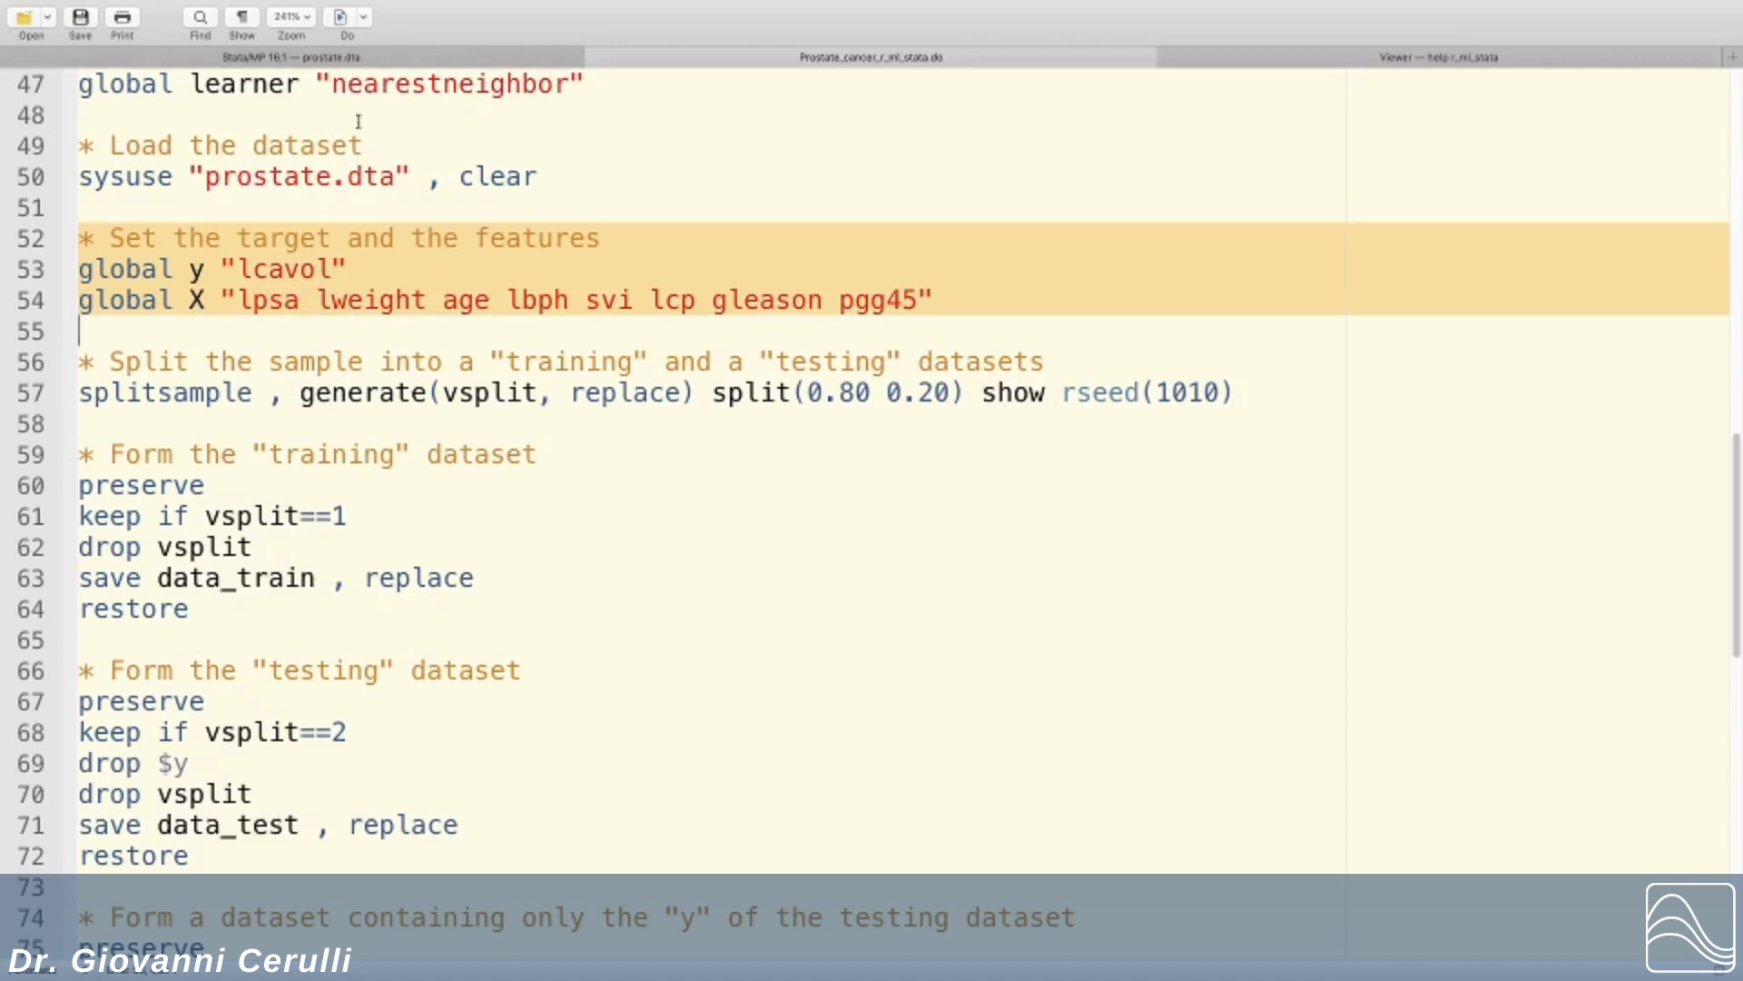
Step: Scroll down to the 80/20 splitsample and training/testing save blocks
{"action": "scroll", "scroll_direction": "down", "scroll_amount": 3}
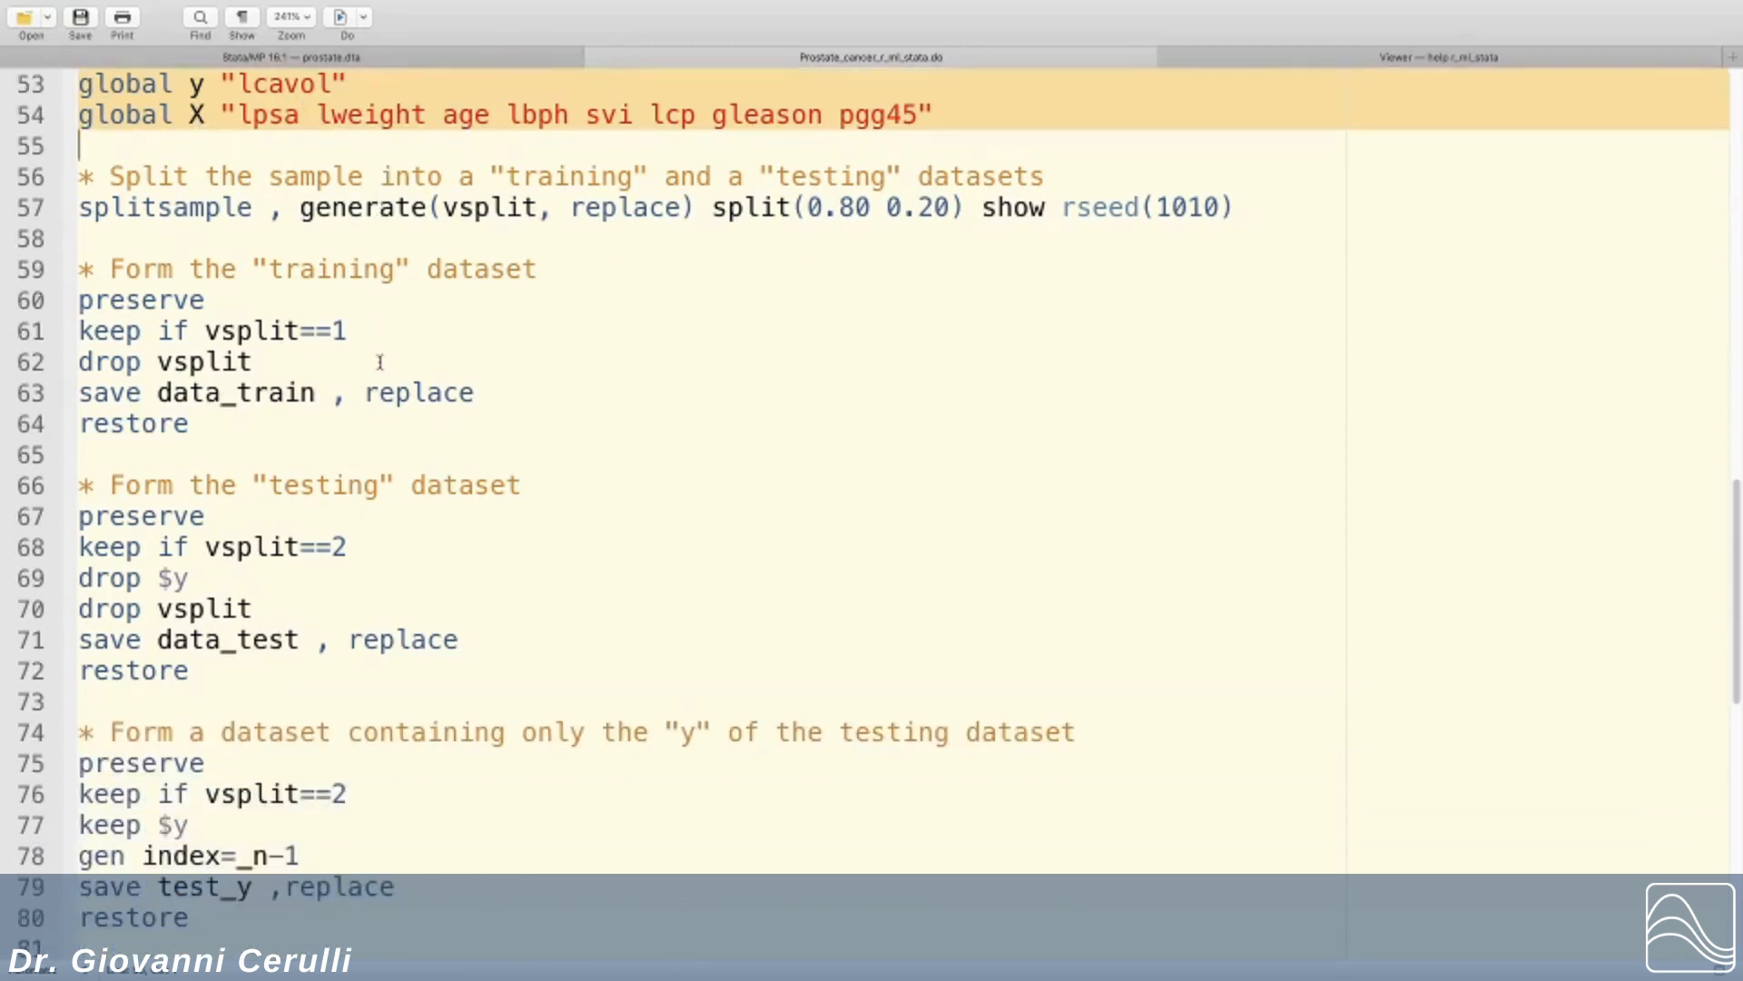
{"action": "scroll", "scroll_direction": "down", "scroll_amount": 3}
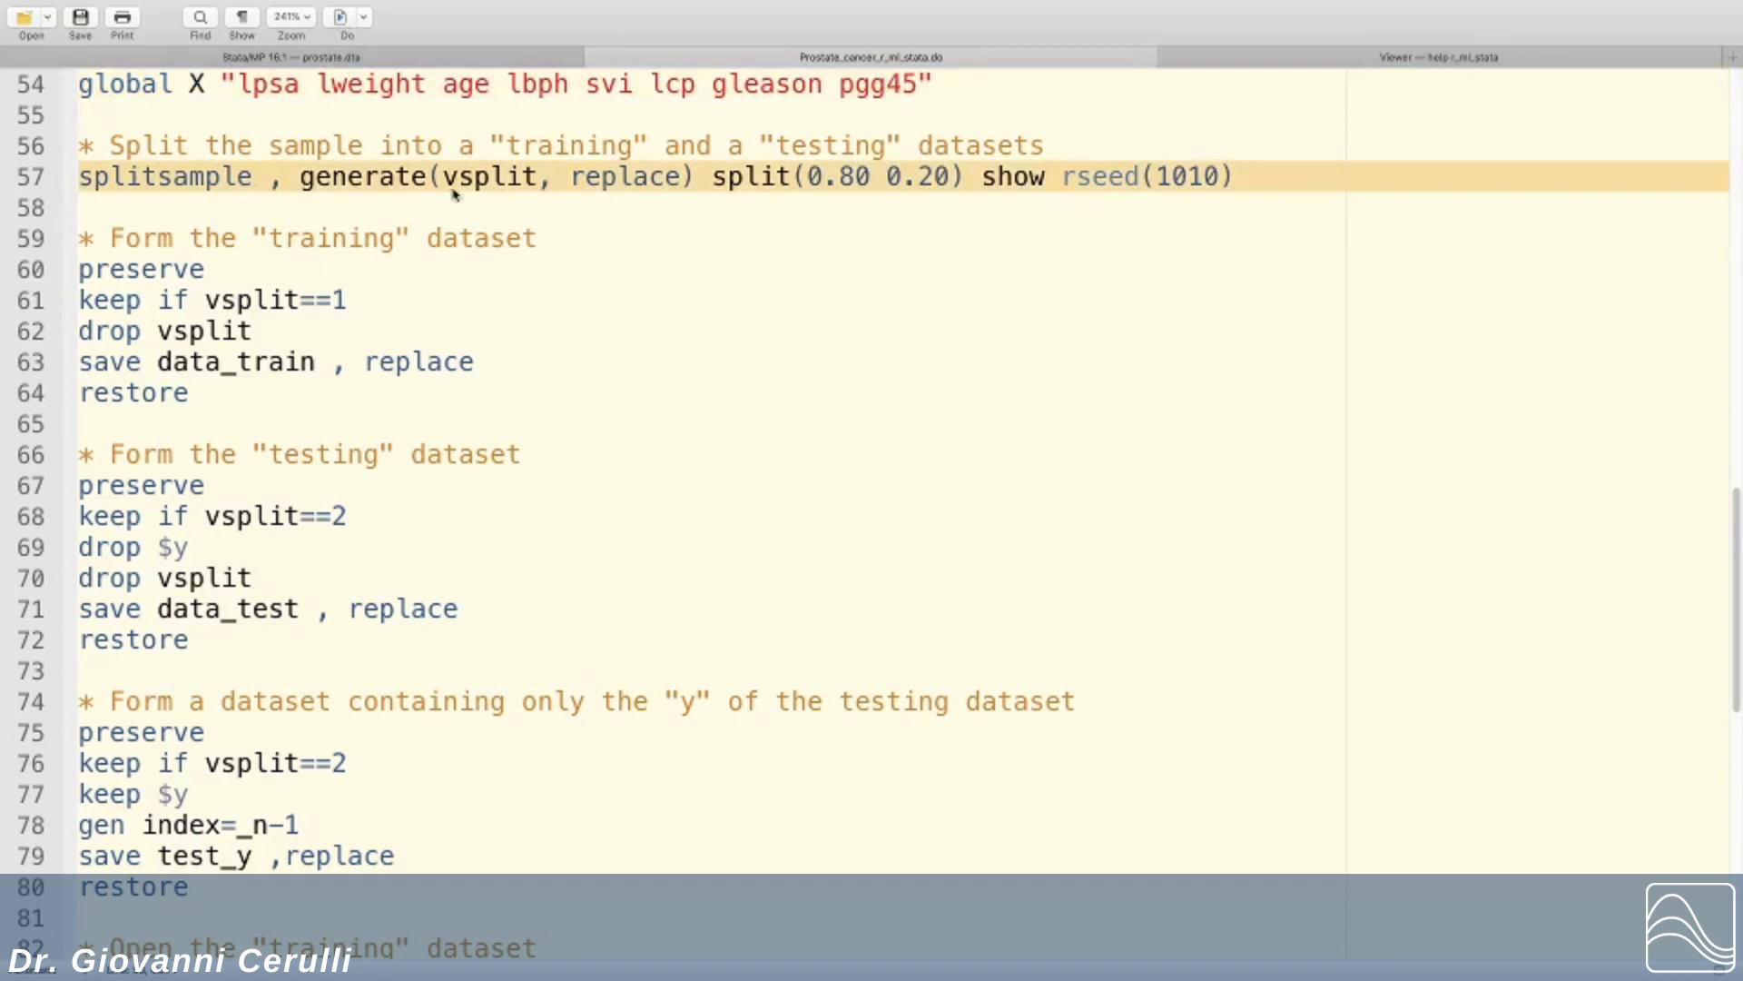
{"action": "mouse_move", "coordinate": [476, 288]}
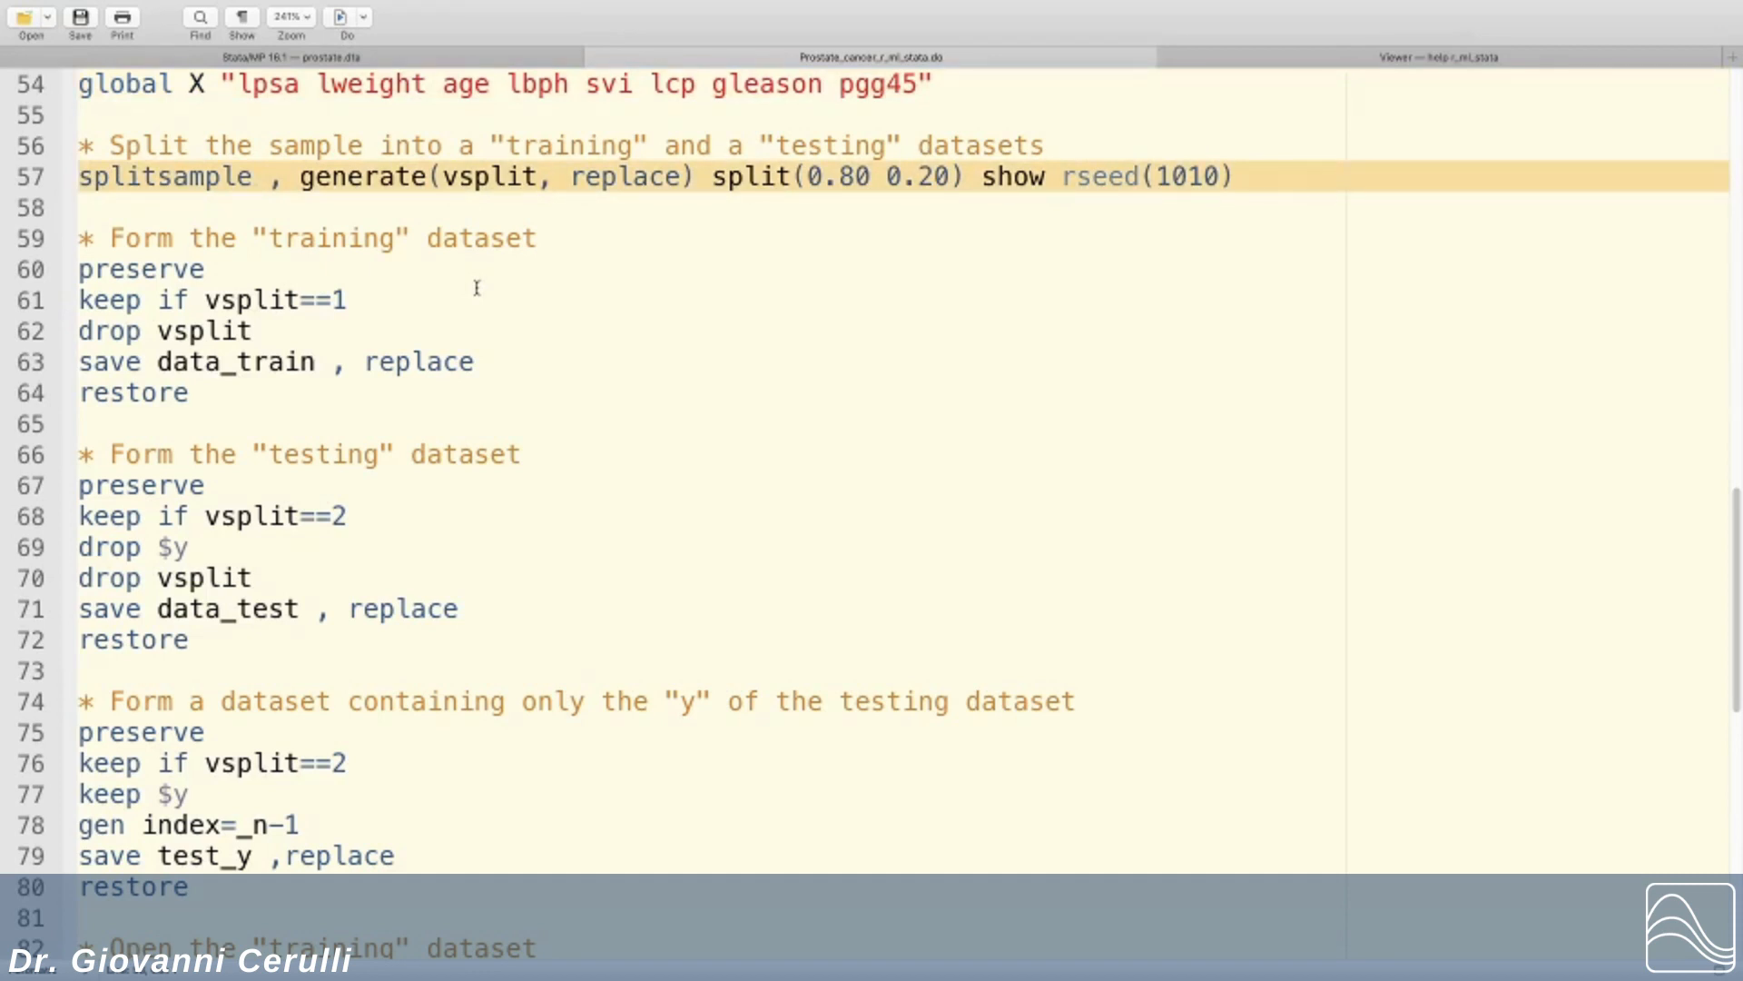
{"action": "mouse_move", "coordinate": [11, 244]}
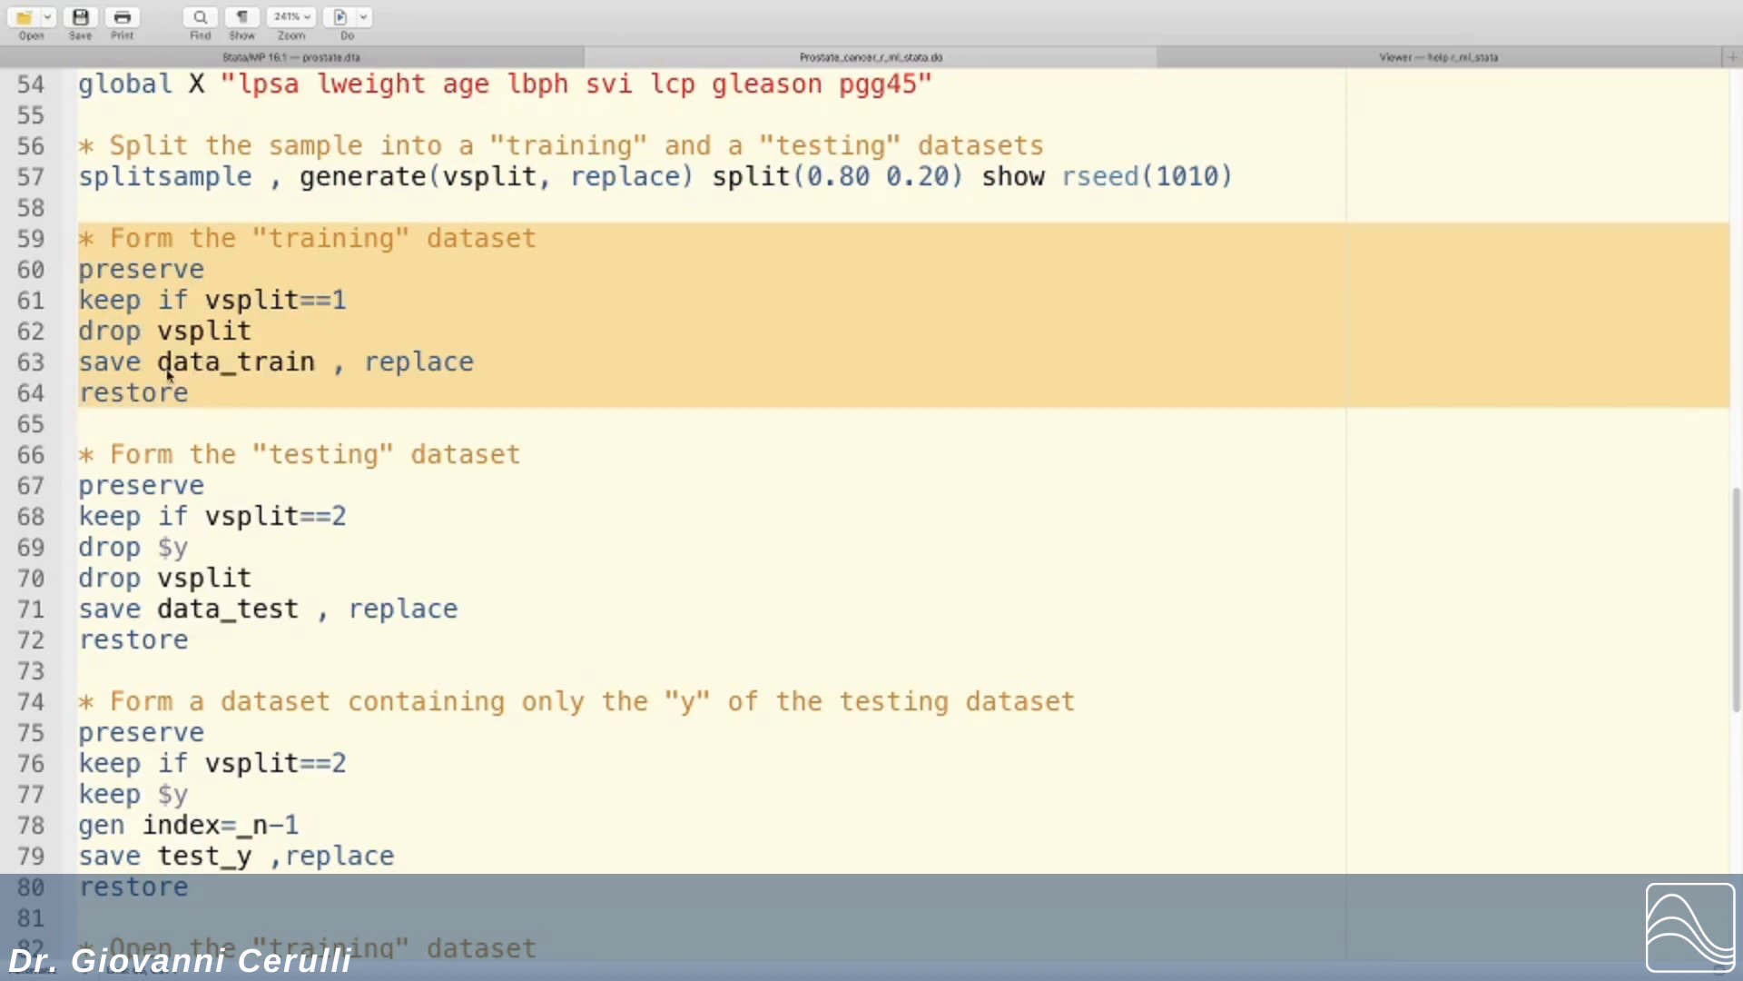
{"action": "mouse_move", "coordinate": [206, 379]}
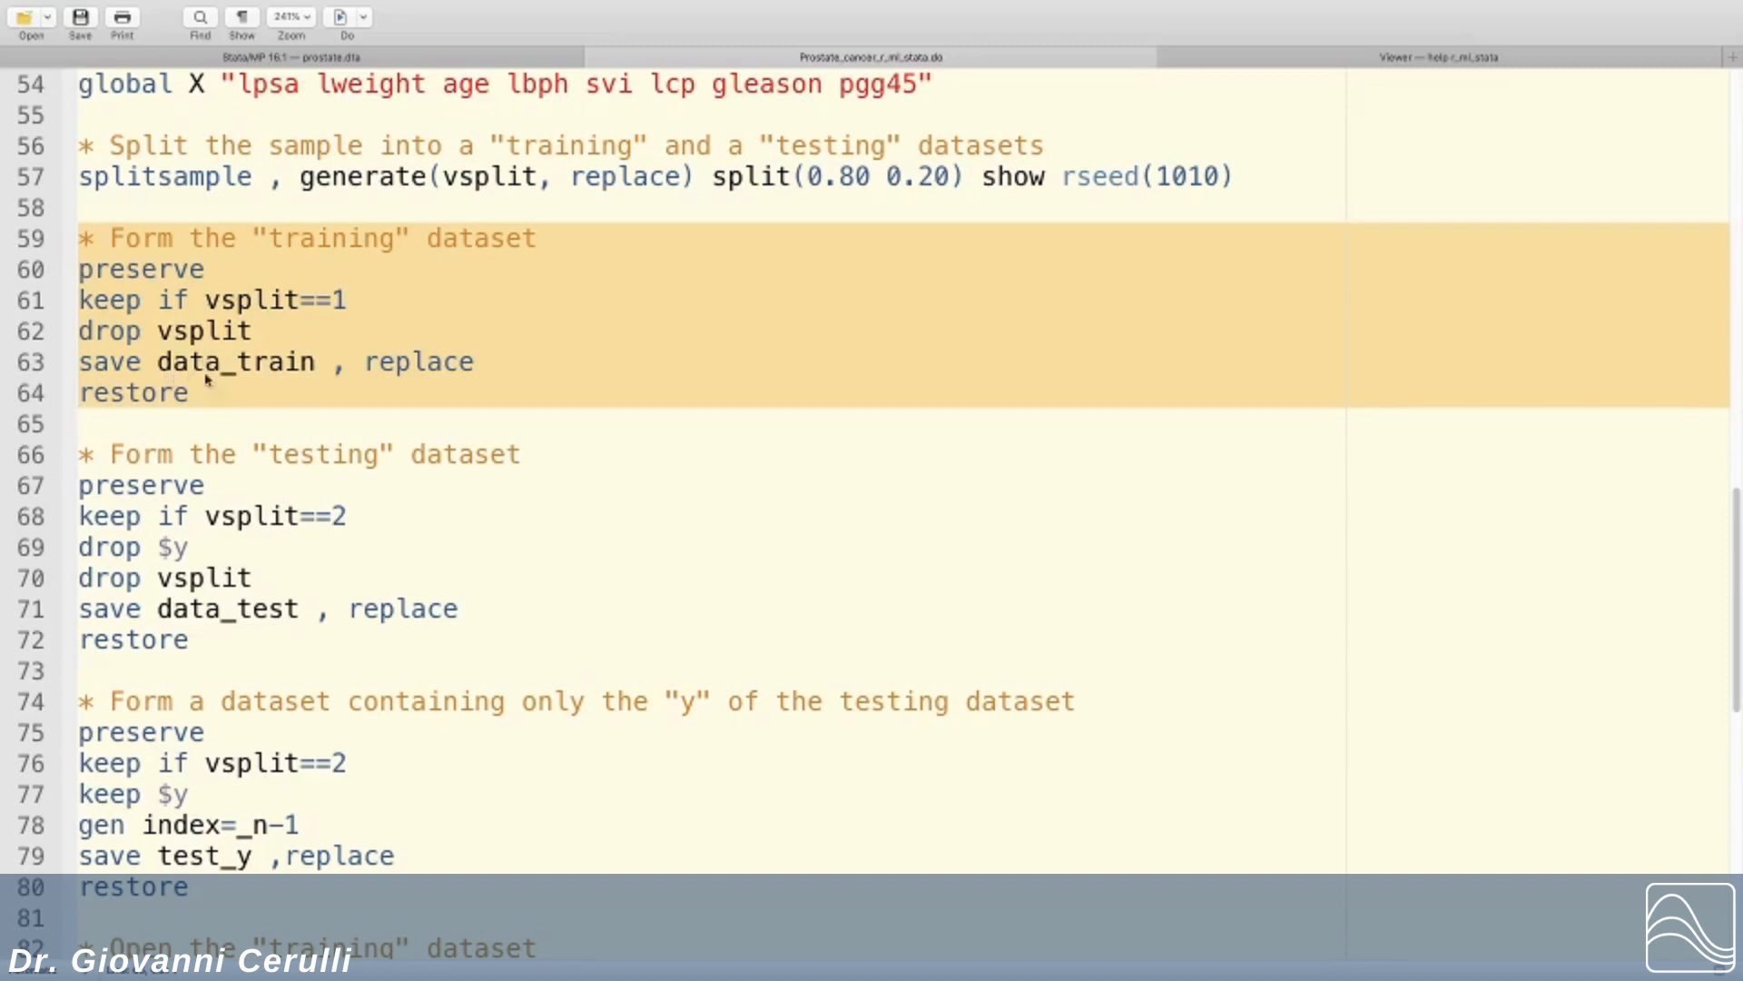
{"action": "mouse_move", "coordinate": [319, 132]}
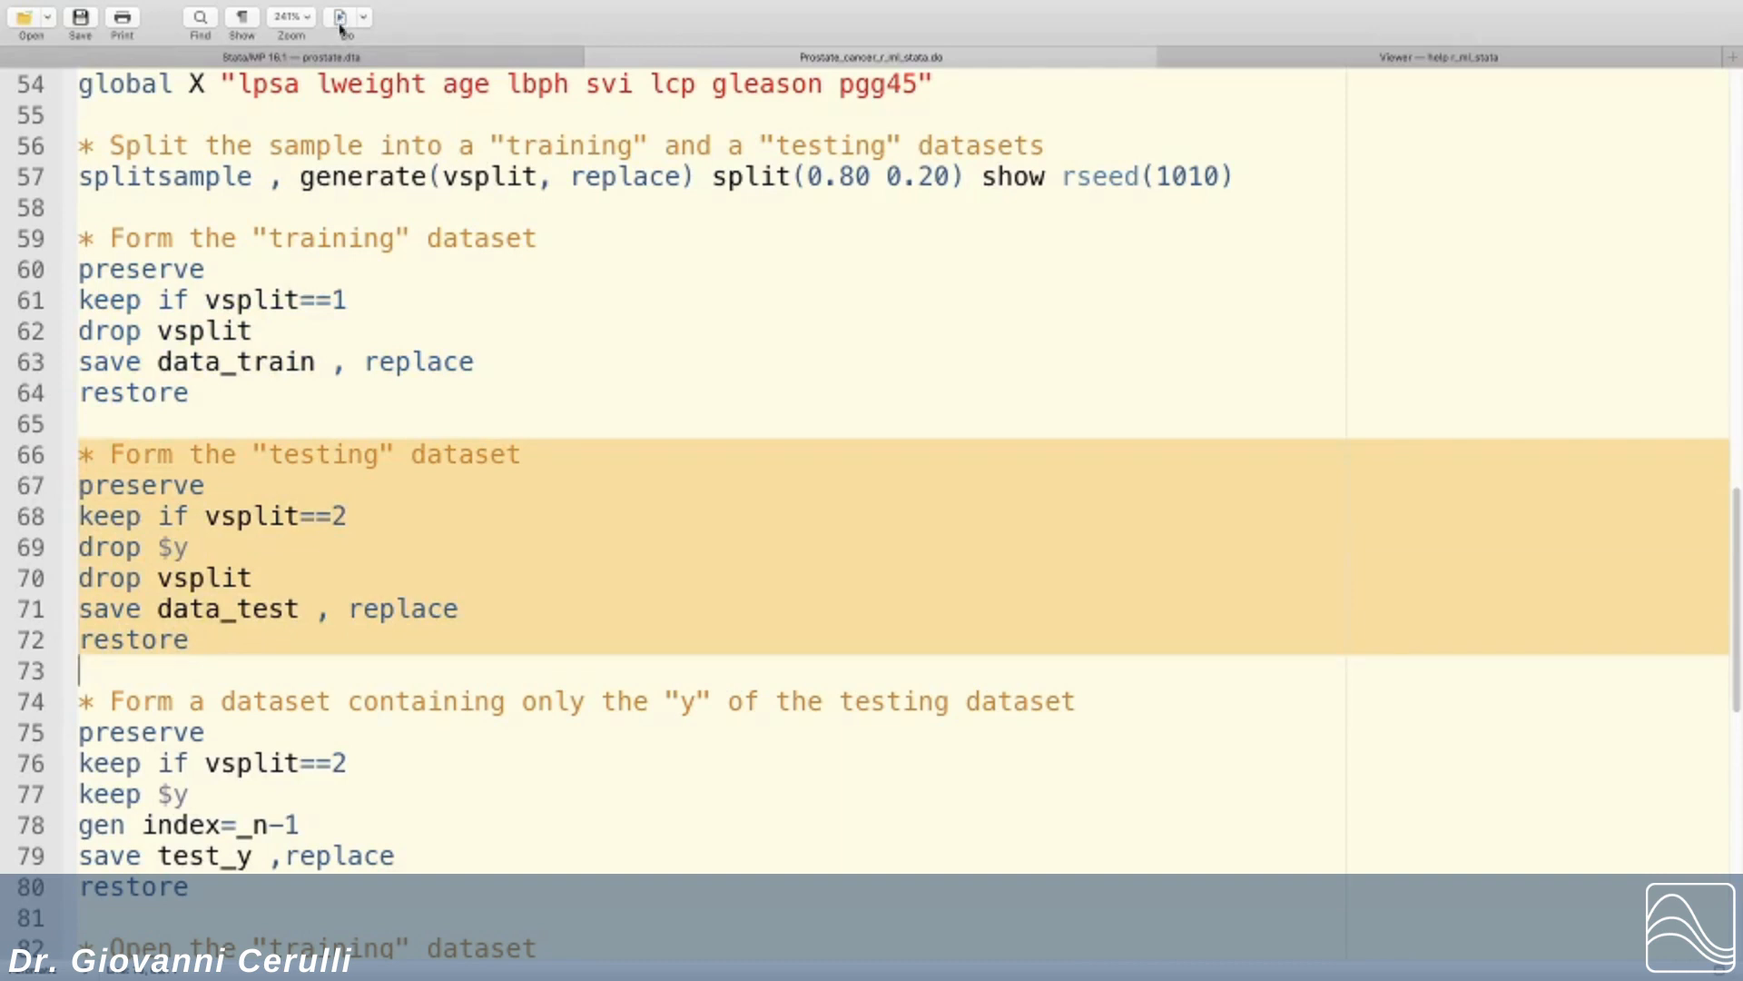
Step: Scroll down past the test-outcome saving block toward the regression section
{"action": "scroll", "scroll_direction": "down", "scroll_amount": 3}
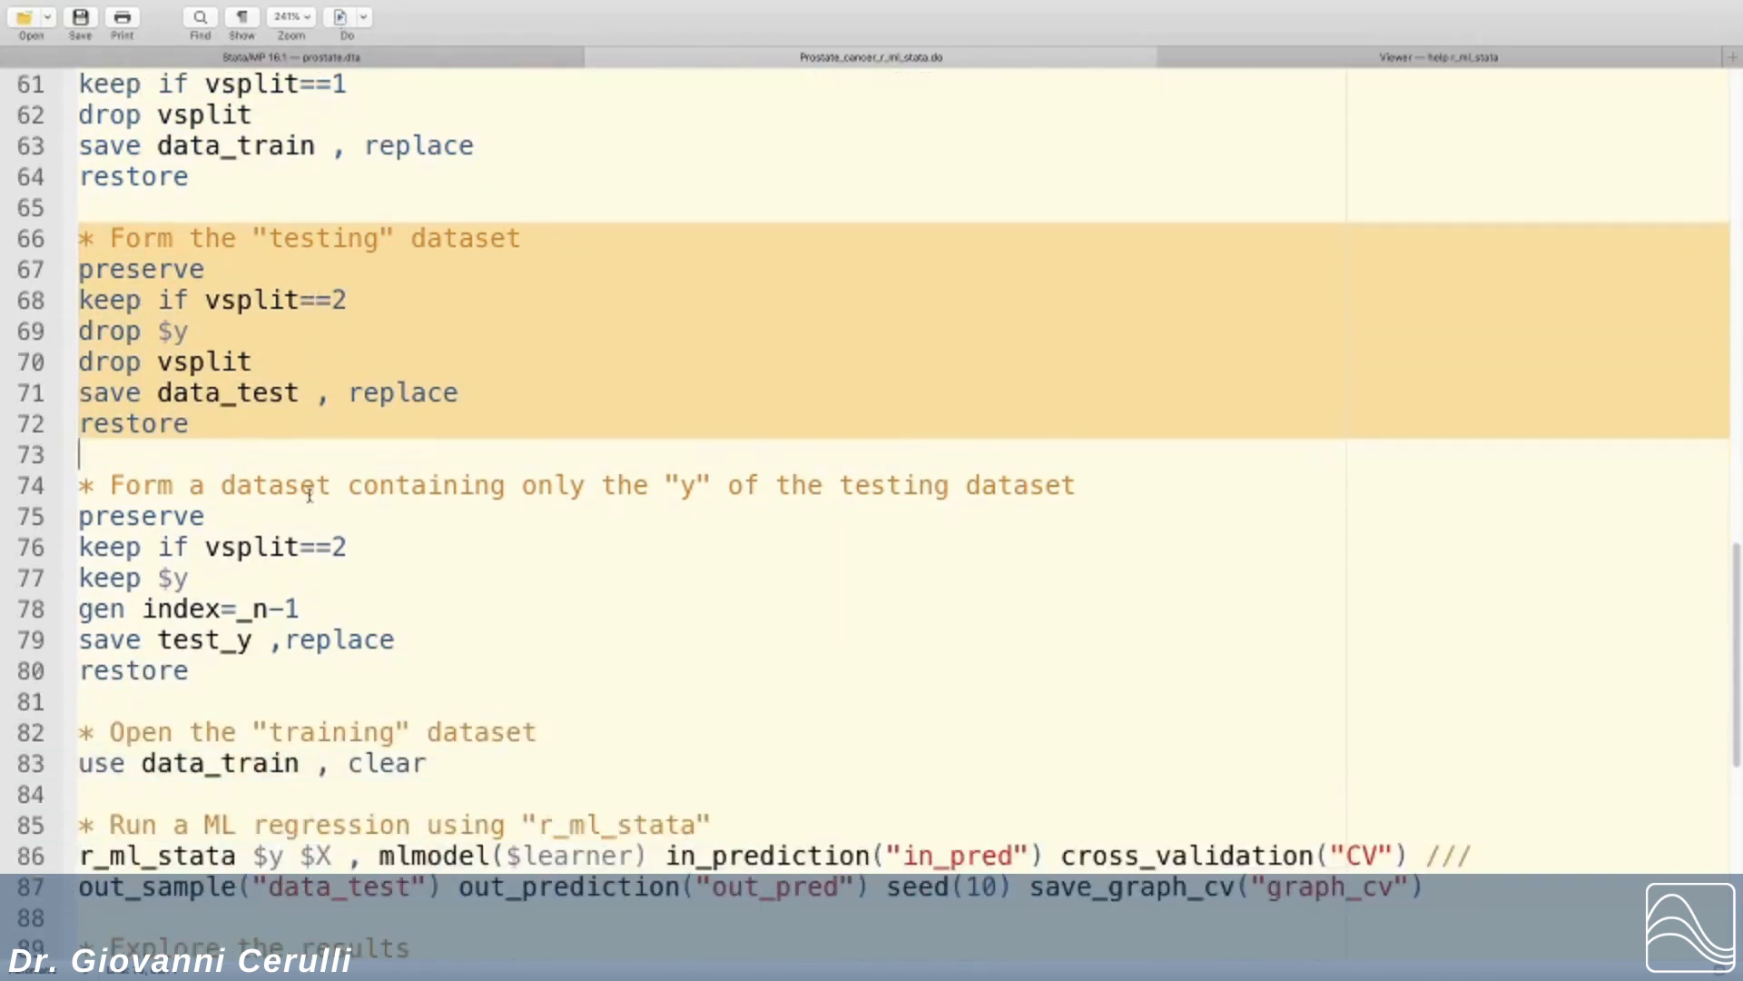
{"action": "scroll", "scroll_direction": "down", "scroll_amount": 3}
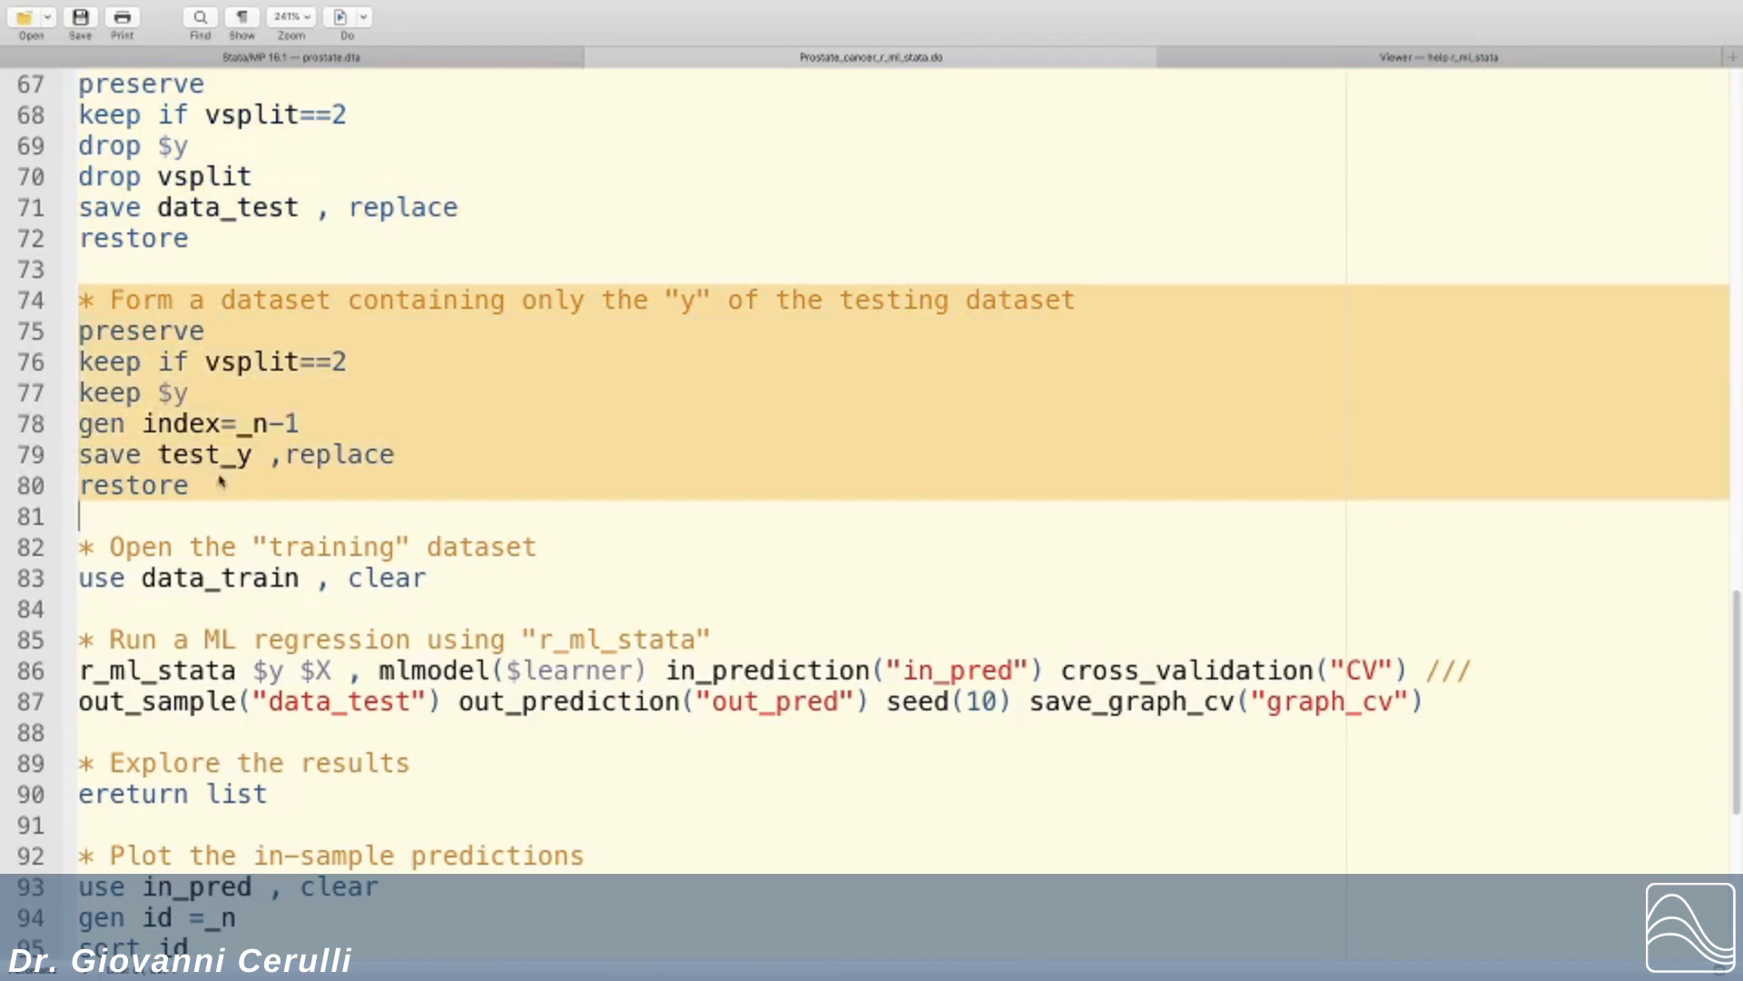
{"action": "mouse_move", "coordinate": [263, 478]}
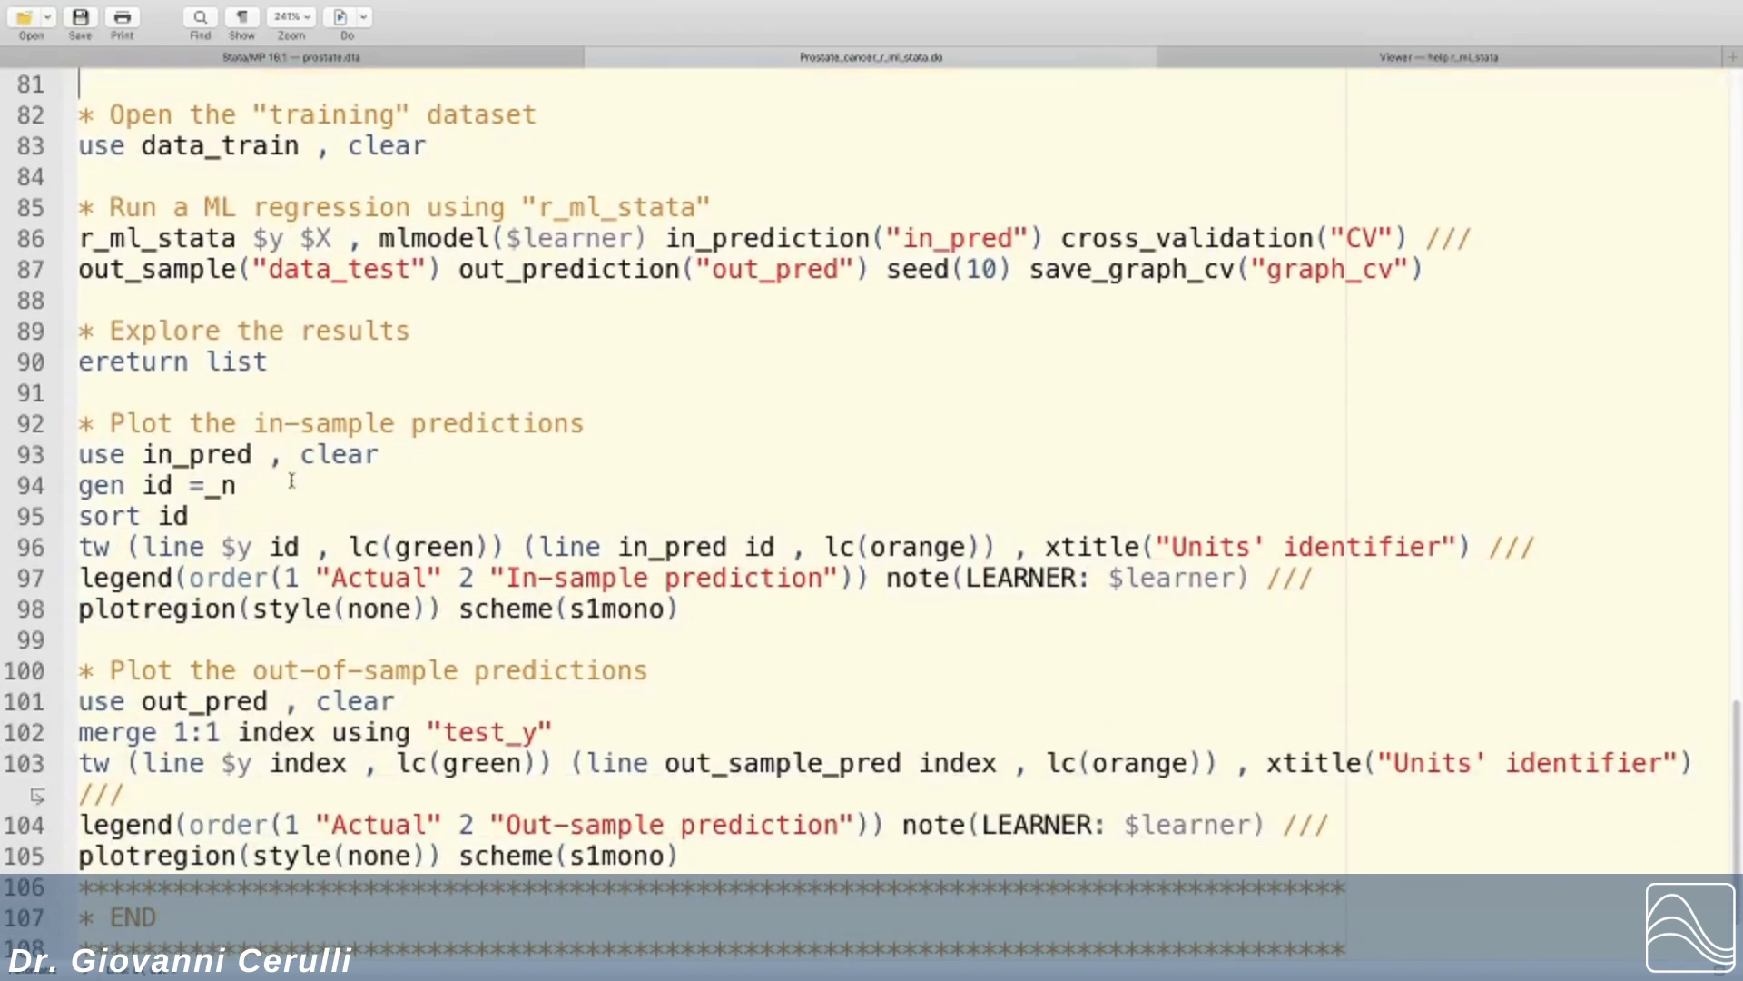
Step: Select line 83, which opens the training dataset
{"action": "left_click", "coordinate": [306, 115]}
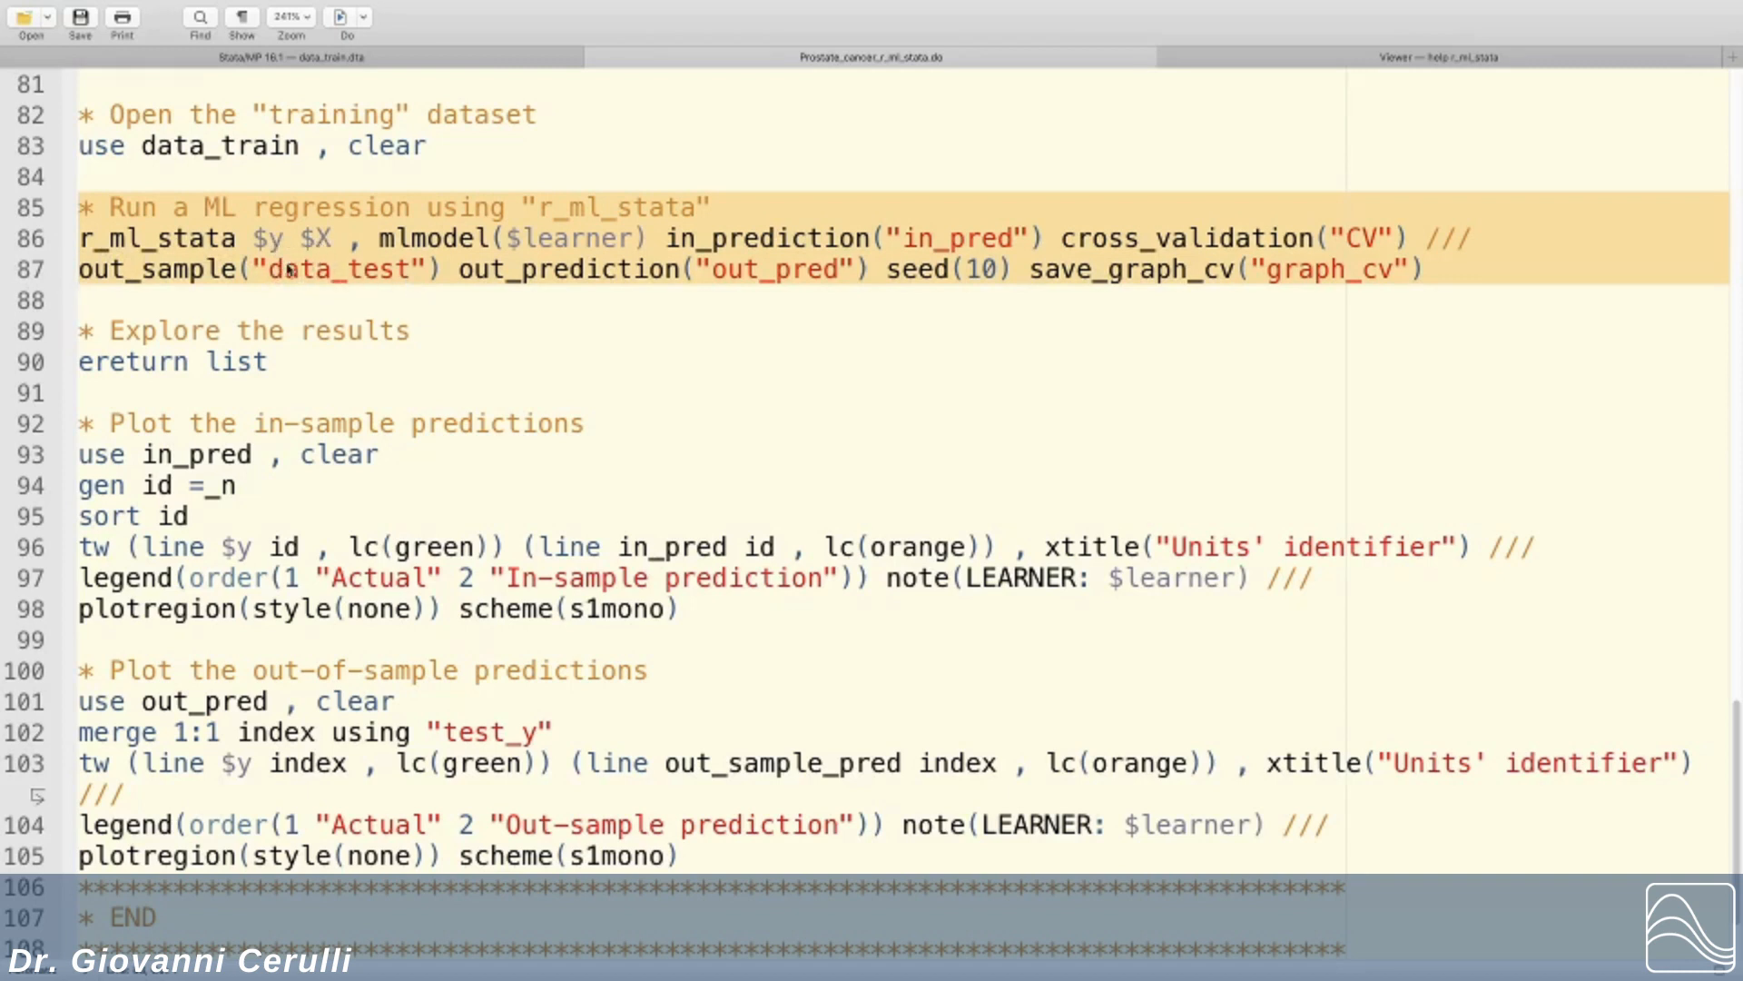
{"action": "mouse_move", "coordinate": [546, 254]}
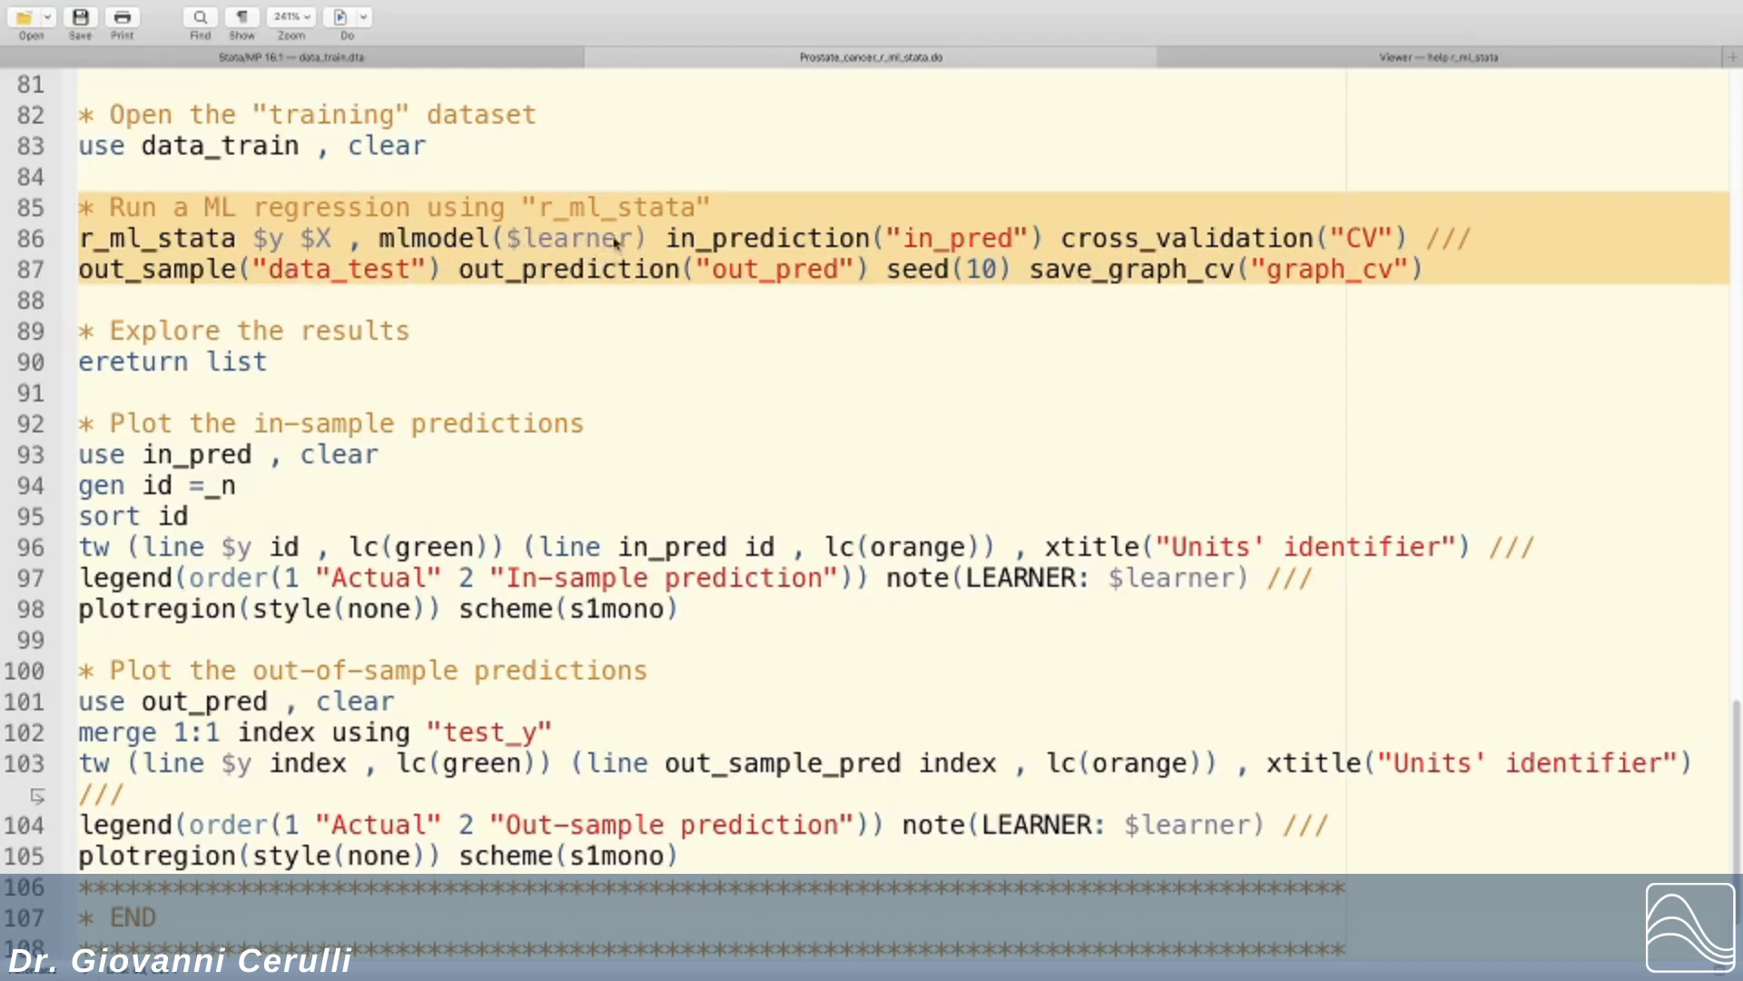
{"action": "mouse_move", "coordinate": [555, 256]}
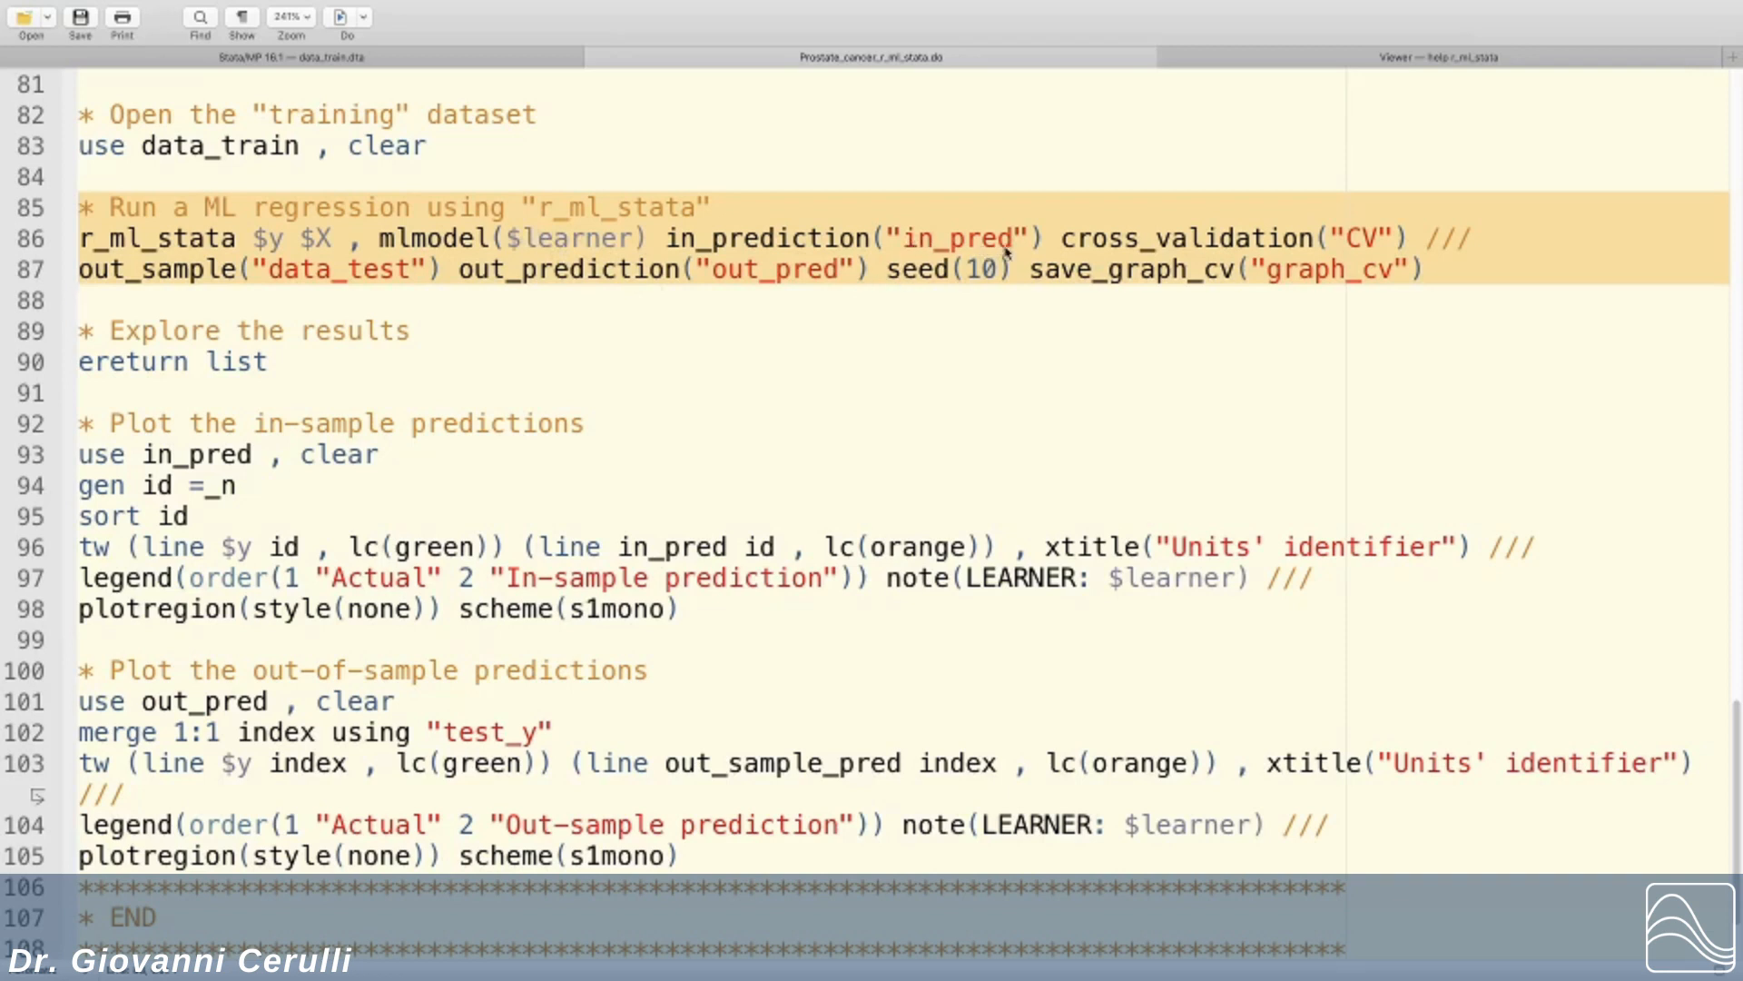
{"action": "mouse_move", "coordinate": [1006, 252]}
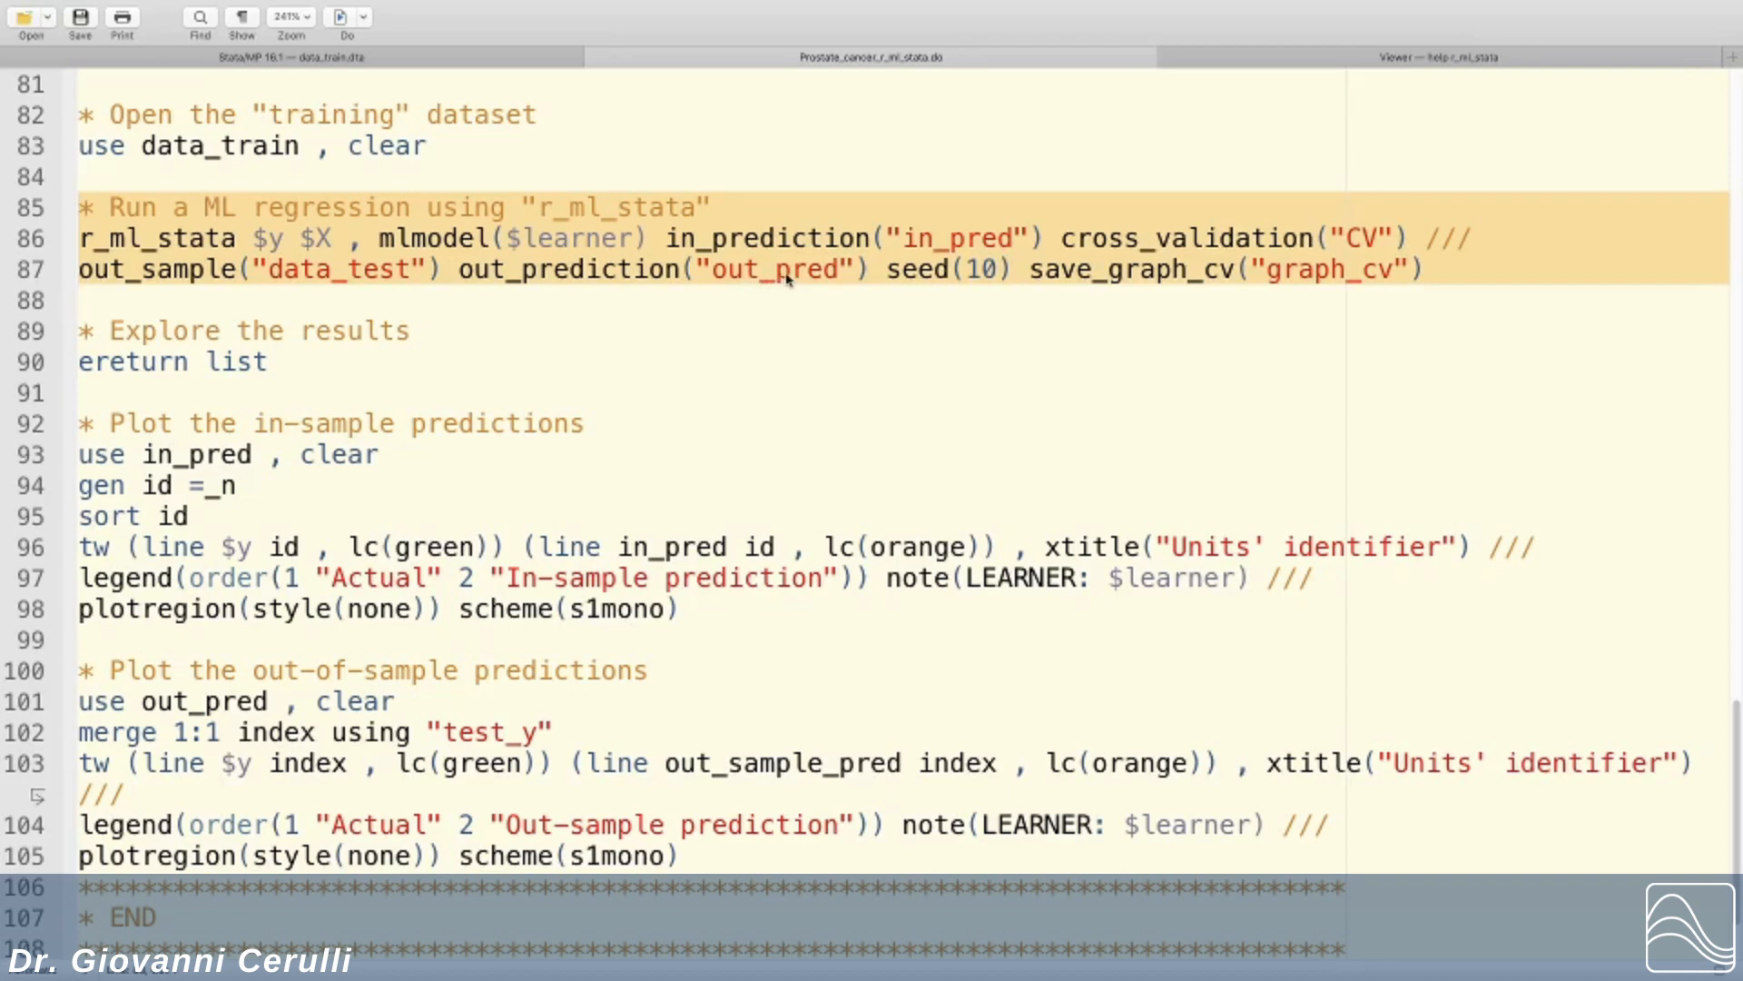
{"action": "mouse_move", "coordinate": [784, 273]}
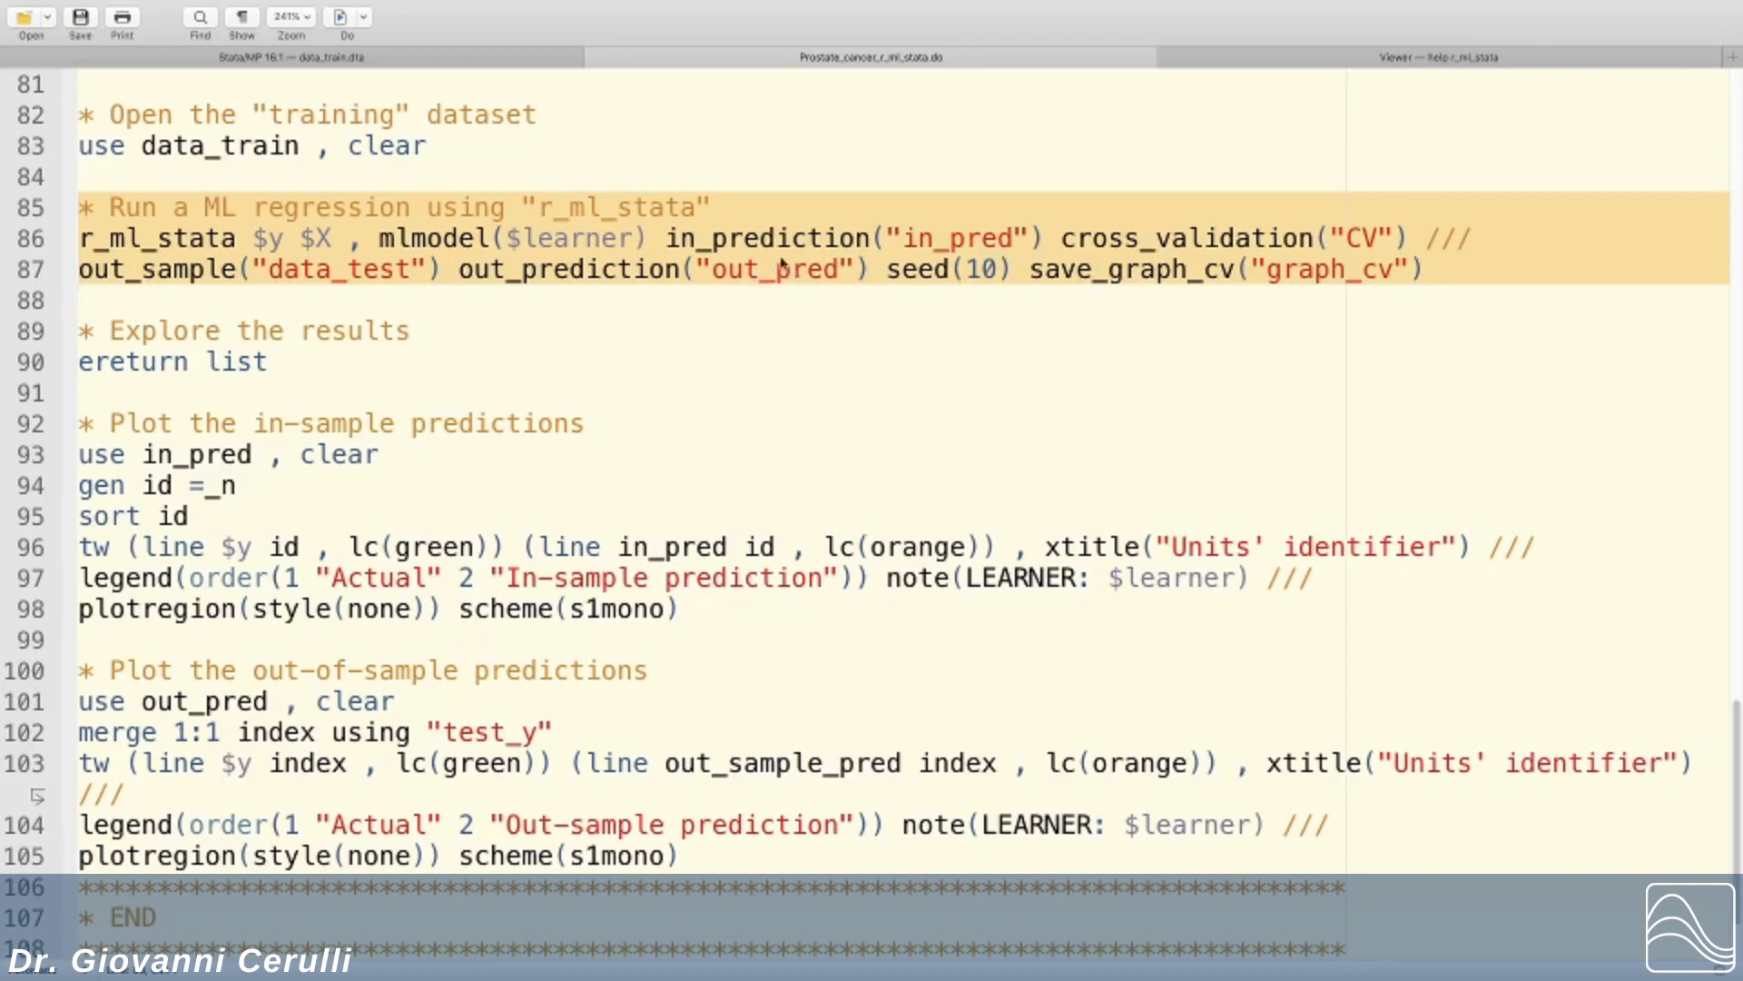
{"action": "mouse_move", "coordinate": [797, 283]}
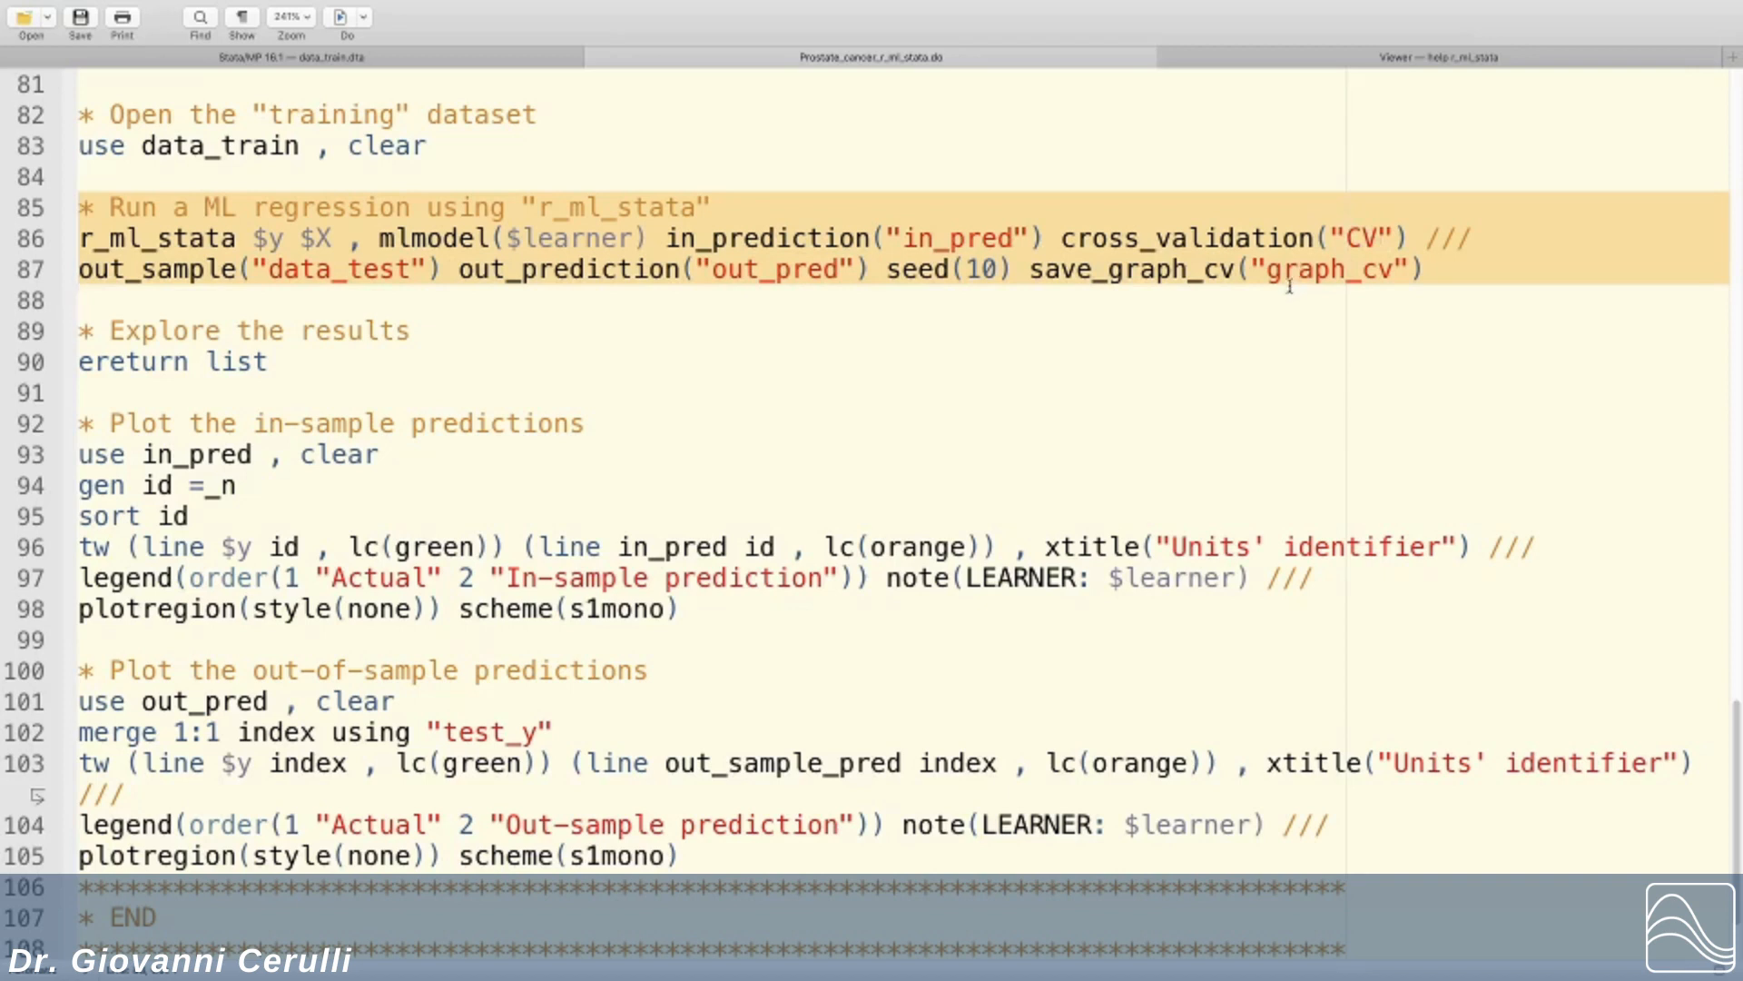
{"action": "mouse_move", "coordinate": [1346, 281]}
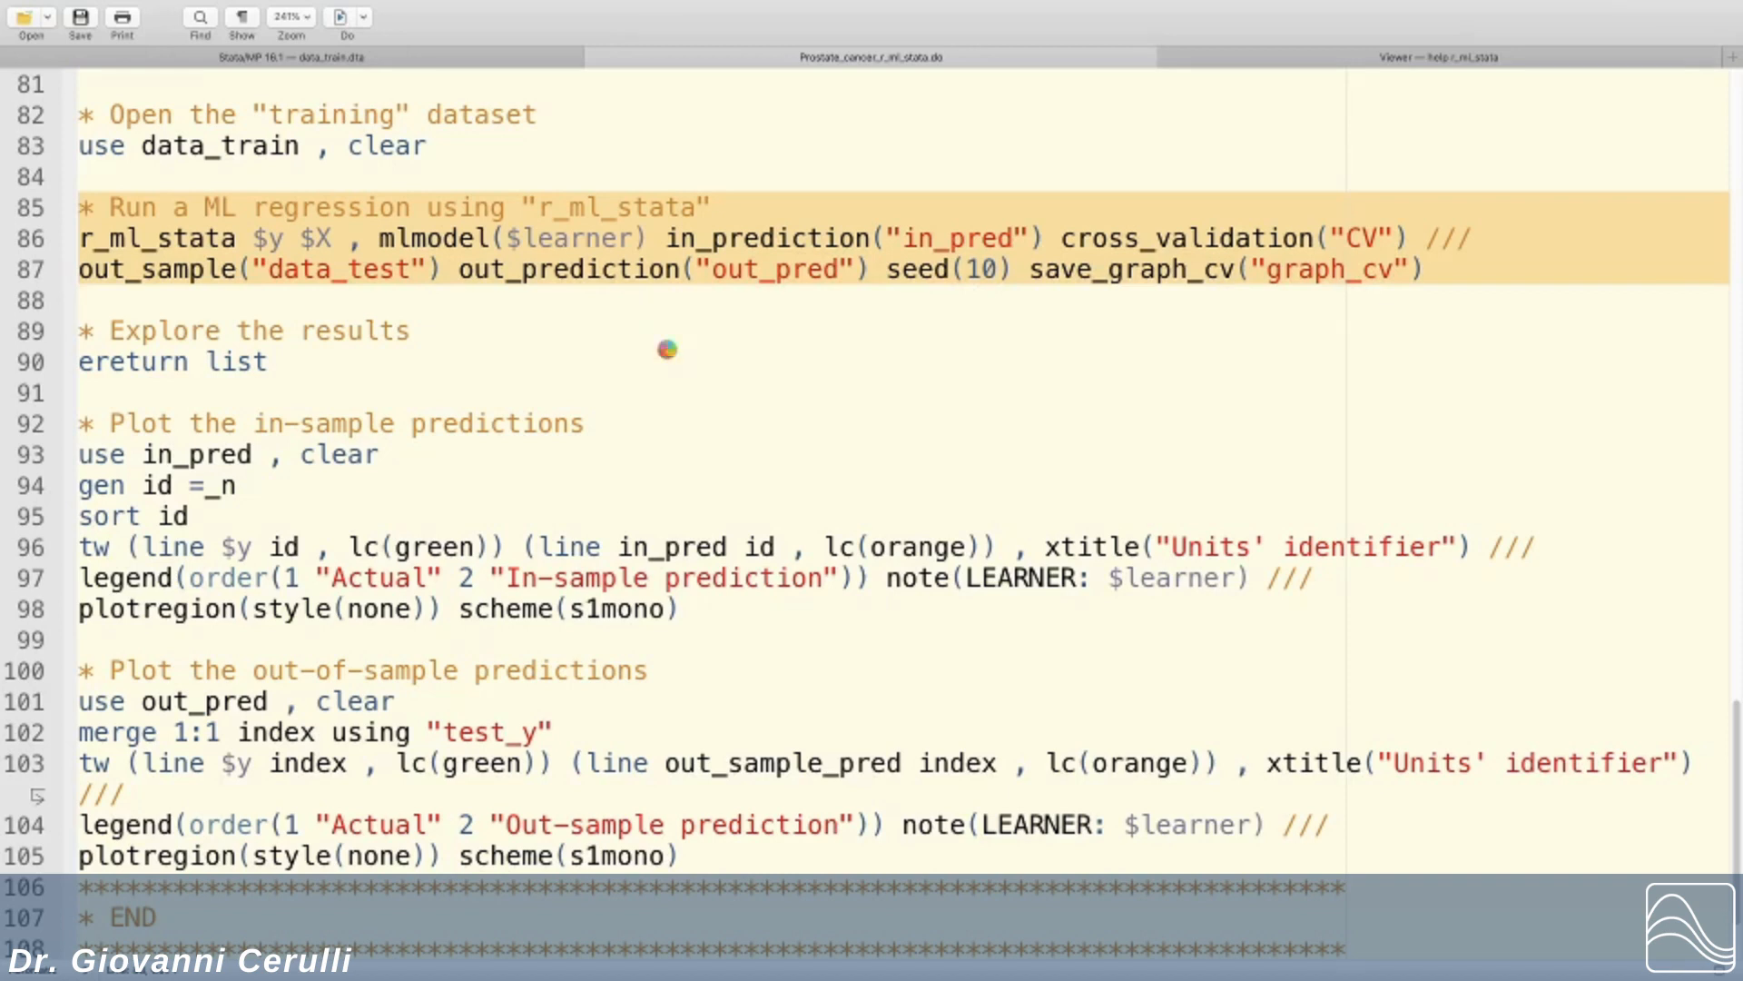
{"action": "mouse_move", "coordinate": [668, 347]}
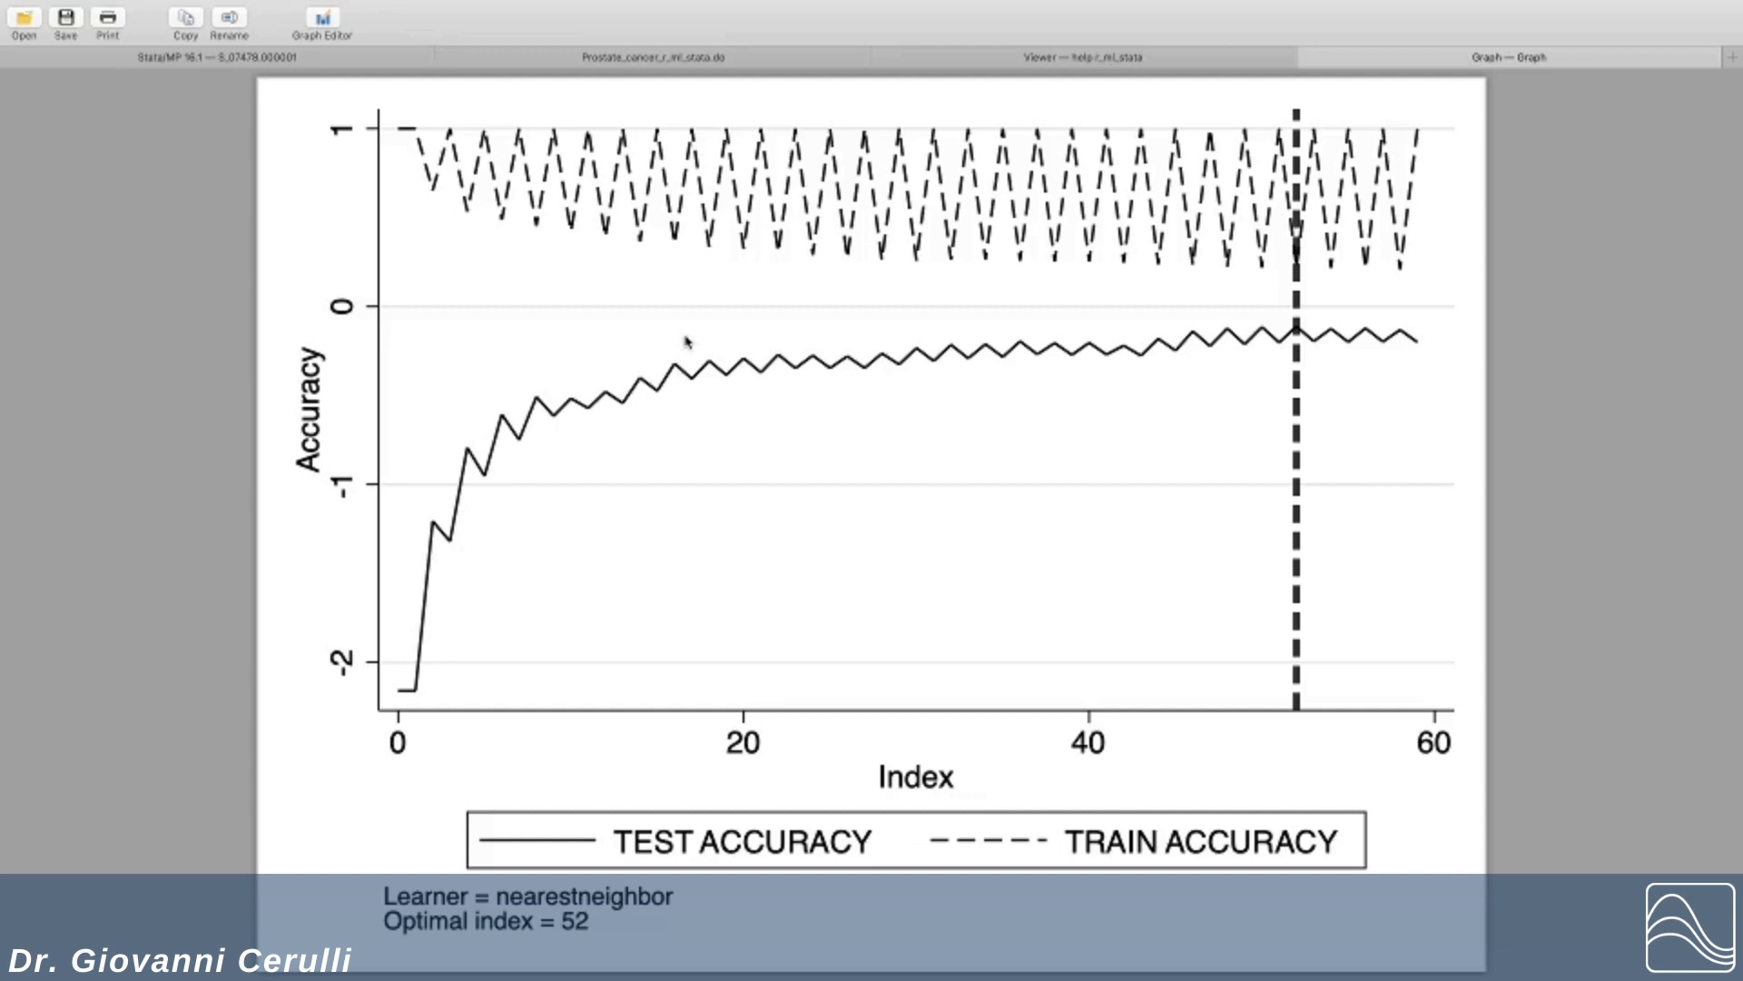
{"action": "mouse_move", "coordinate": [686, 341]}
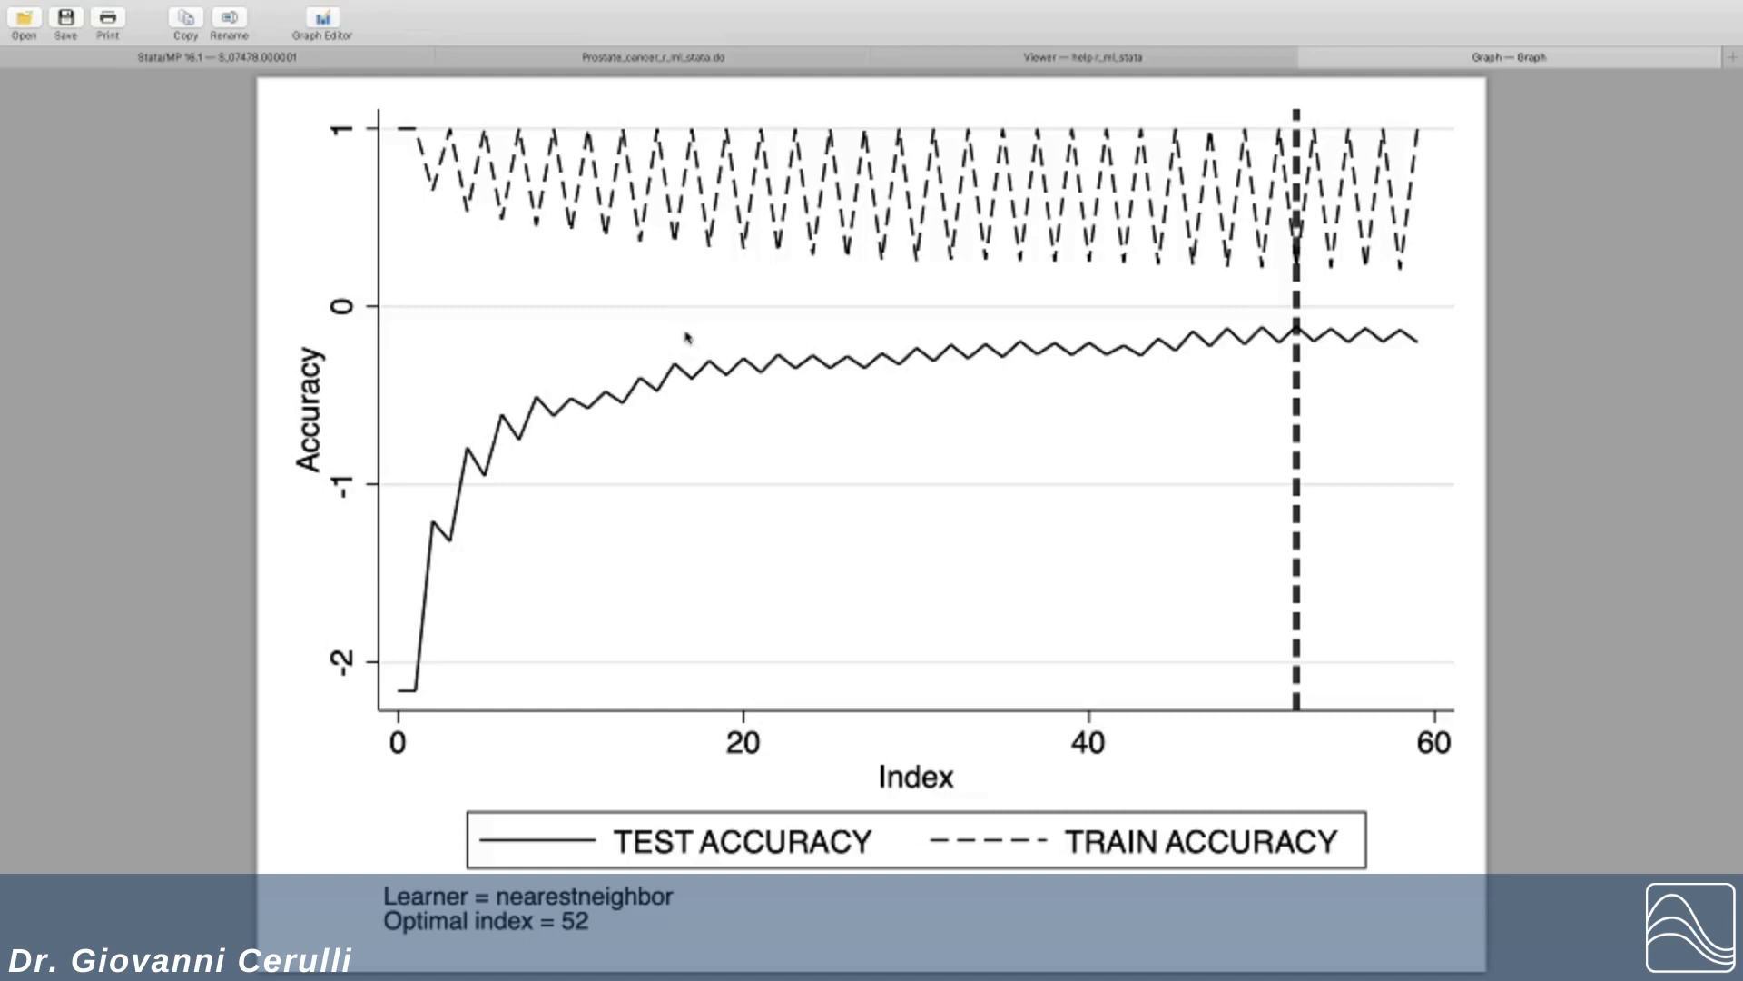
{"action": "mouse_move", "coordinate": [723, 365]}
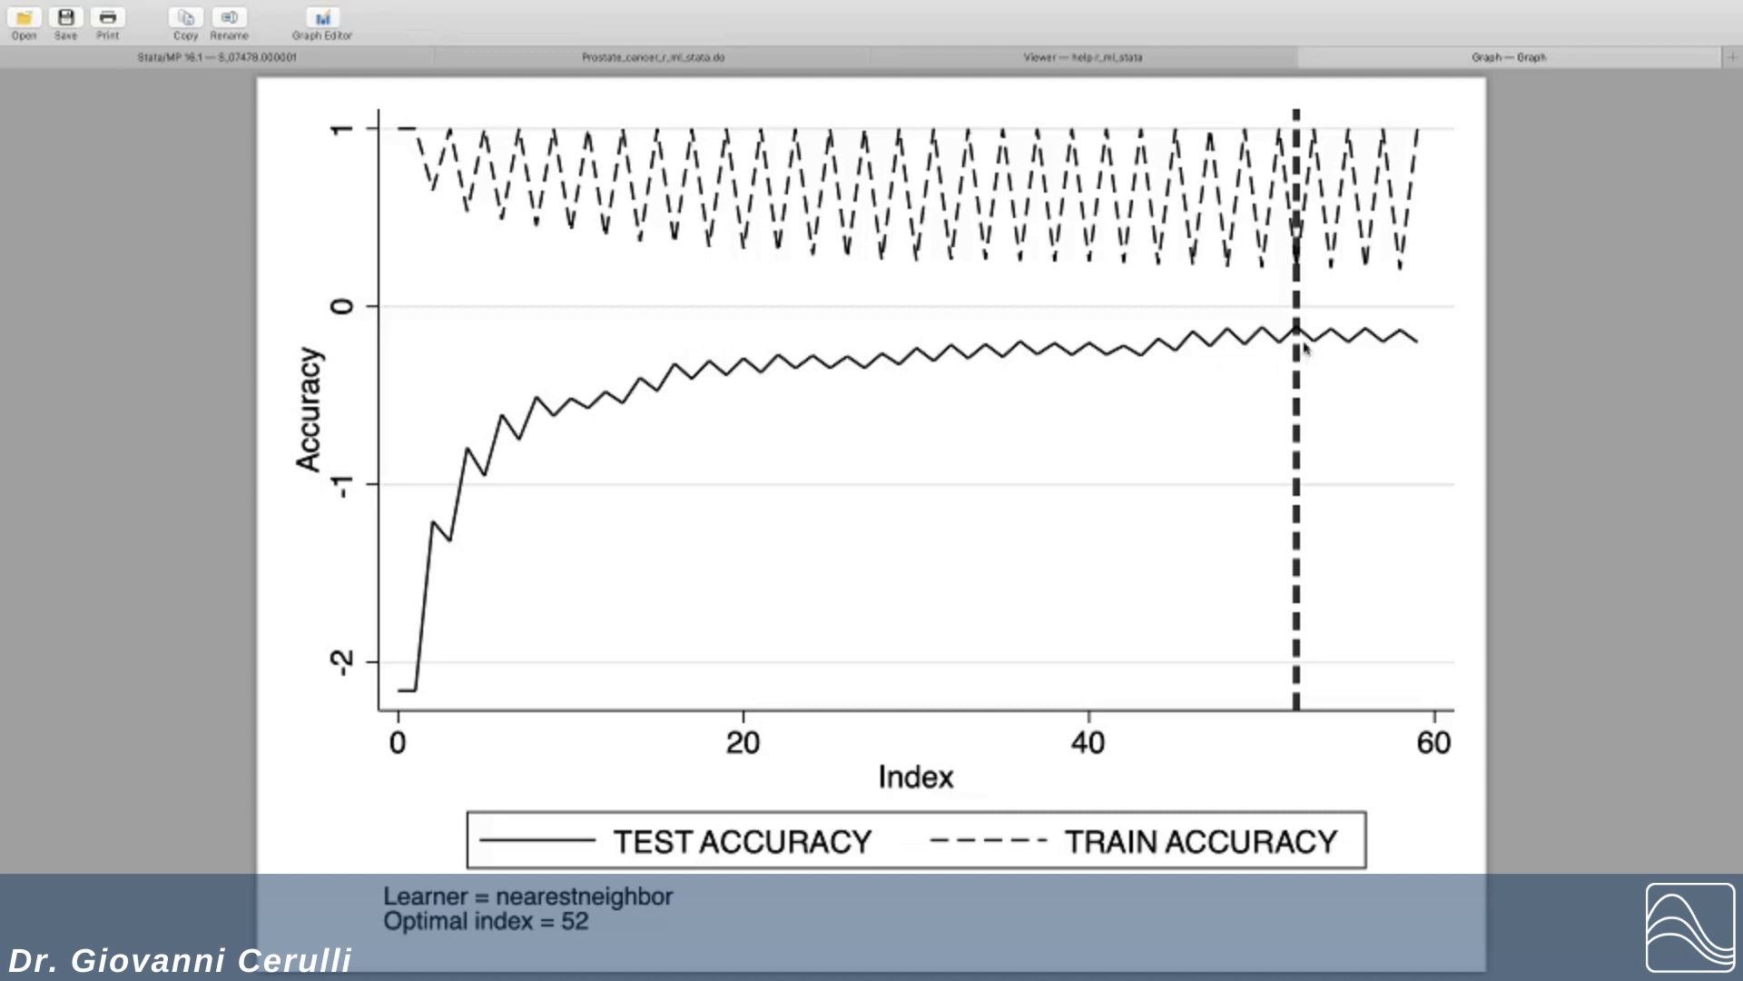
{"action": "mouse_move", "coordinate": [1301, 339]}
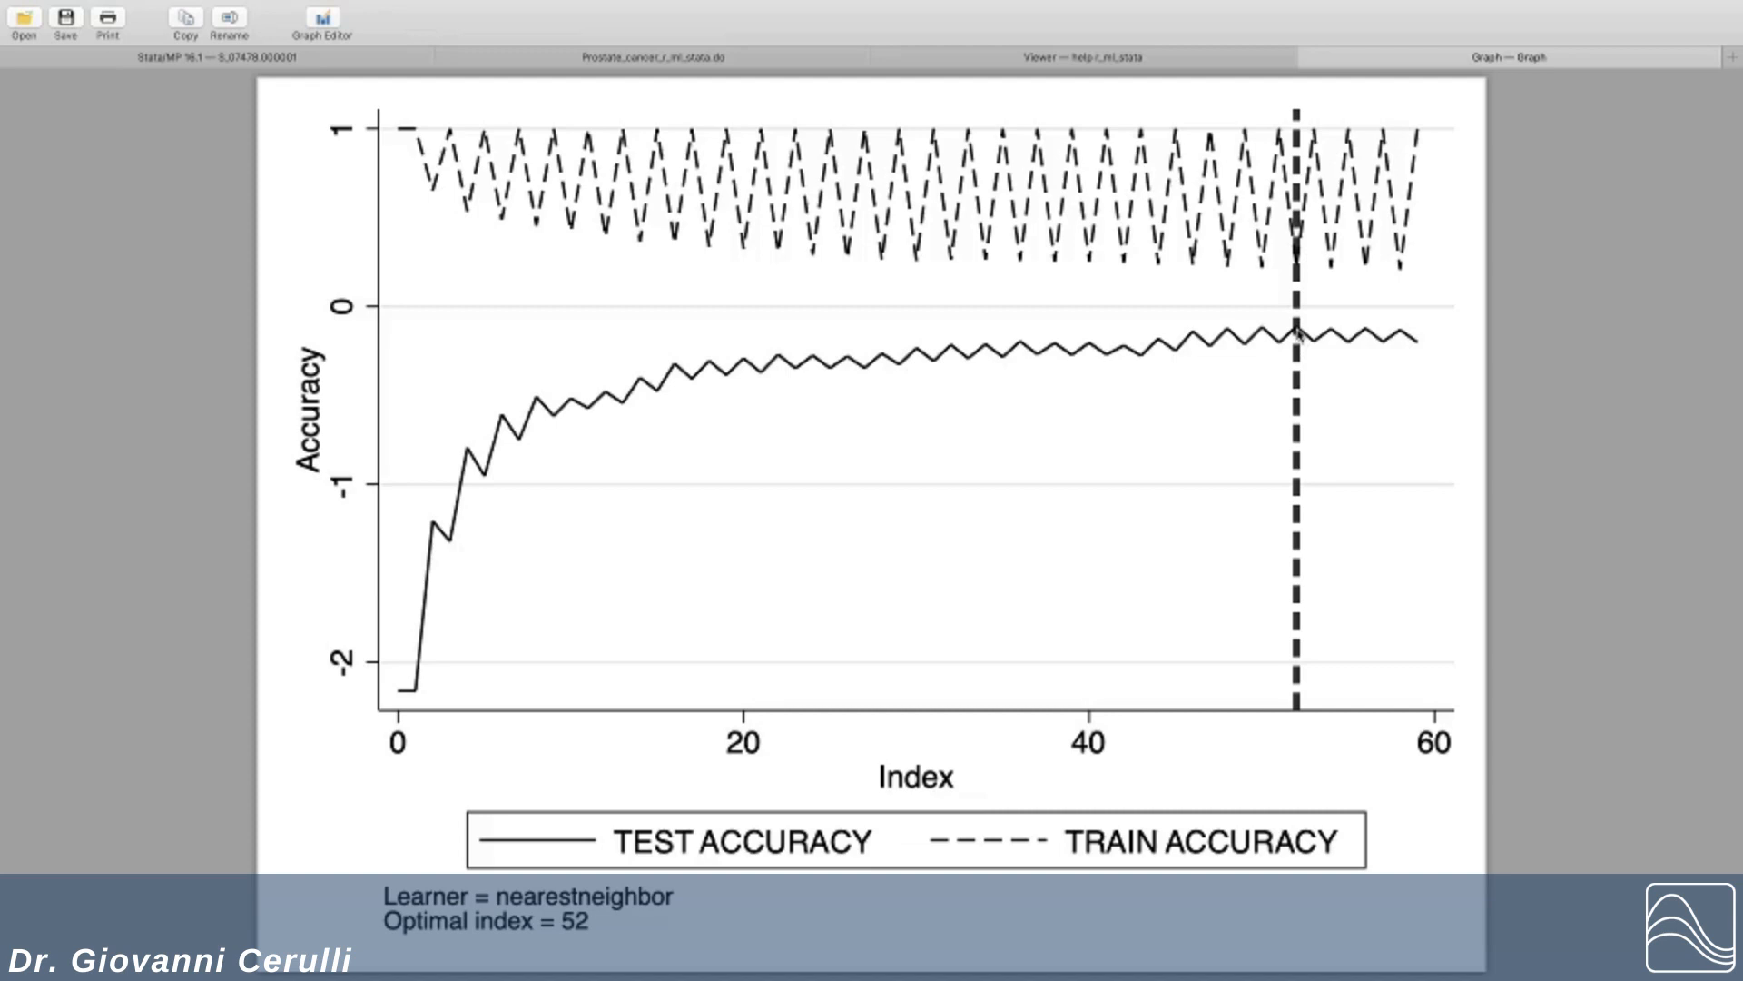
{"action": "mouse_move", "coordinate": [553, 928]}
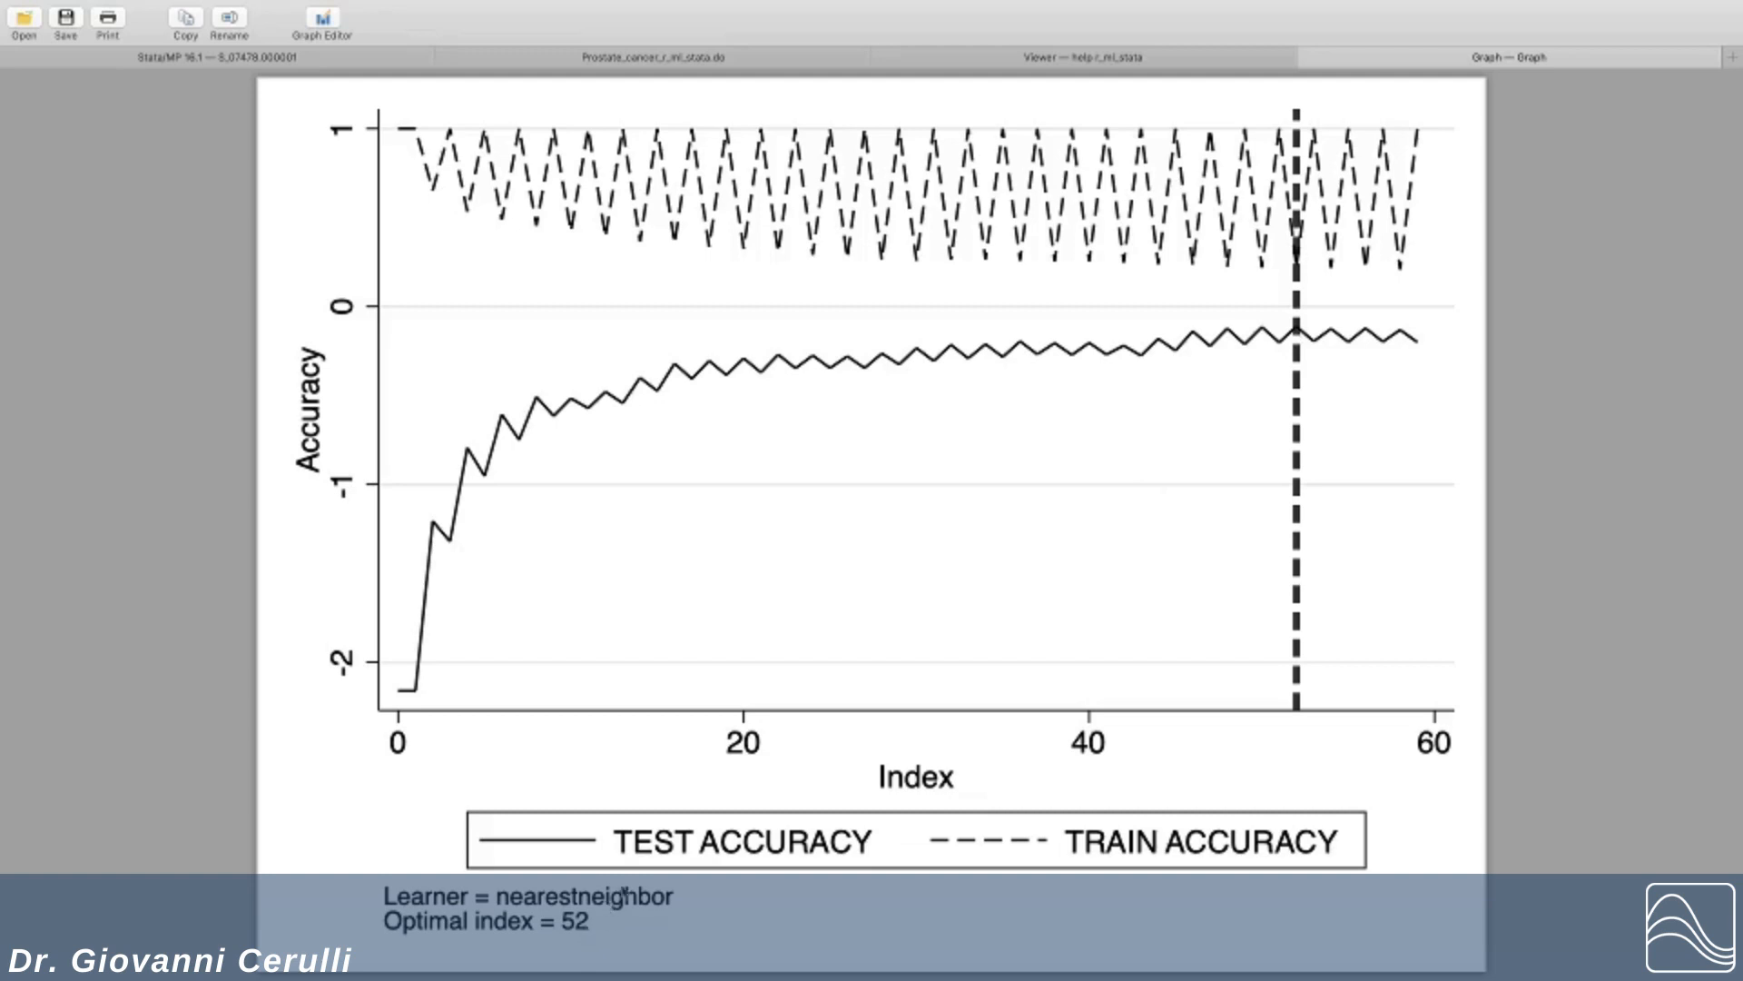
{"action": "mouse_move", "coordinate": [878, 867]}
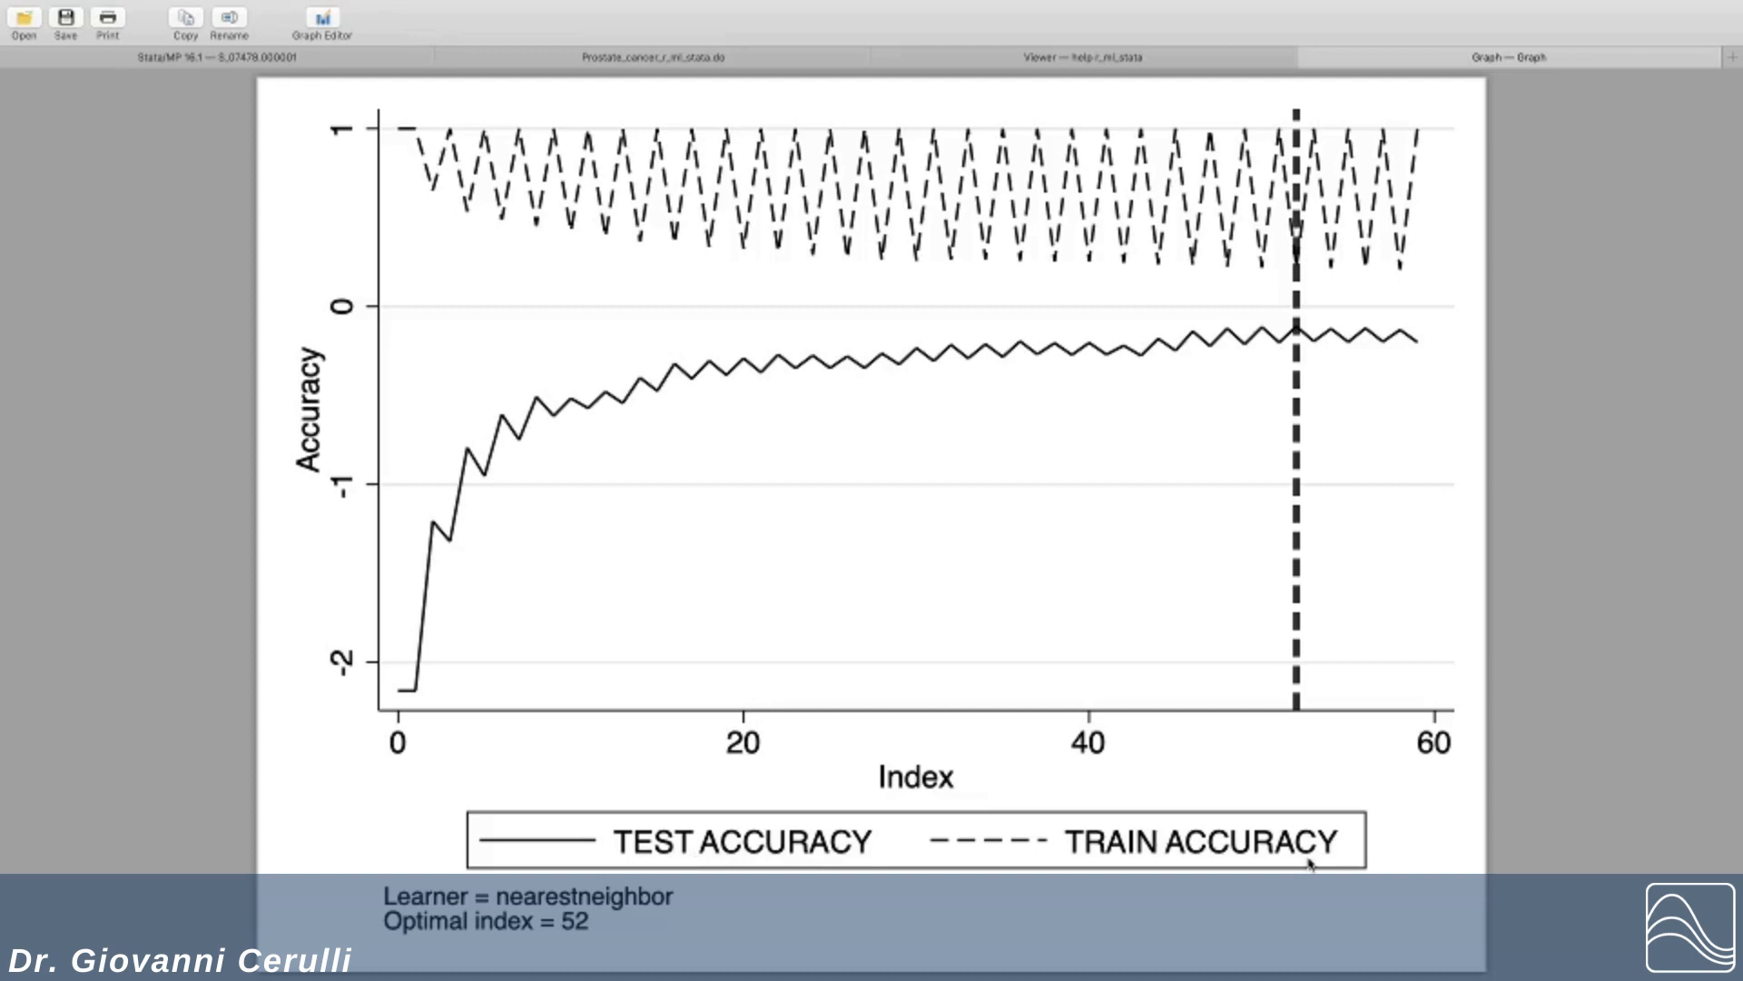
{"action": "mouse_move", "coordinate": [1296, 259]}
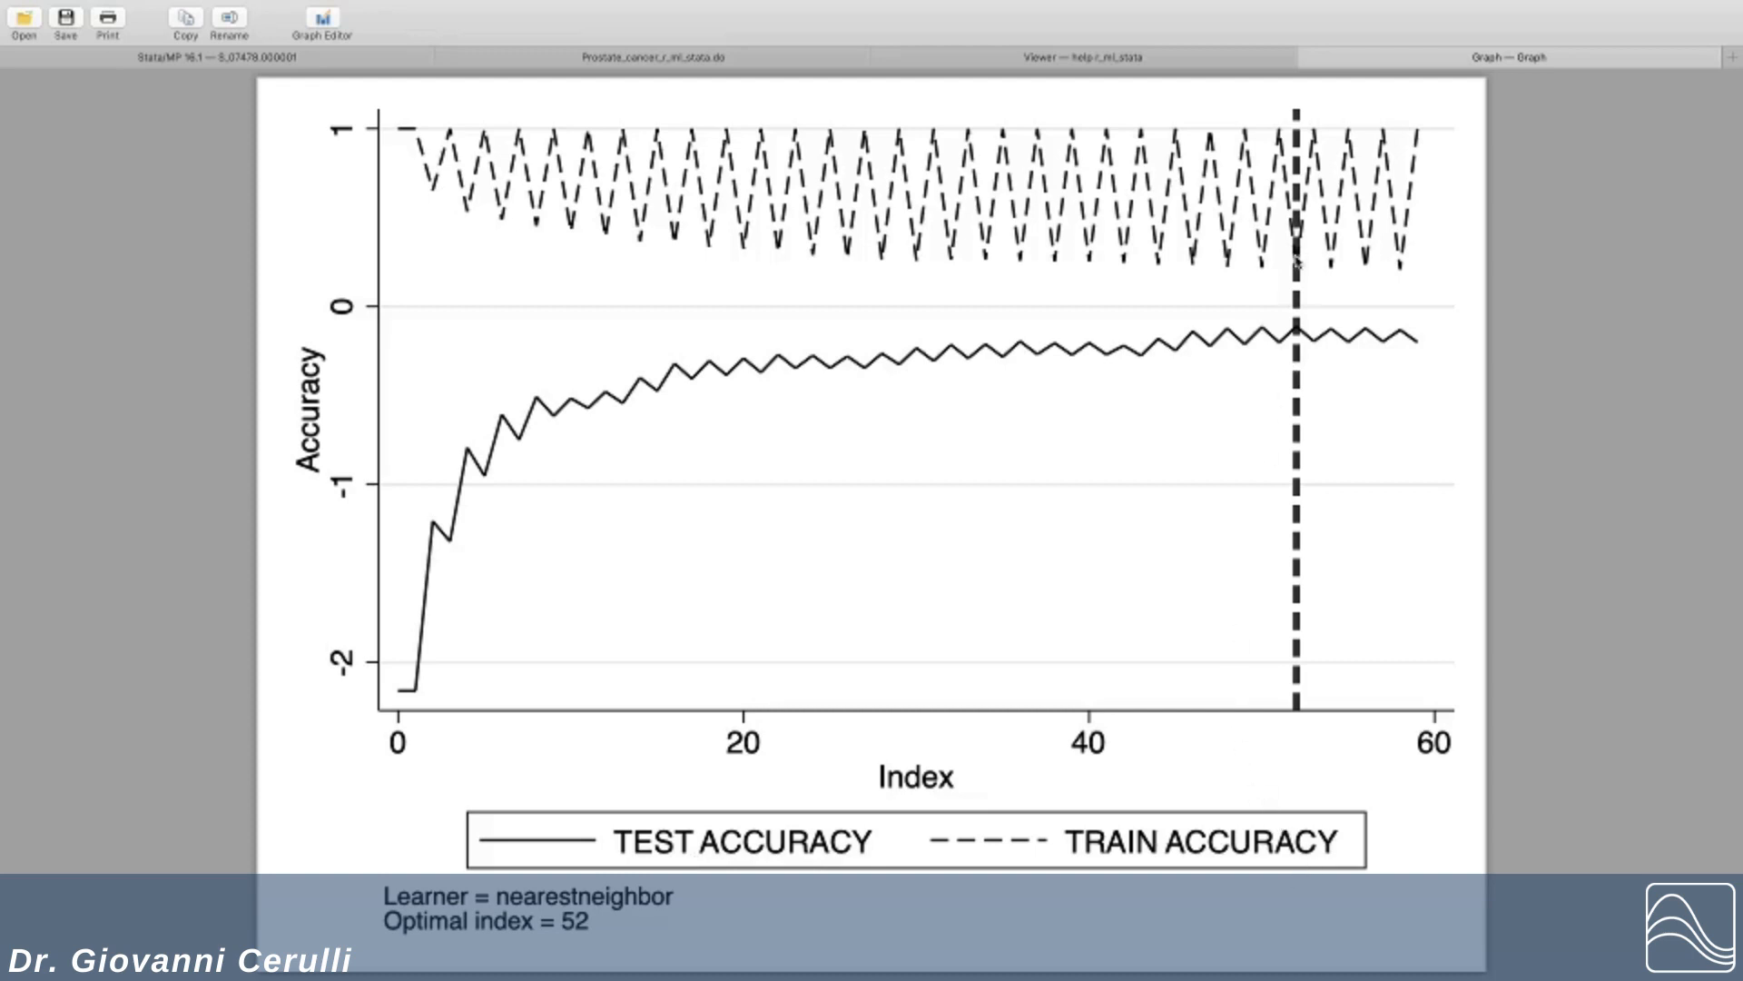
{"action": "mouse_move", "coordinate": [1296, 250]}
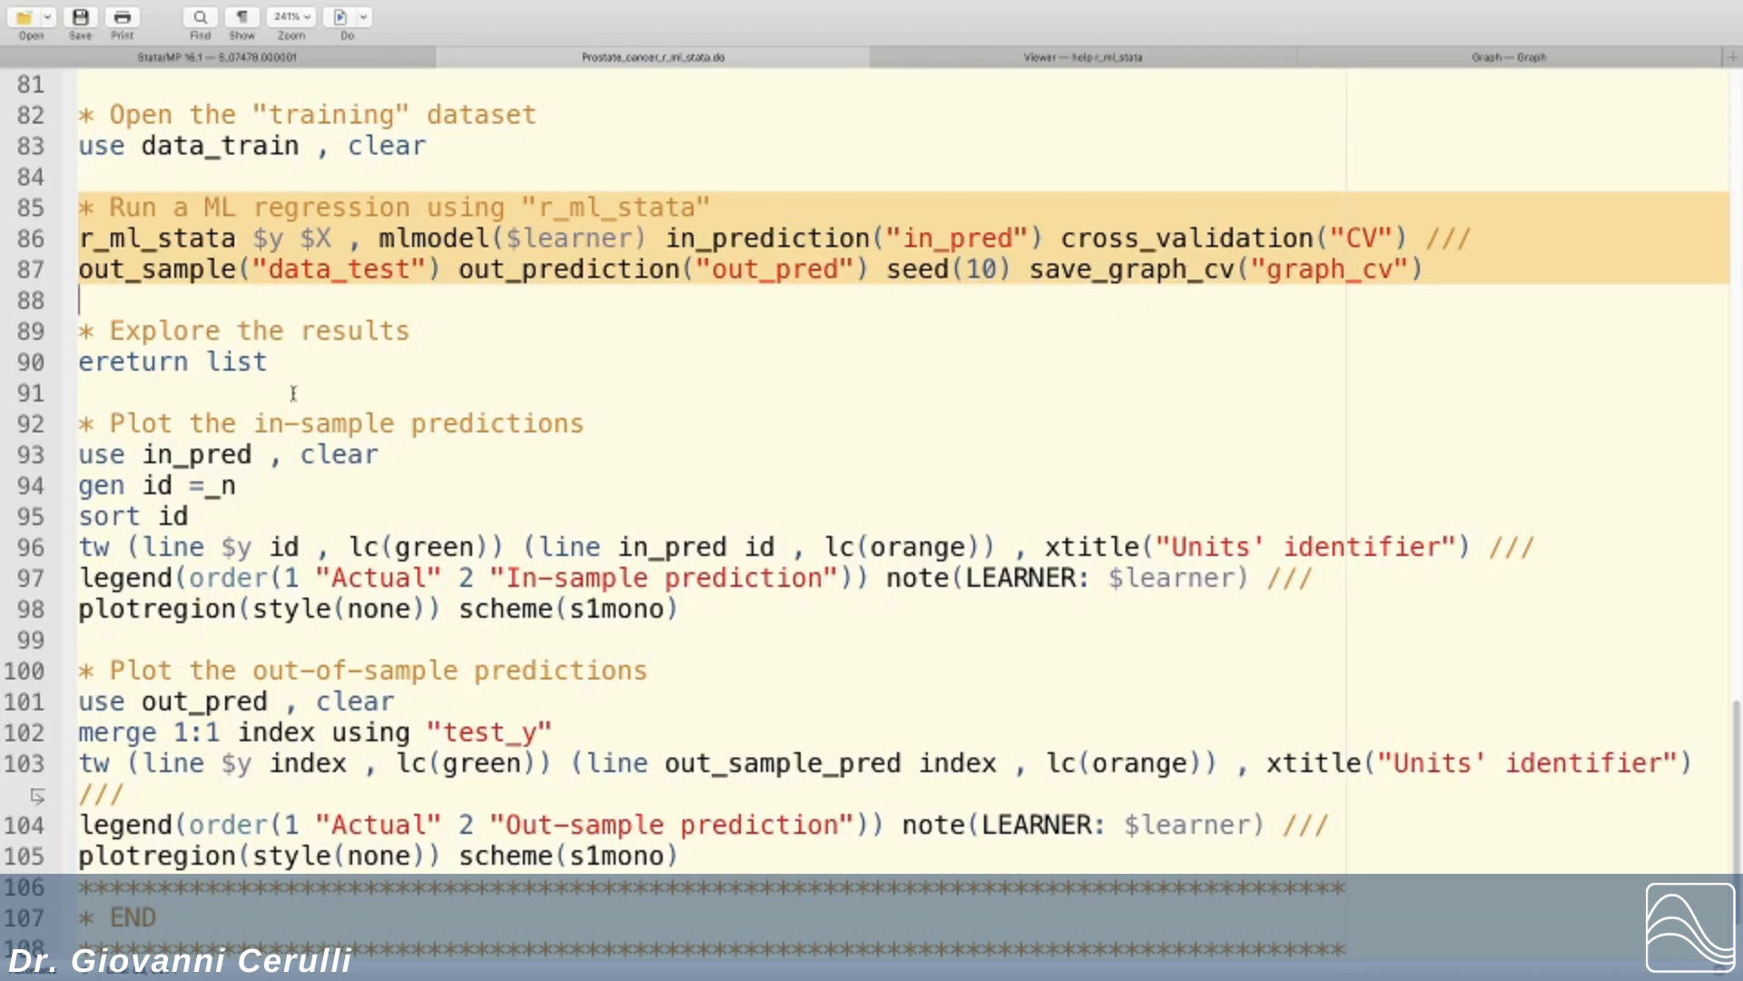
Step: Select line 90, the ereturn list command, in the do-file
{"action": "left_click", "coordinate": [171, 361]}
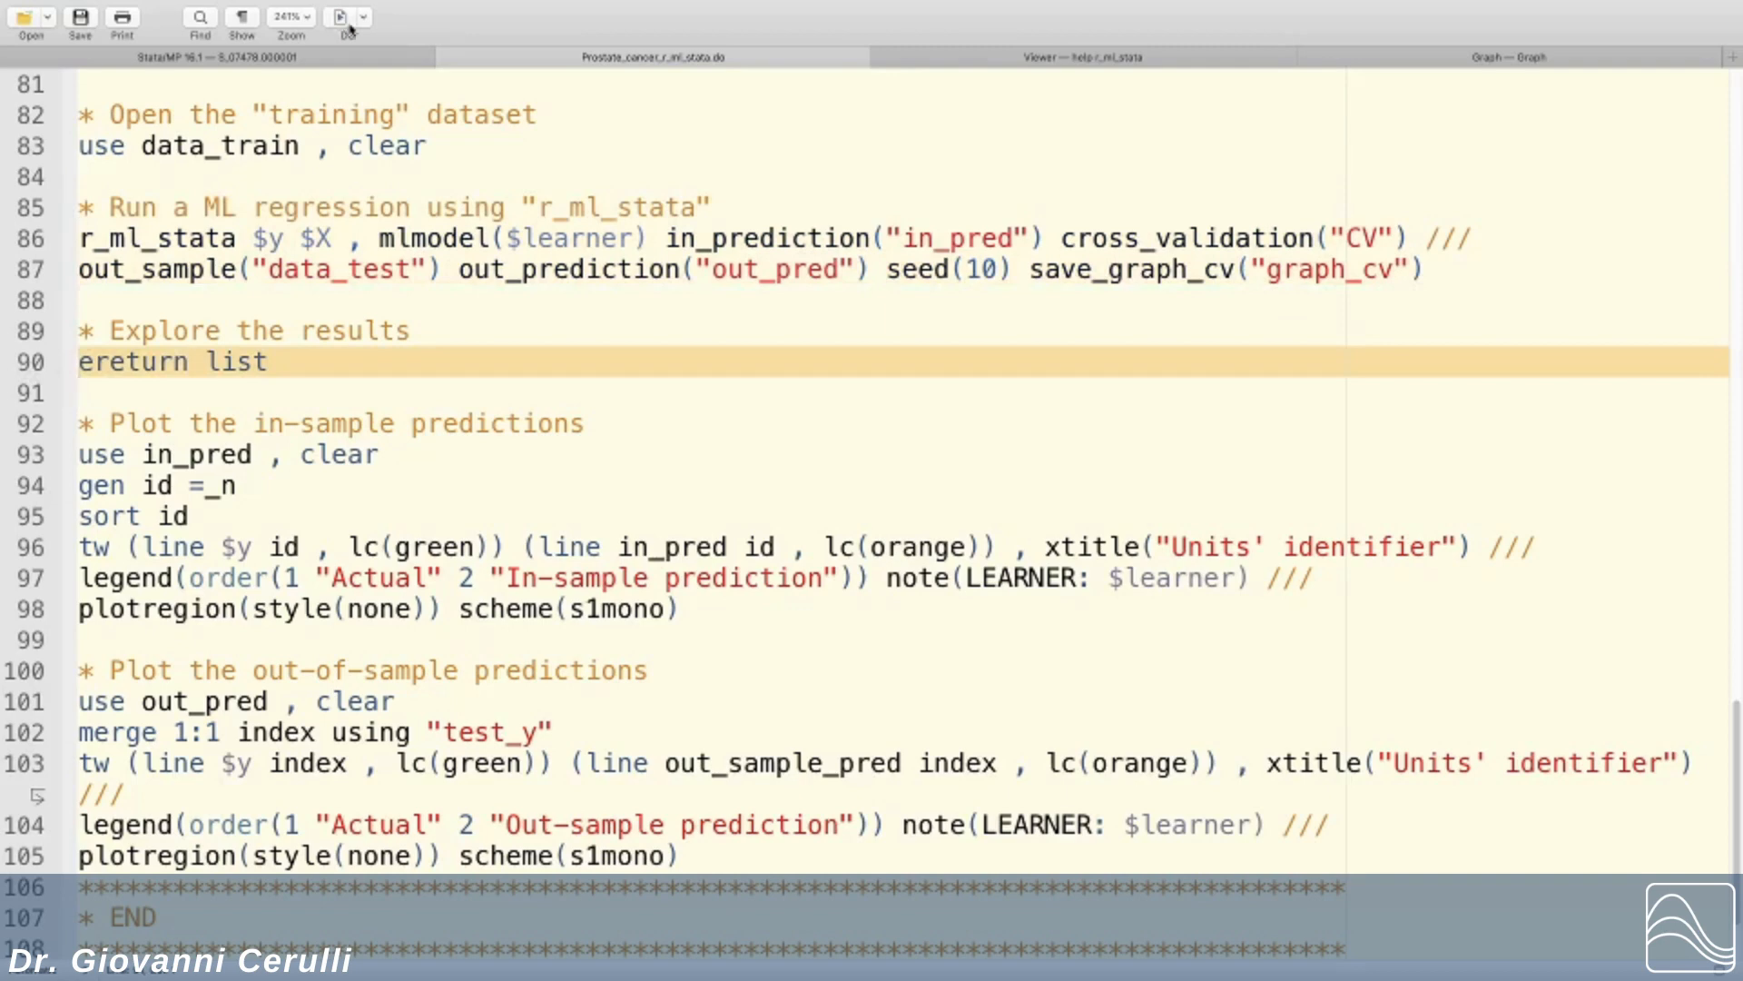
Step: Run ereturn list and highlight the optimal 27 neighbours and uniform weighting values
{"action": "left_click", "coordinate": [346, 16]}
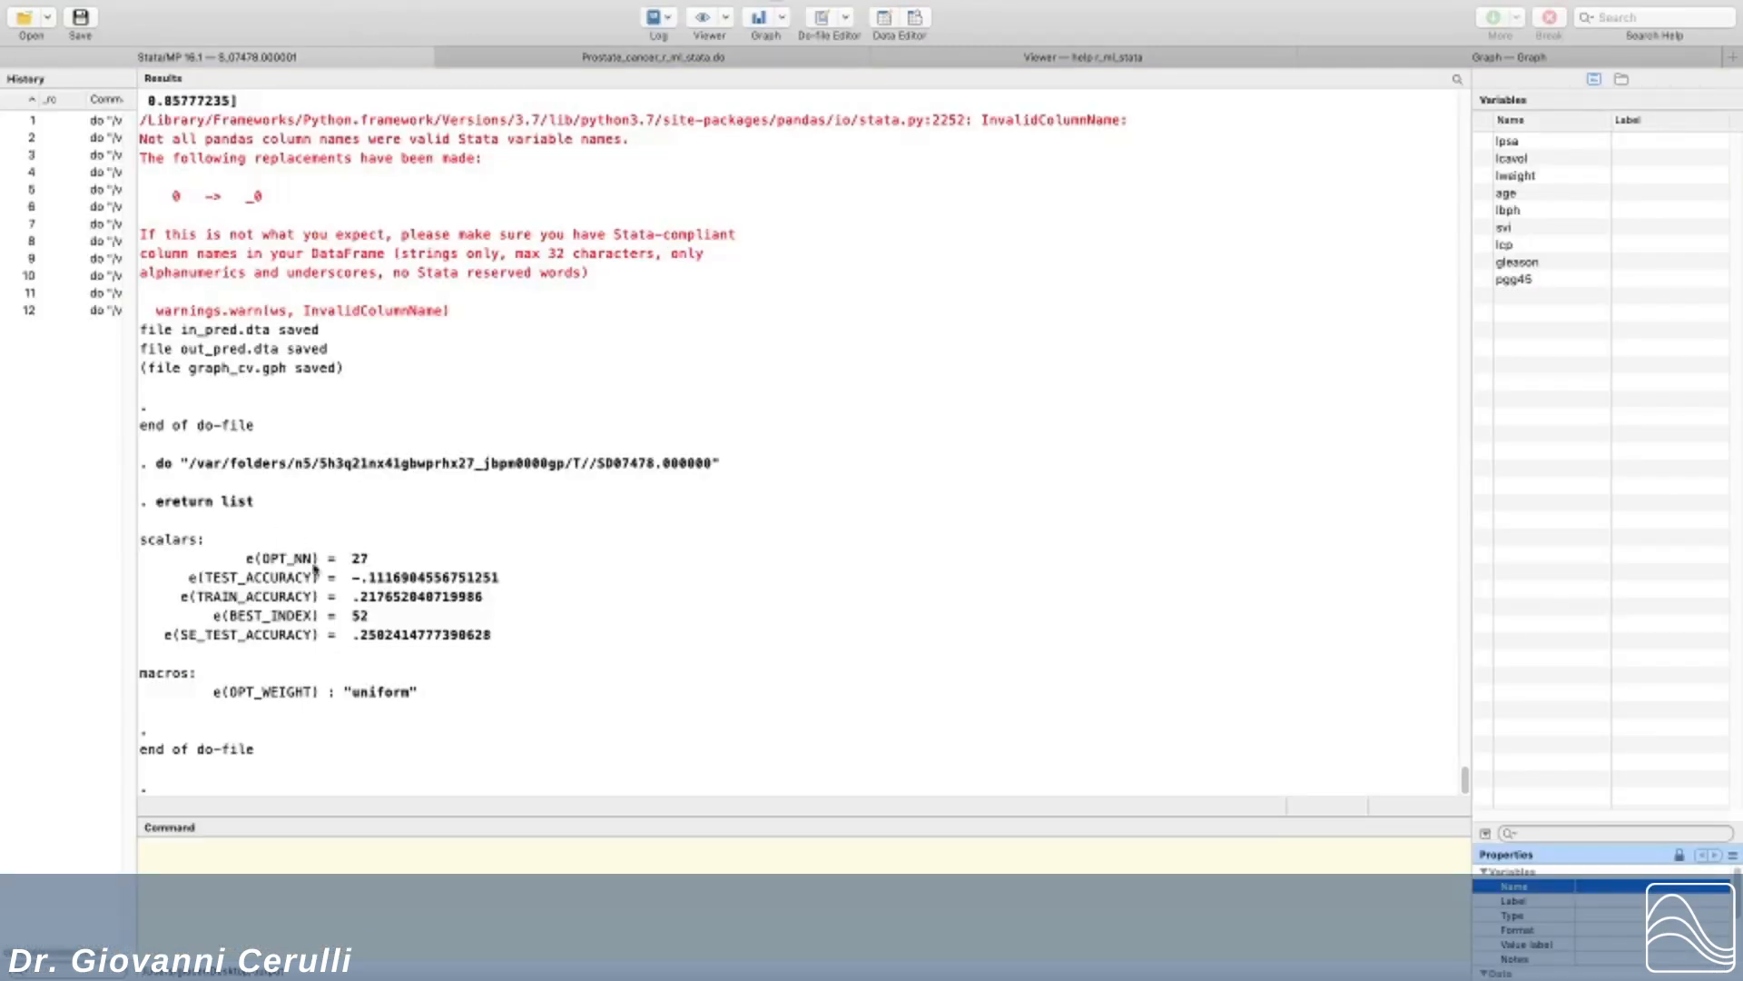
{"action": "mouse_move", "coordinate": [323, 570]}
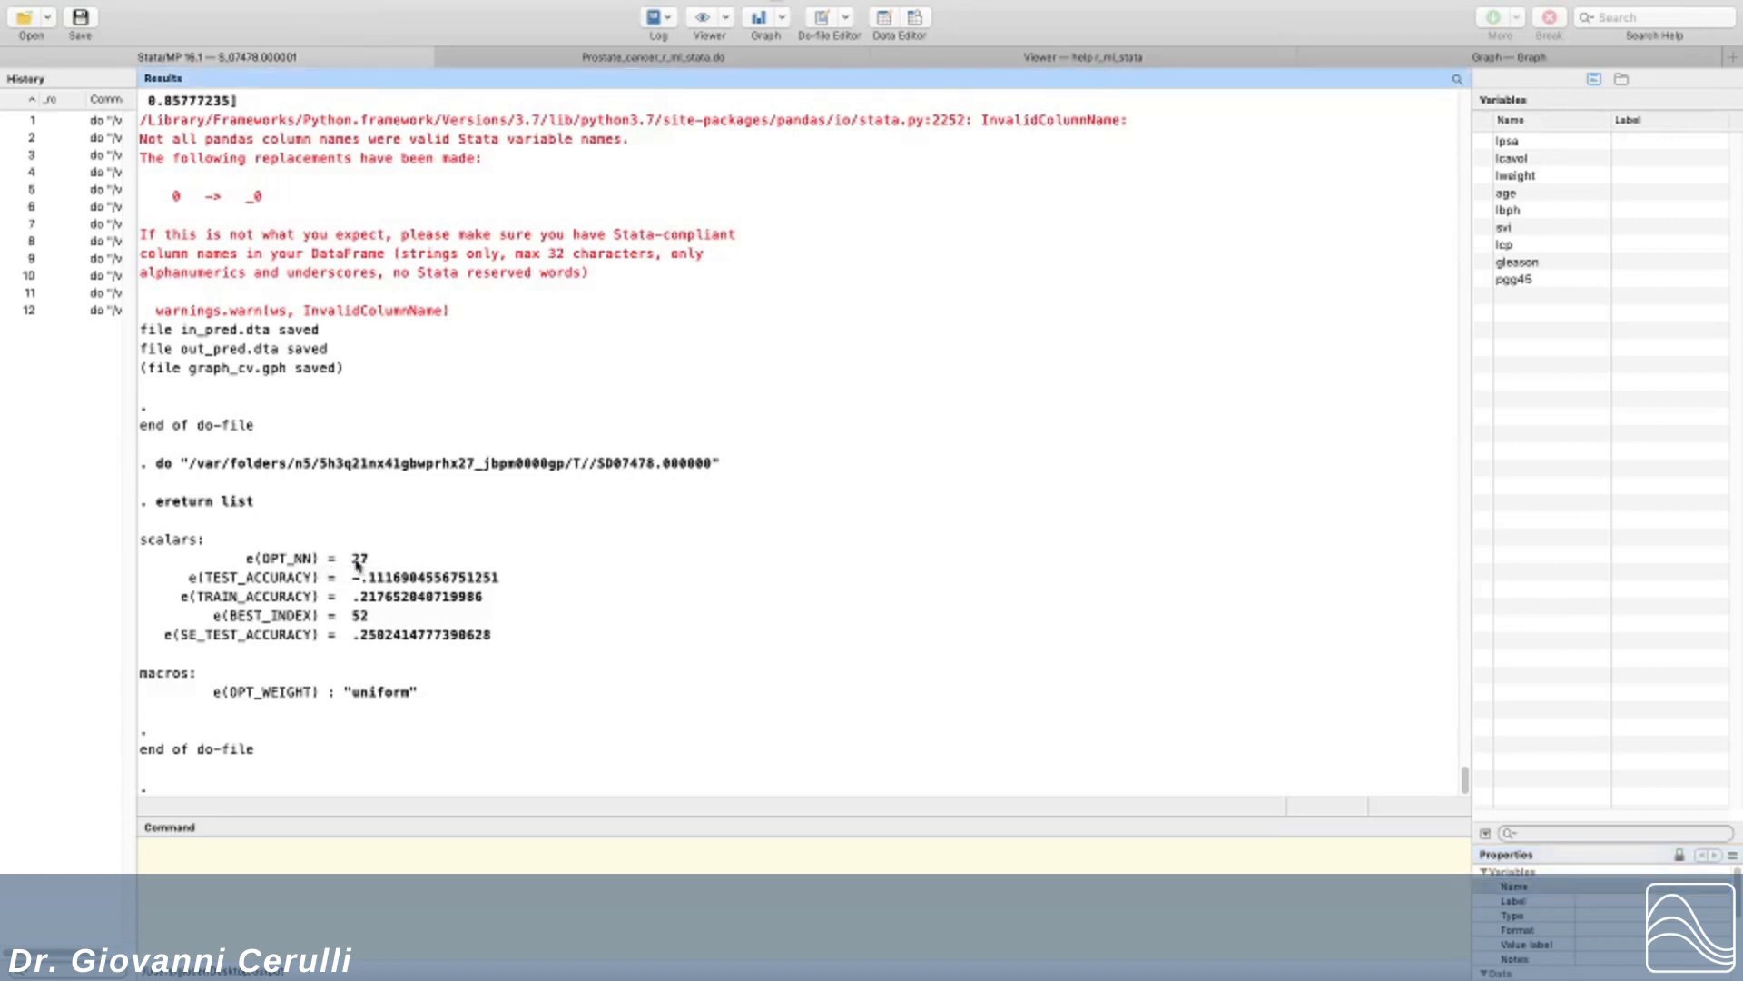
{"action": "double_click", "coordinate": [358, 556]}
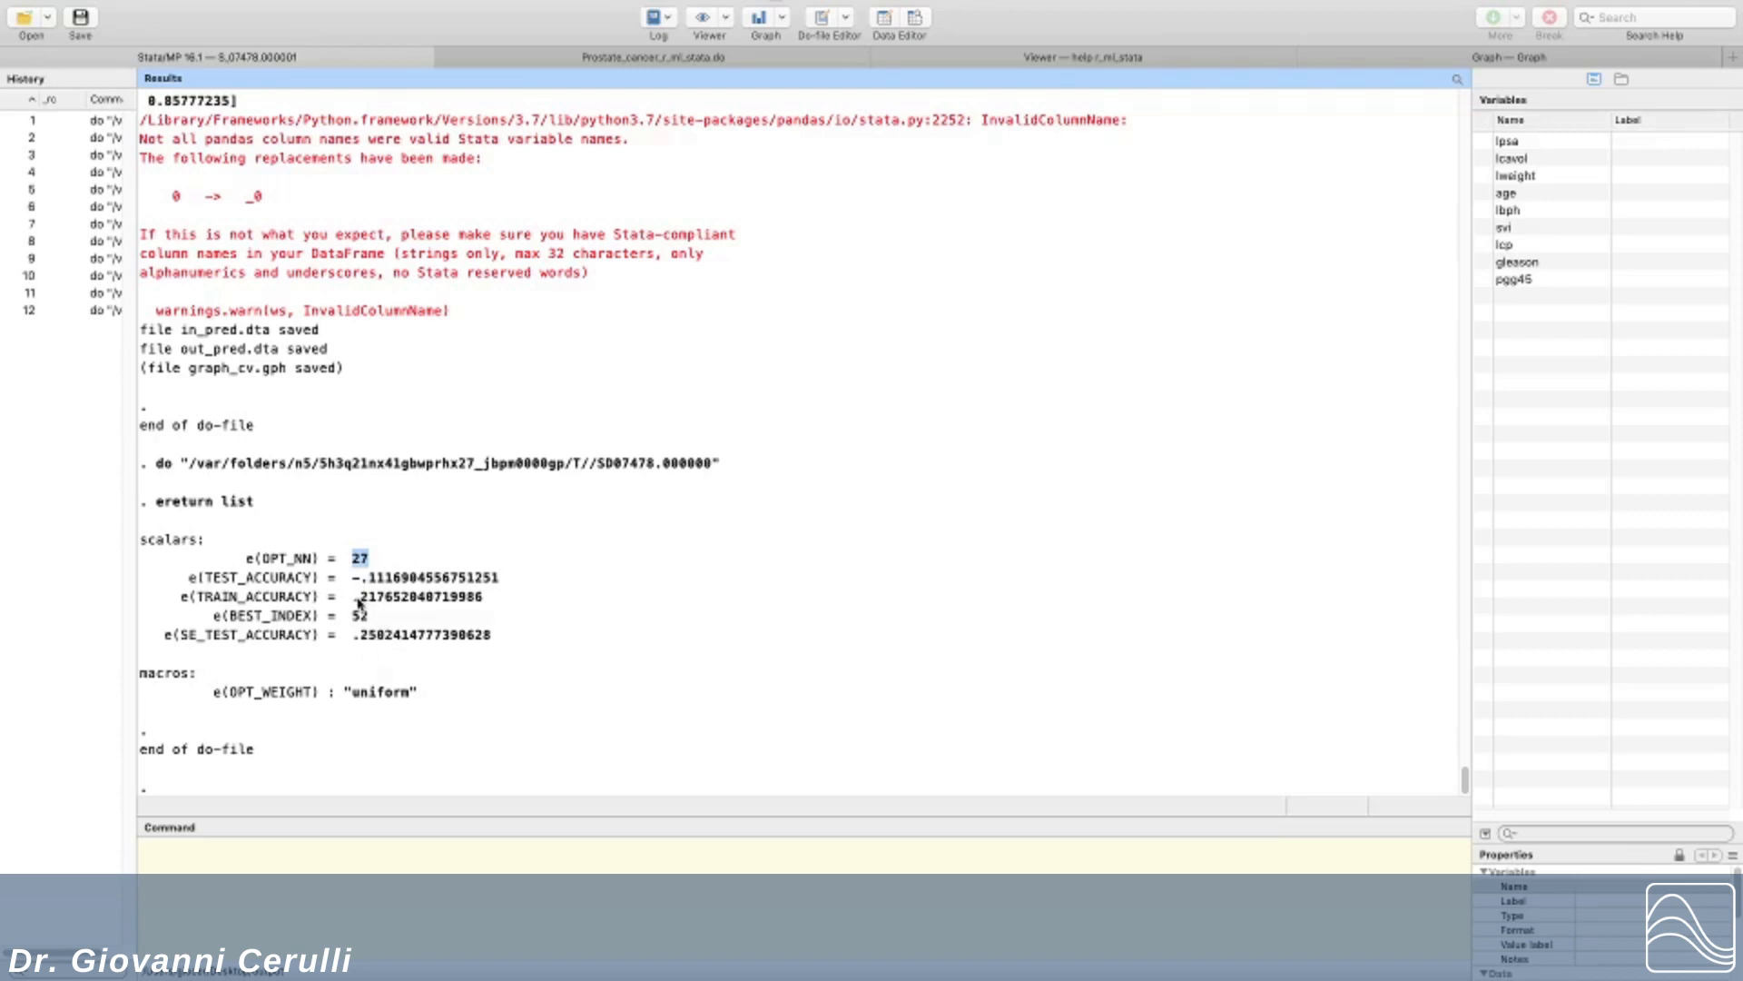
{"action": "mouse_move", "coordinate": [356, 598]}
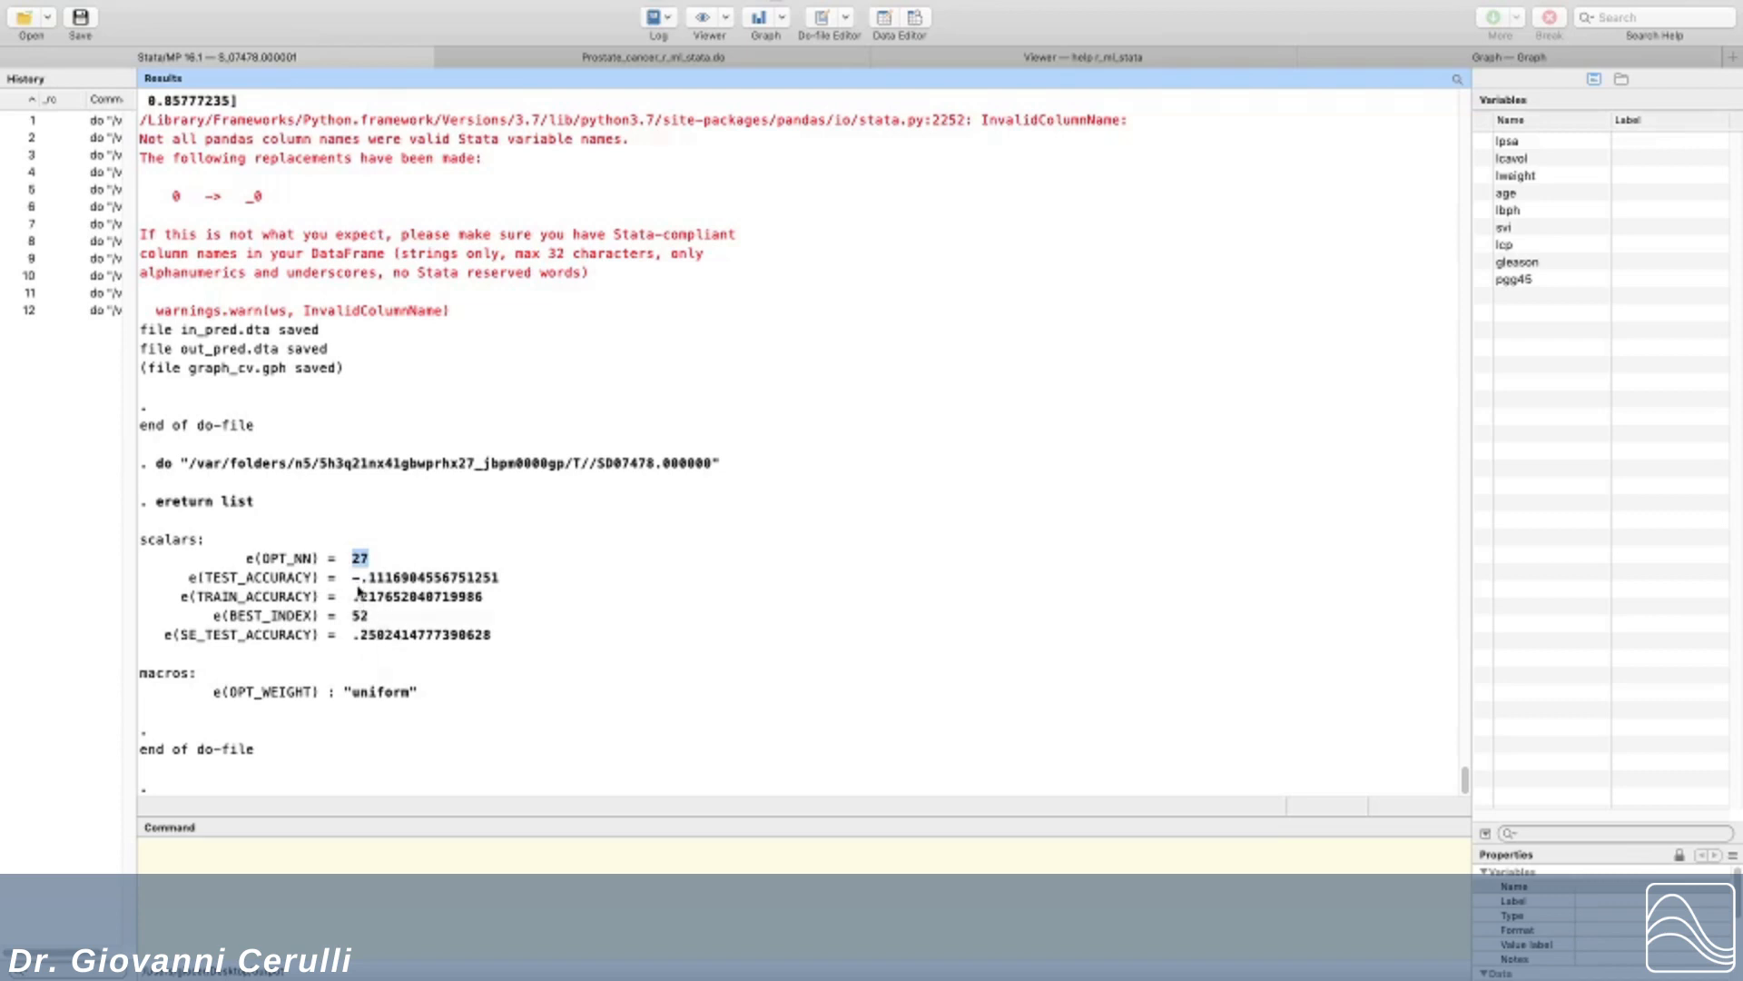
{"action": "mouse_move", "coordinate": [372, 583]}
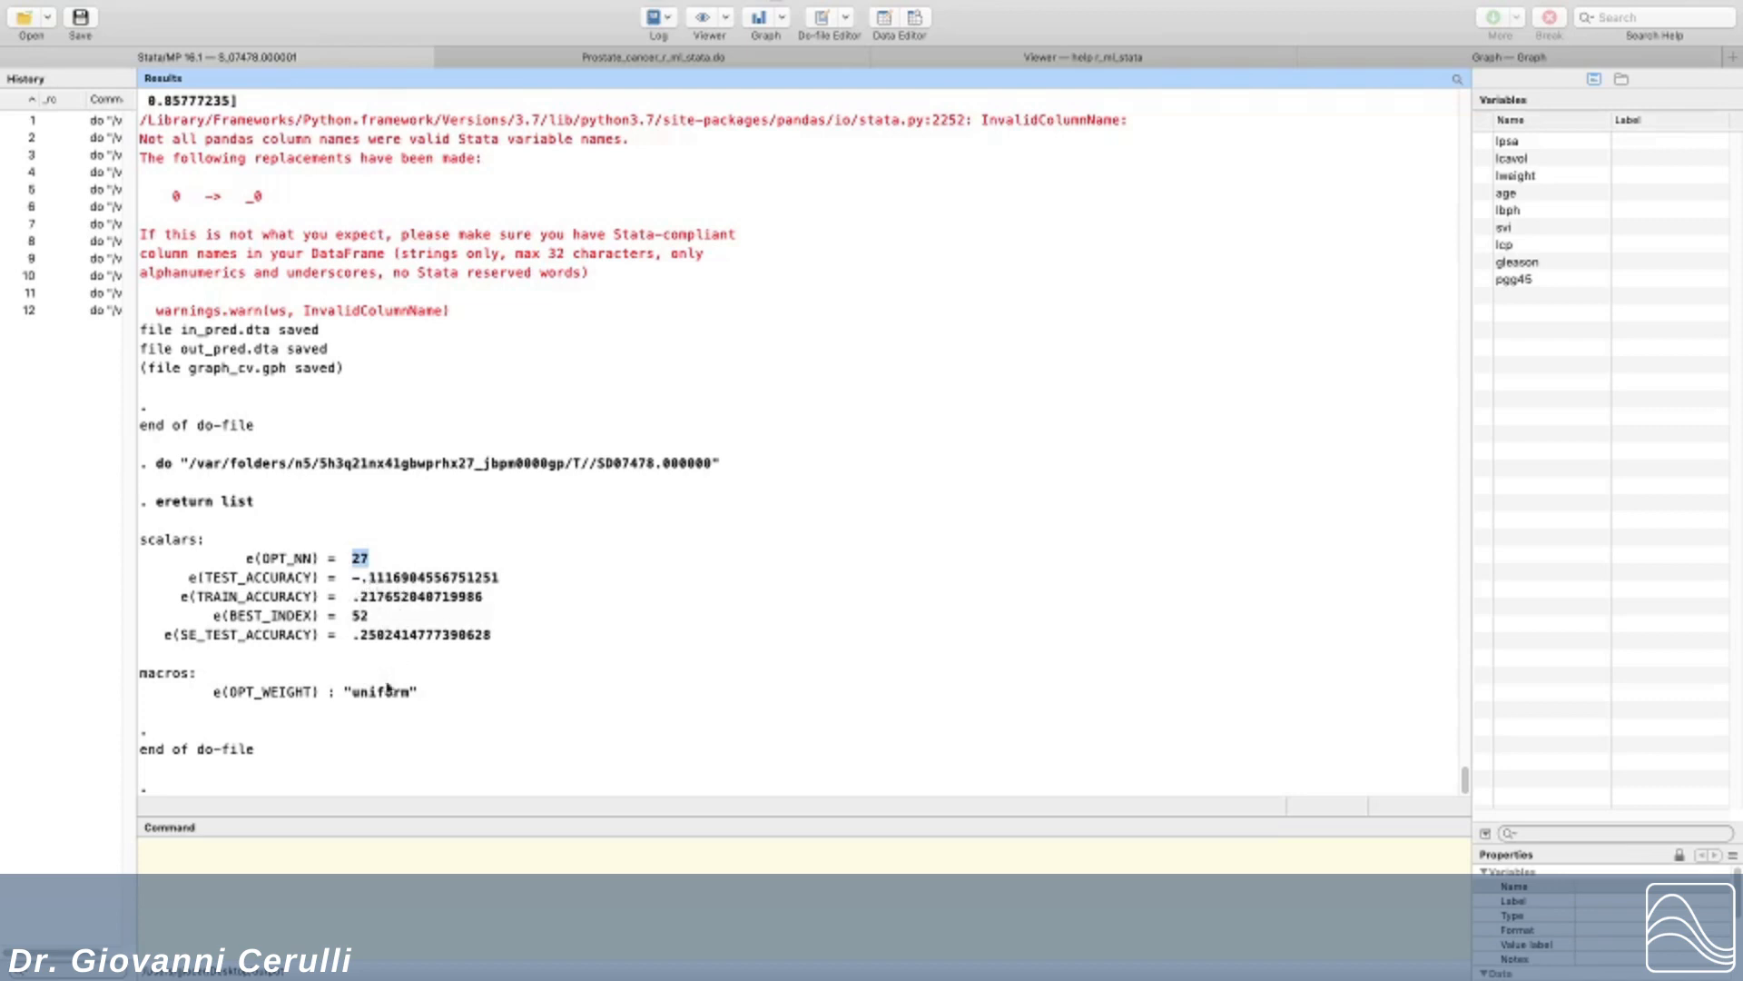
{"action": "double_click", "coordinate": [382, 690]}
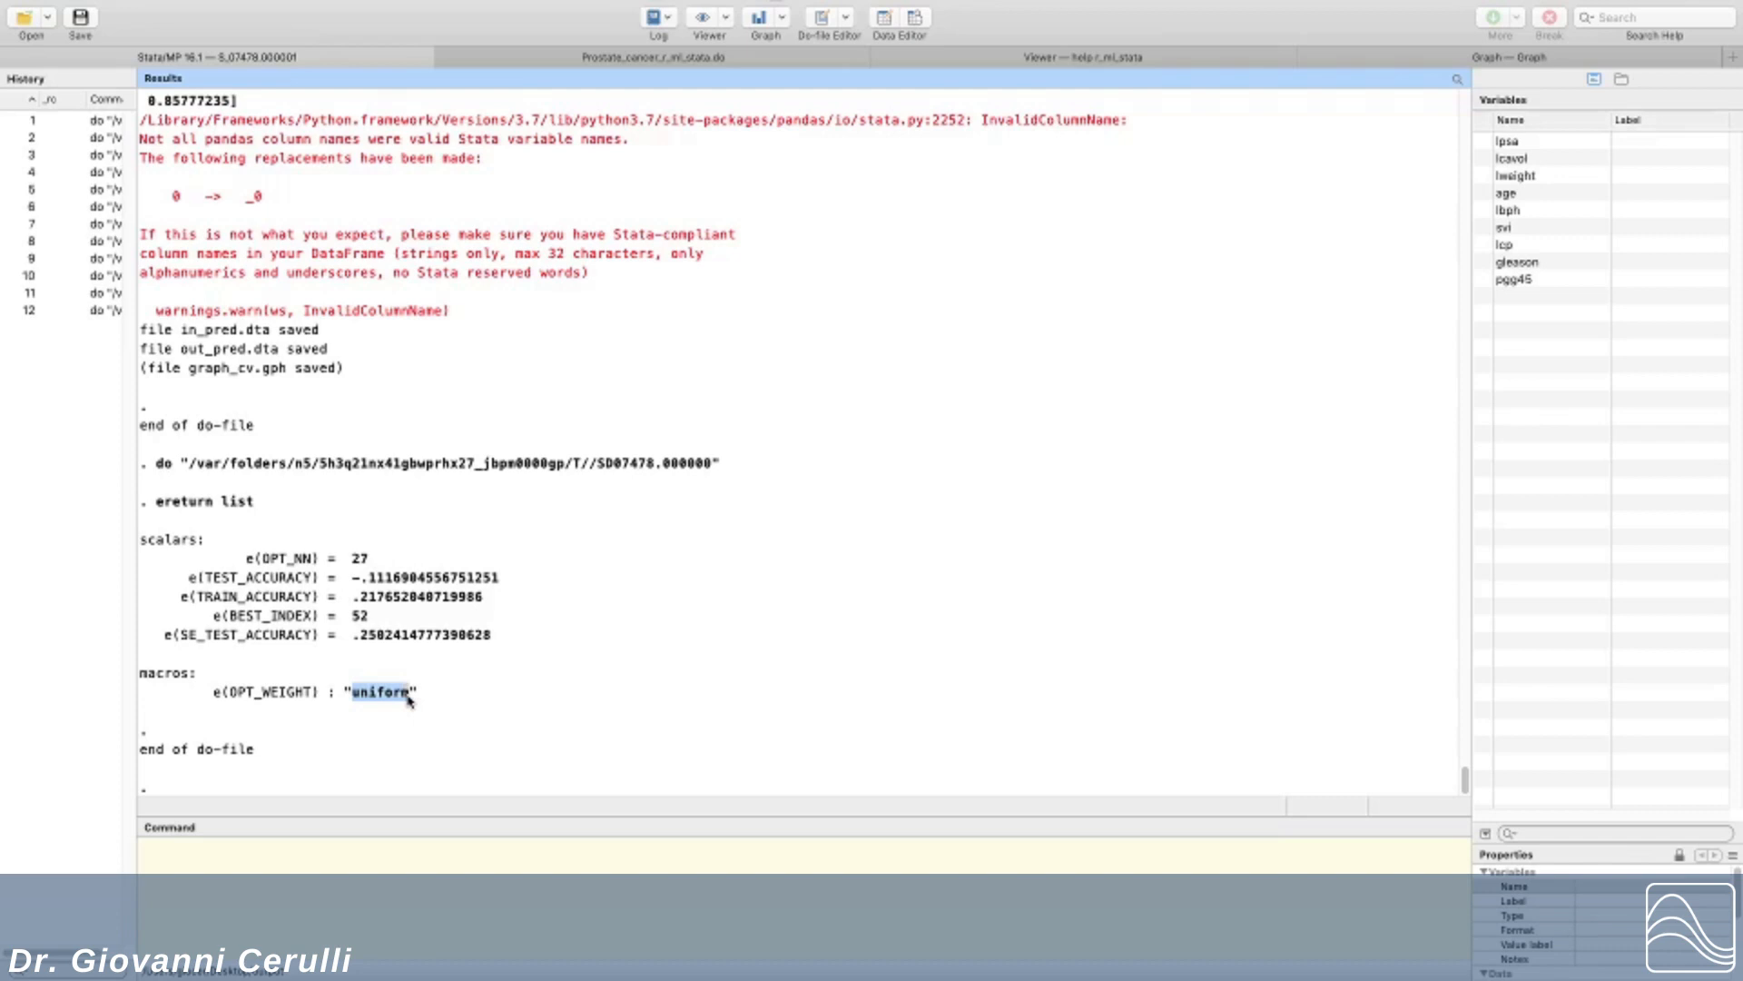
{"action": "mouse_move", "coordinate": [534, 619]}
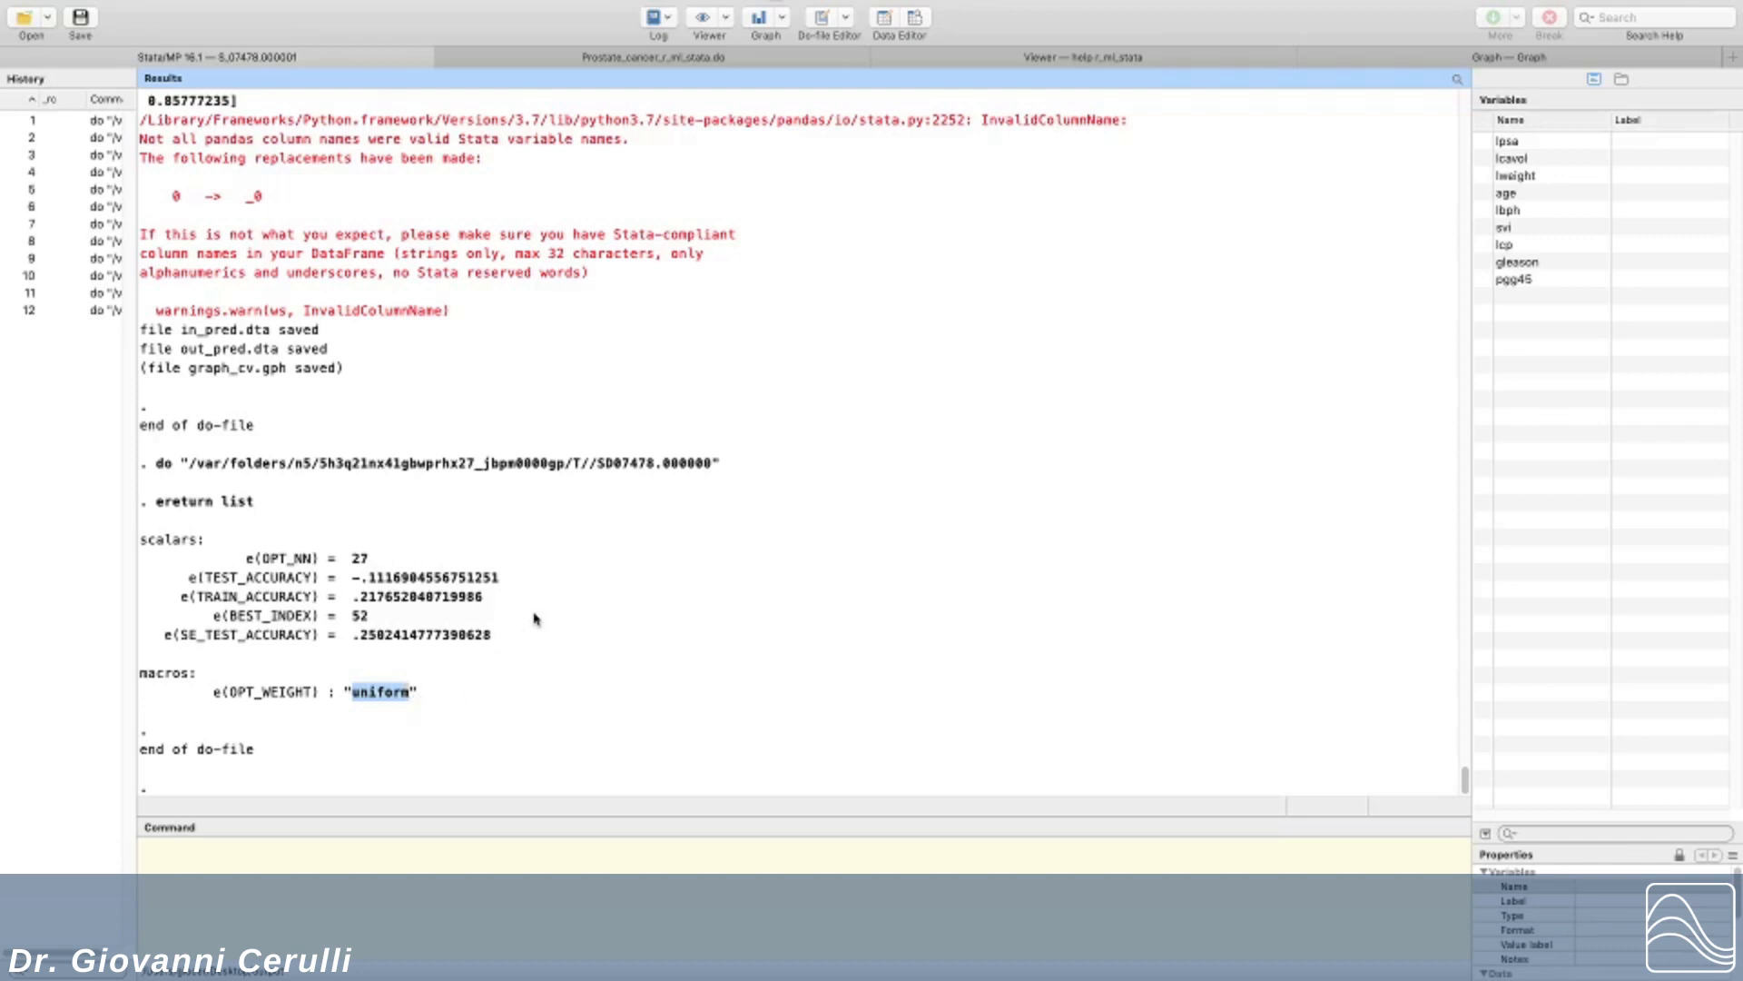
{"action": "mouse_move", "coordinate": [420, 708]}
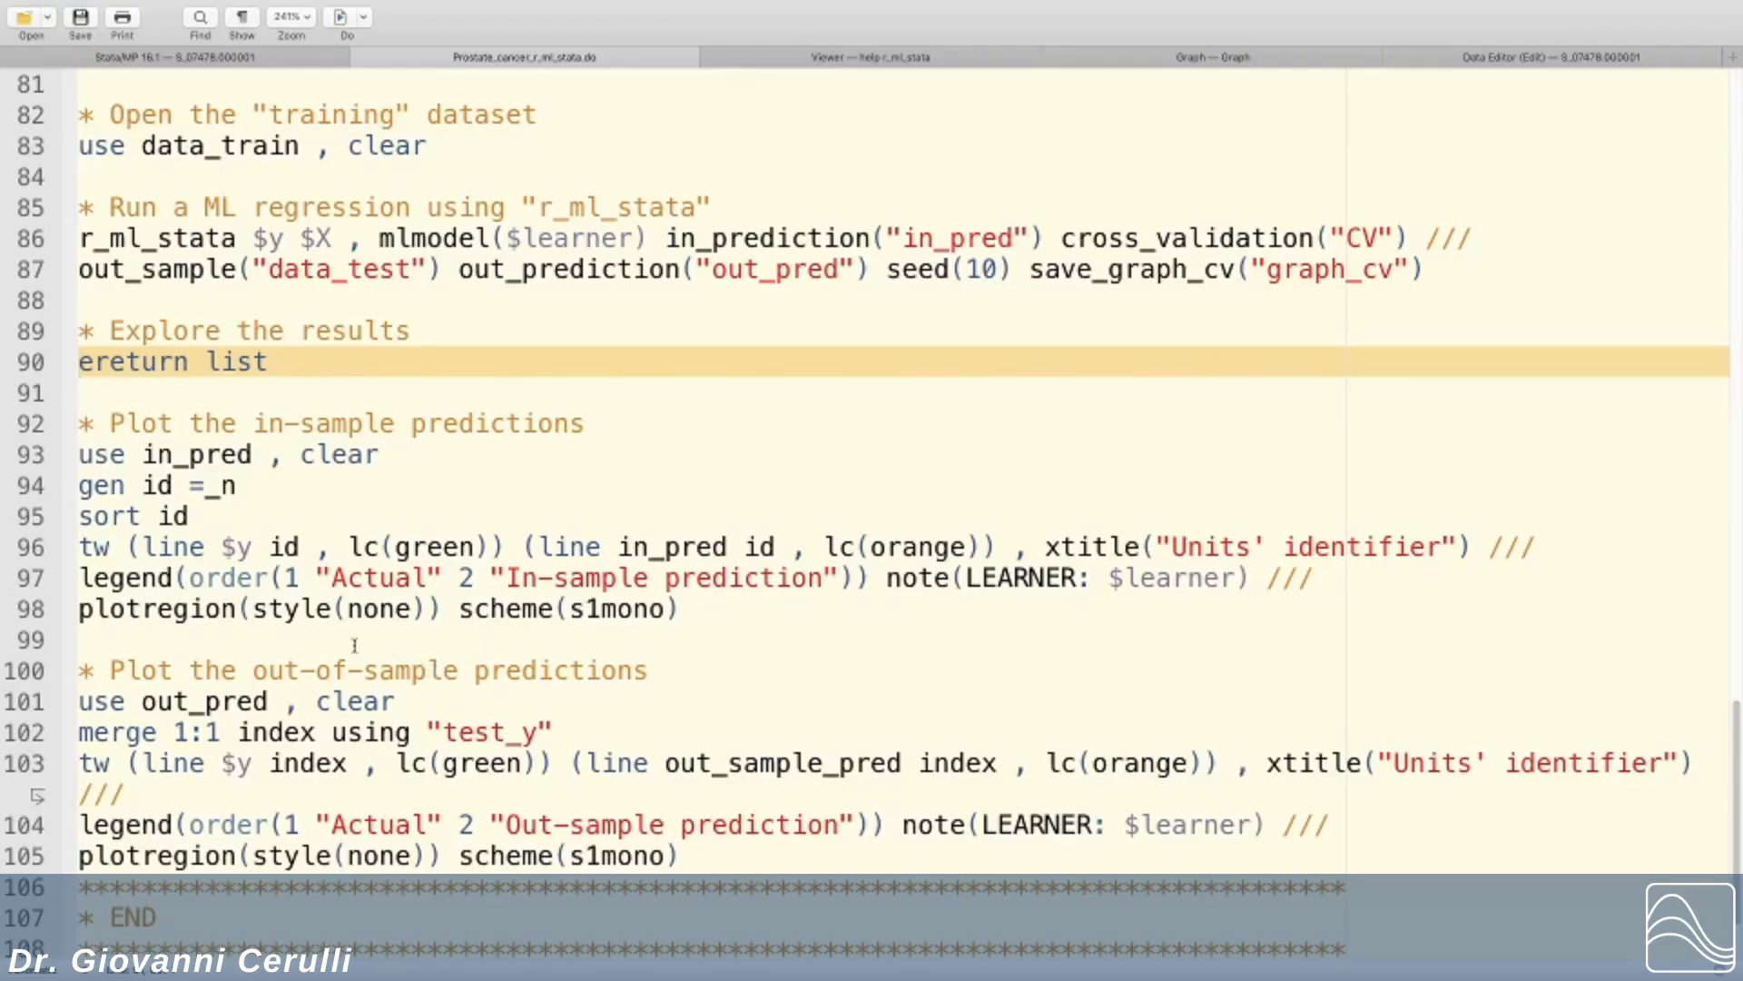
Step: Scroll down to the in-sample prediction plot block, lines 92–98
{"action": "scroll", "scroll_direction": "down", "scroll_amount": 3}
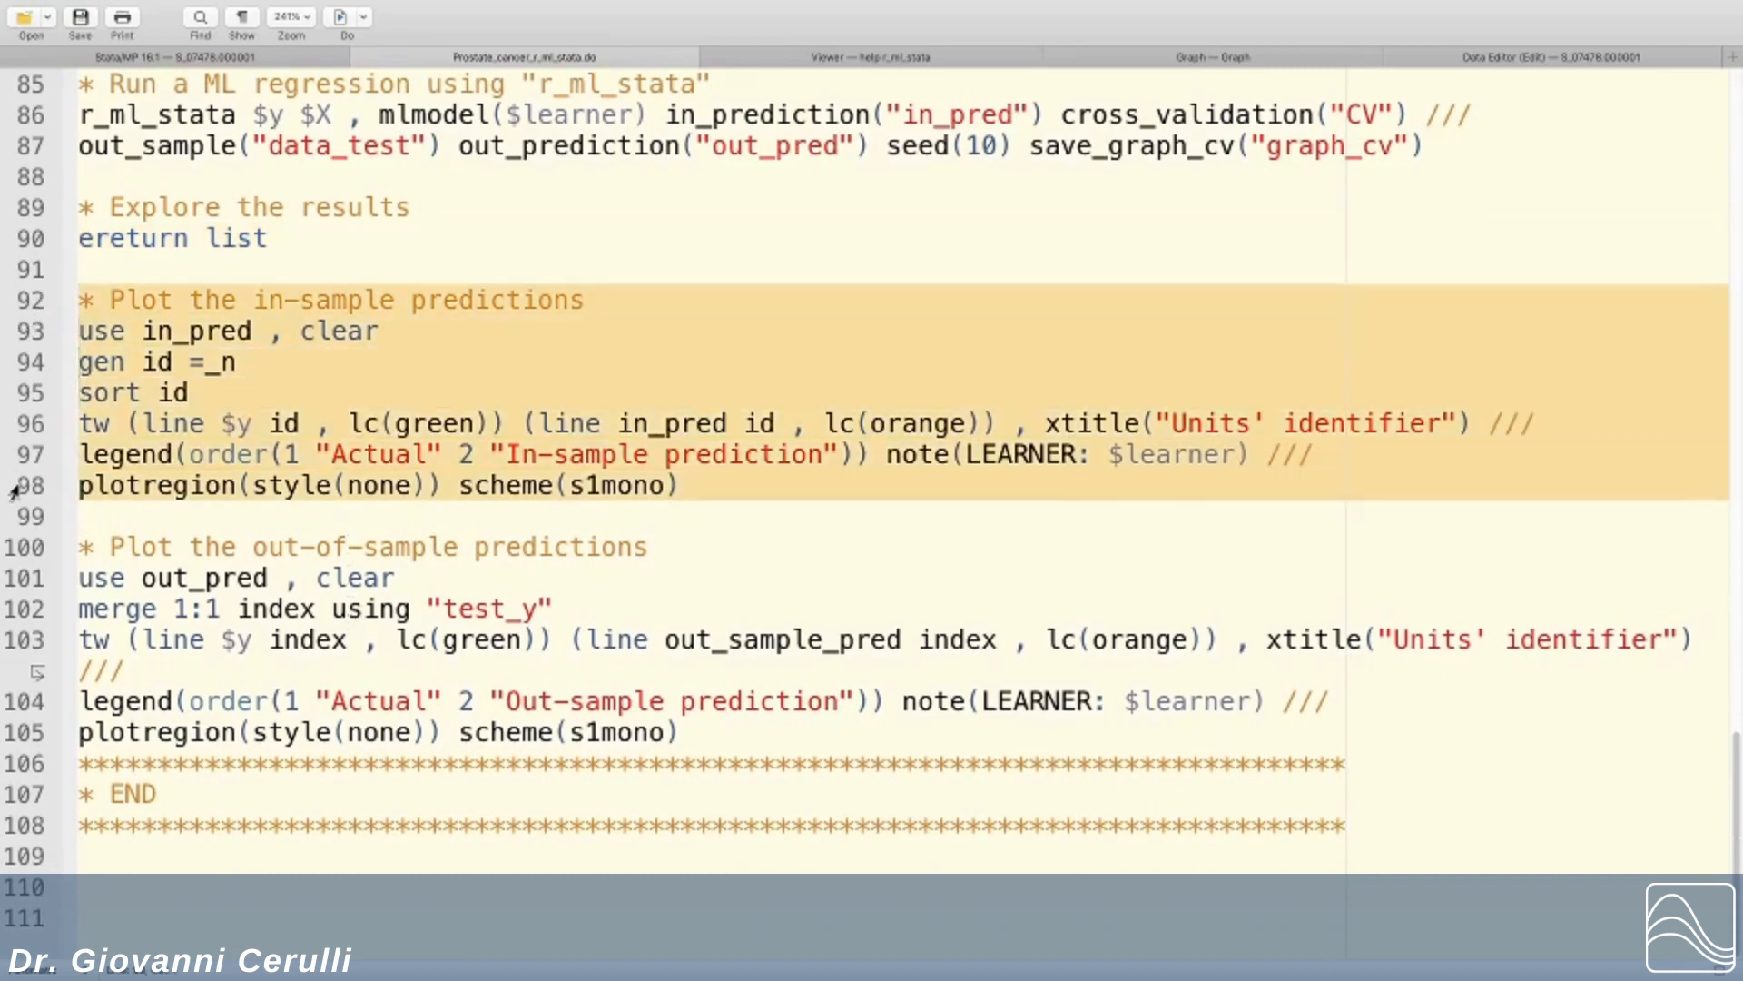
{"action": "mouse_move", "coordinate": [193, 332]}
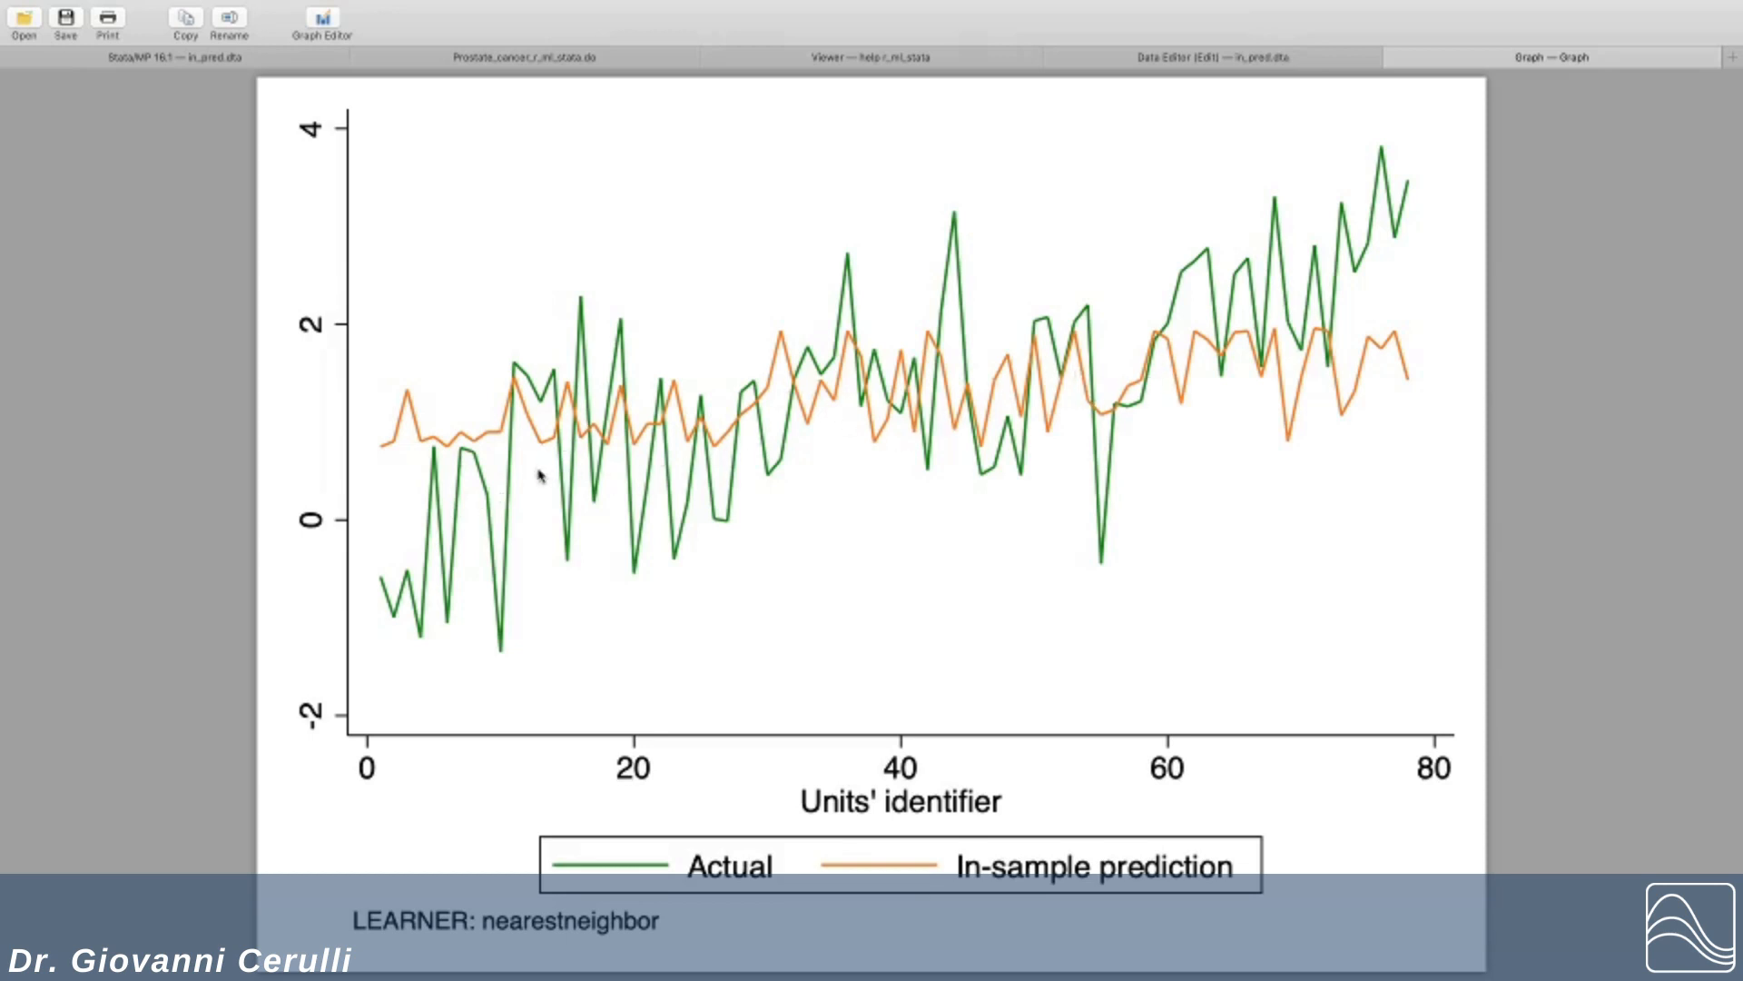
{"action": "mouse_move", "coordinate": [967, 391]}
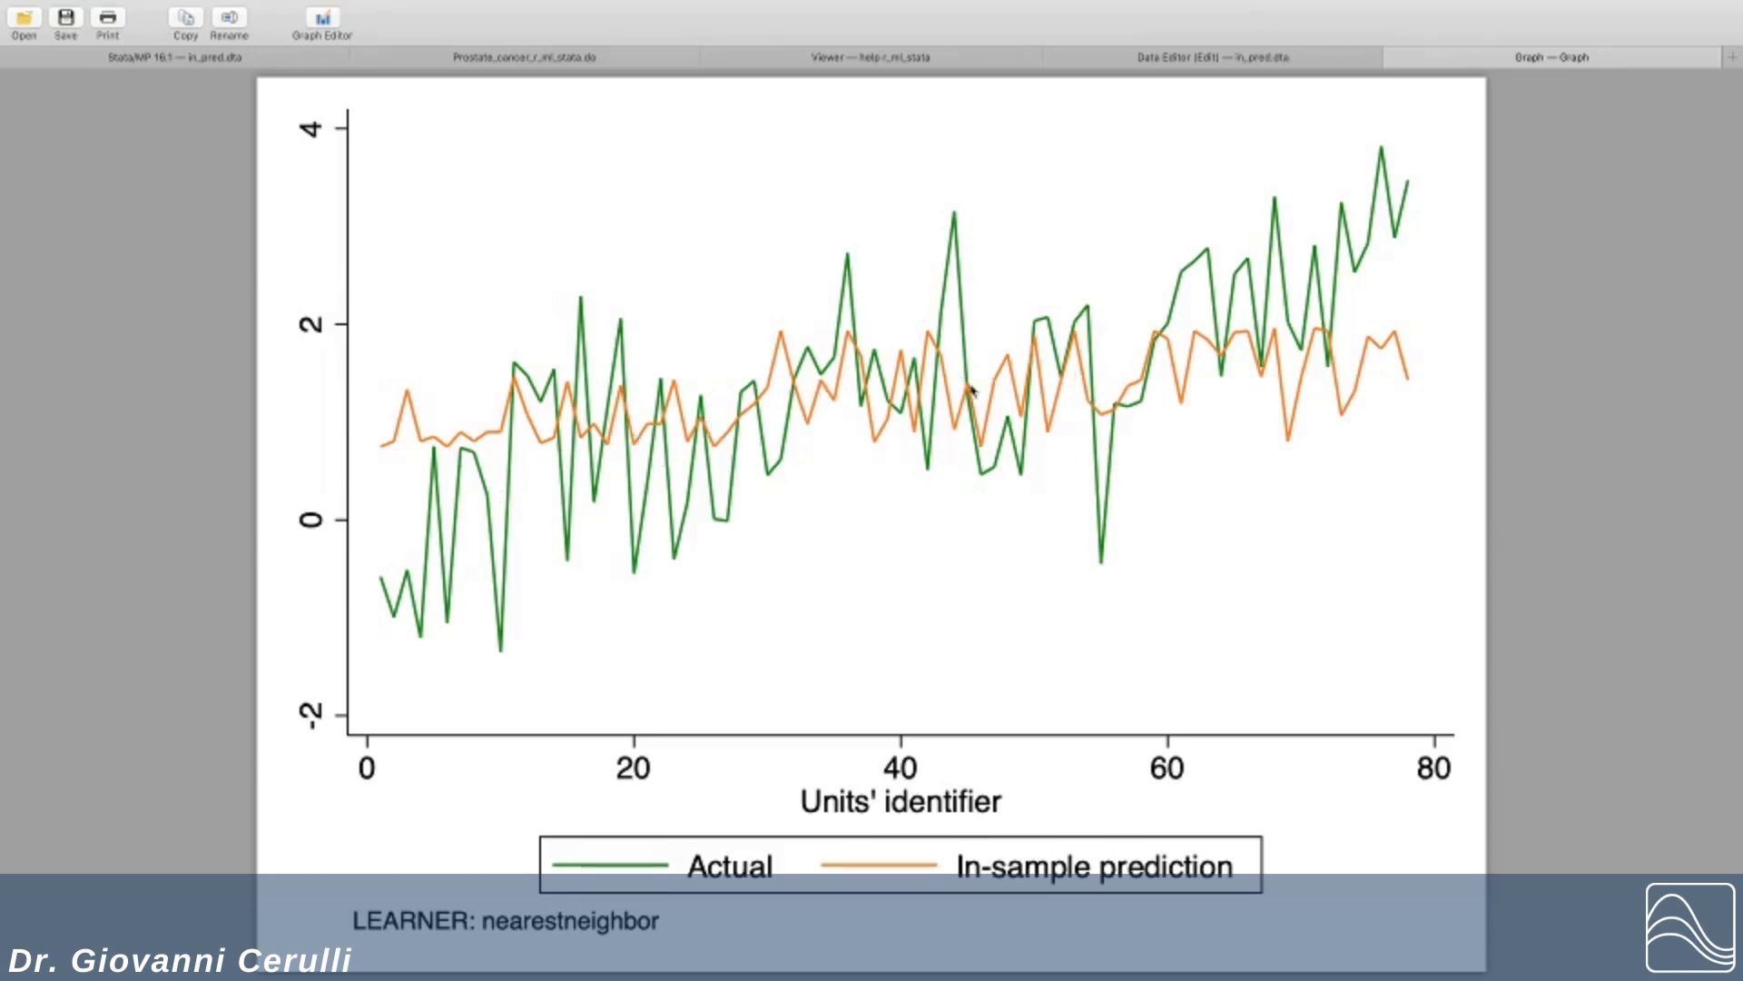
{"action": "mouse_move", "coordinate": [496, 956]}
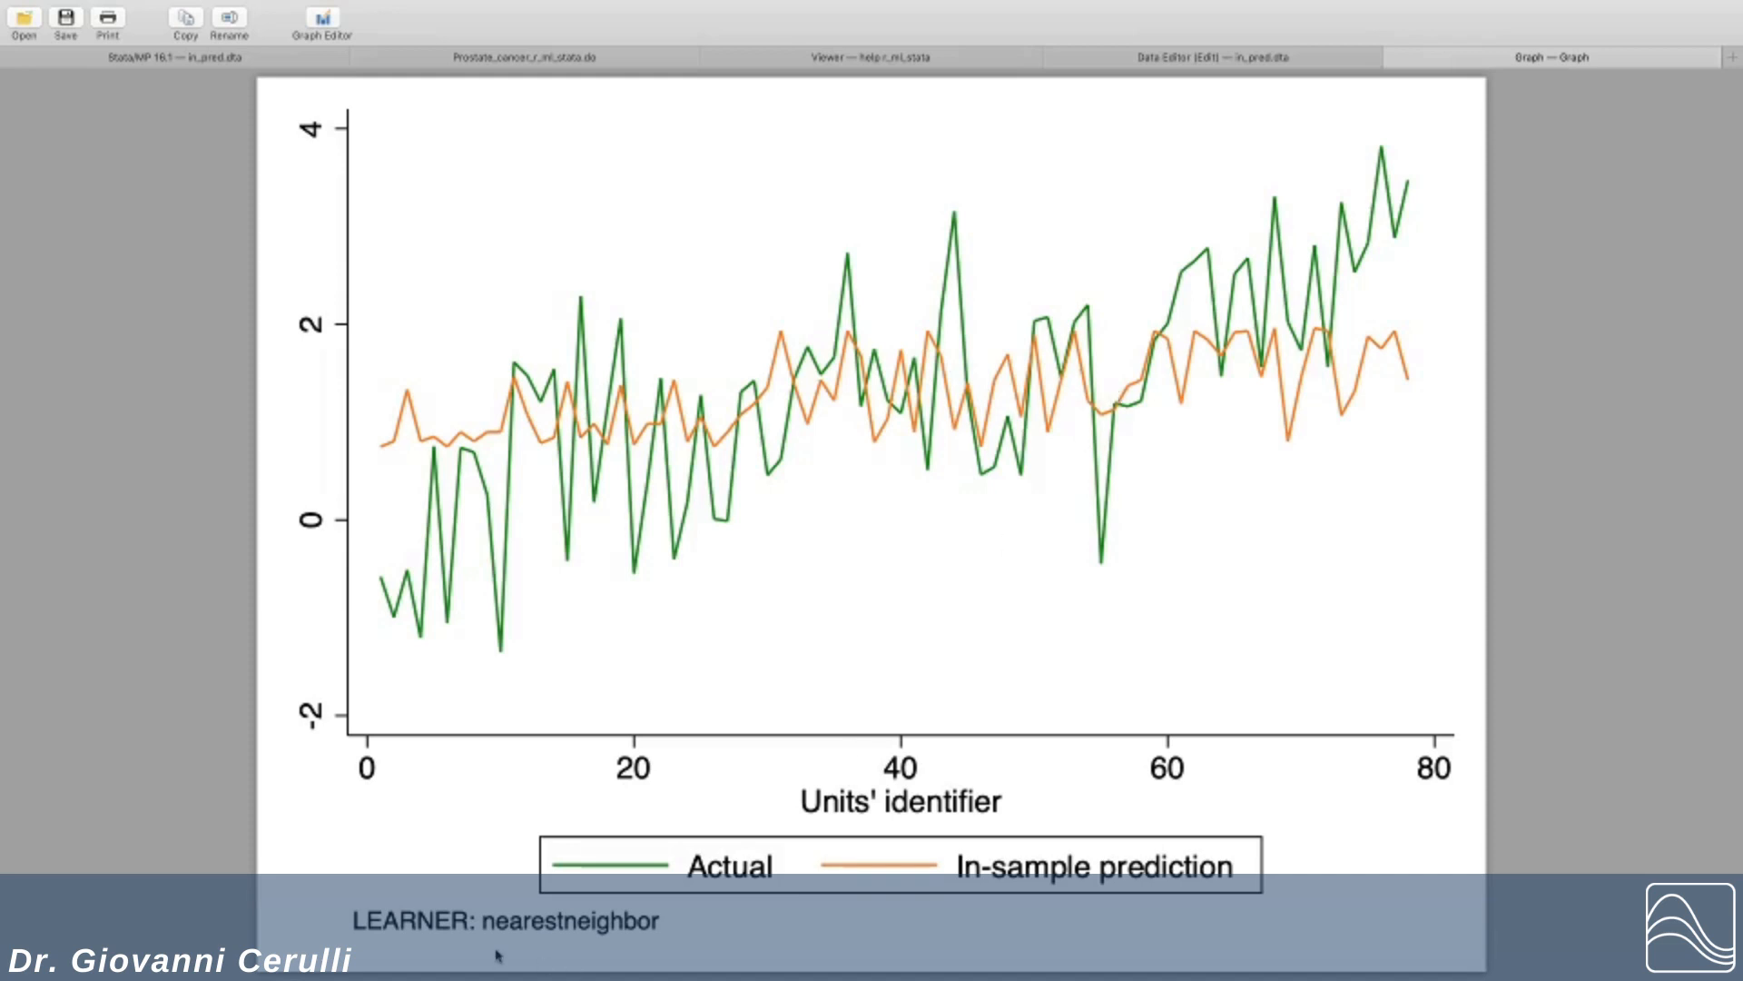
{"action": "mouse_move", "coordinate": [593, 905]}
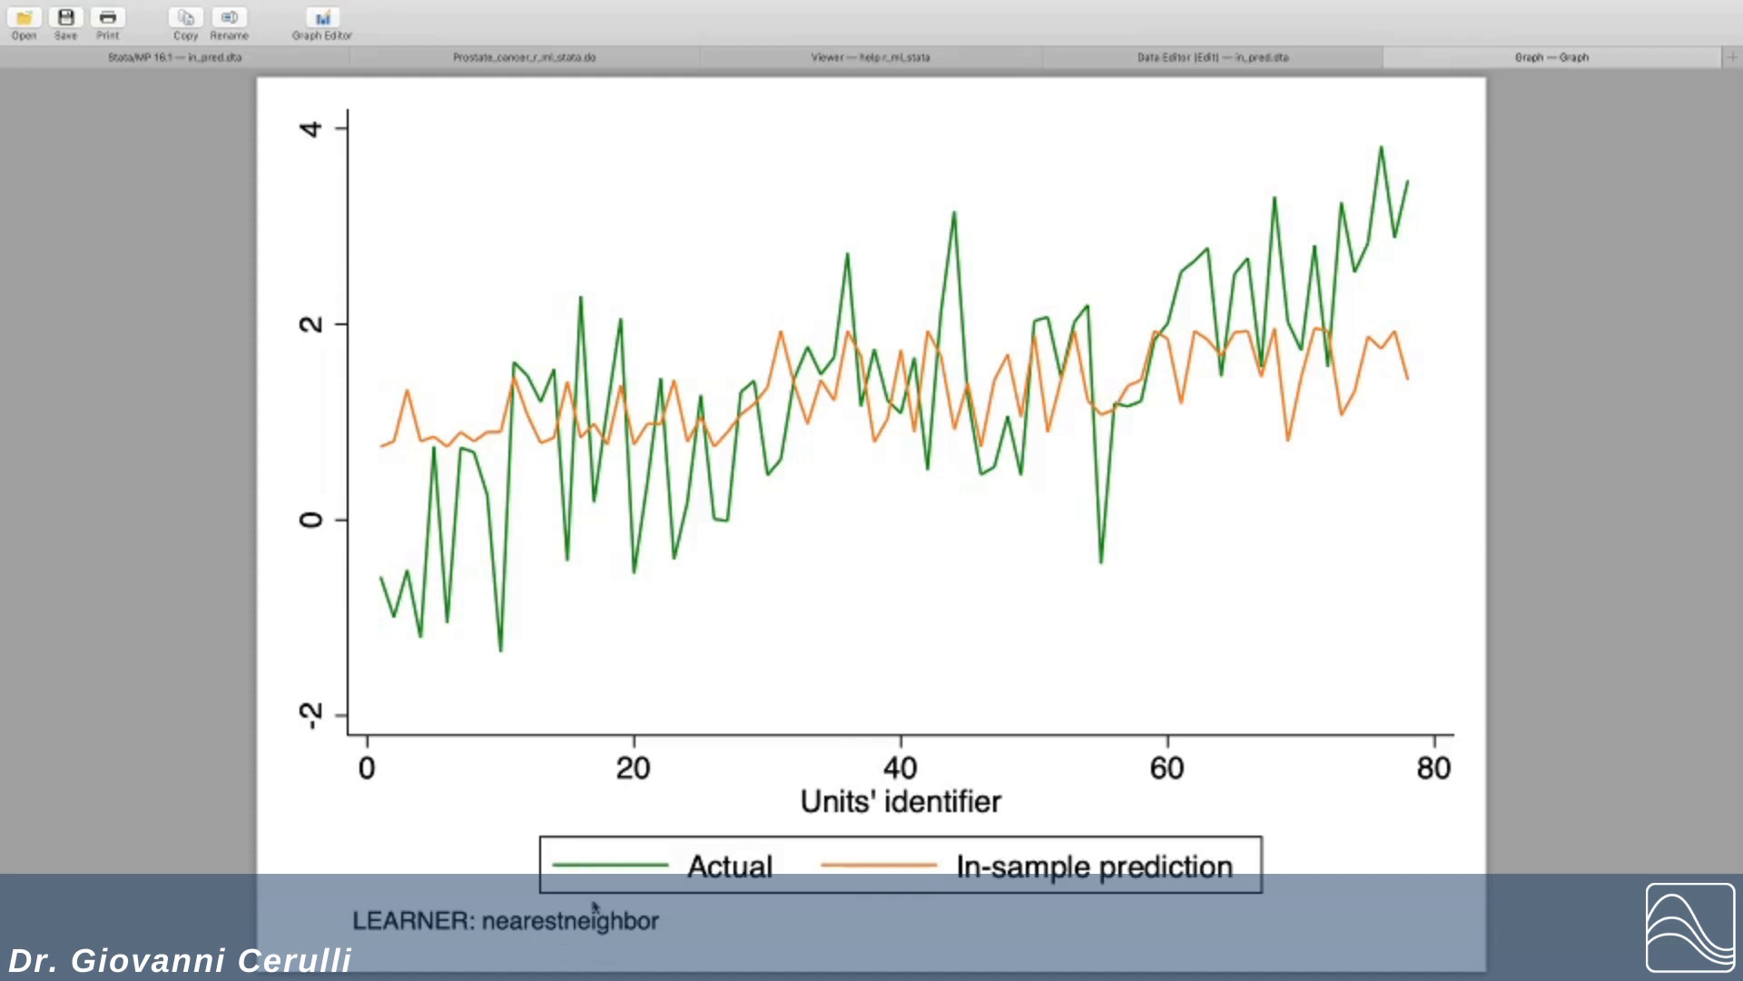
{"action": "mouse_move", "coordinate": [659, 953]}
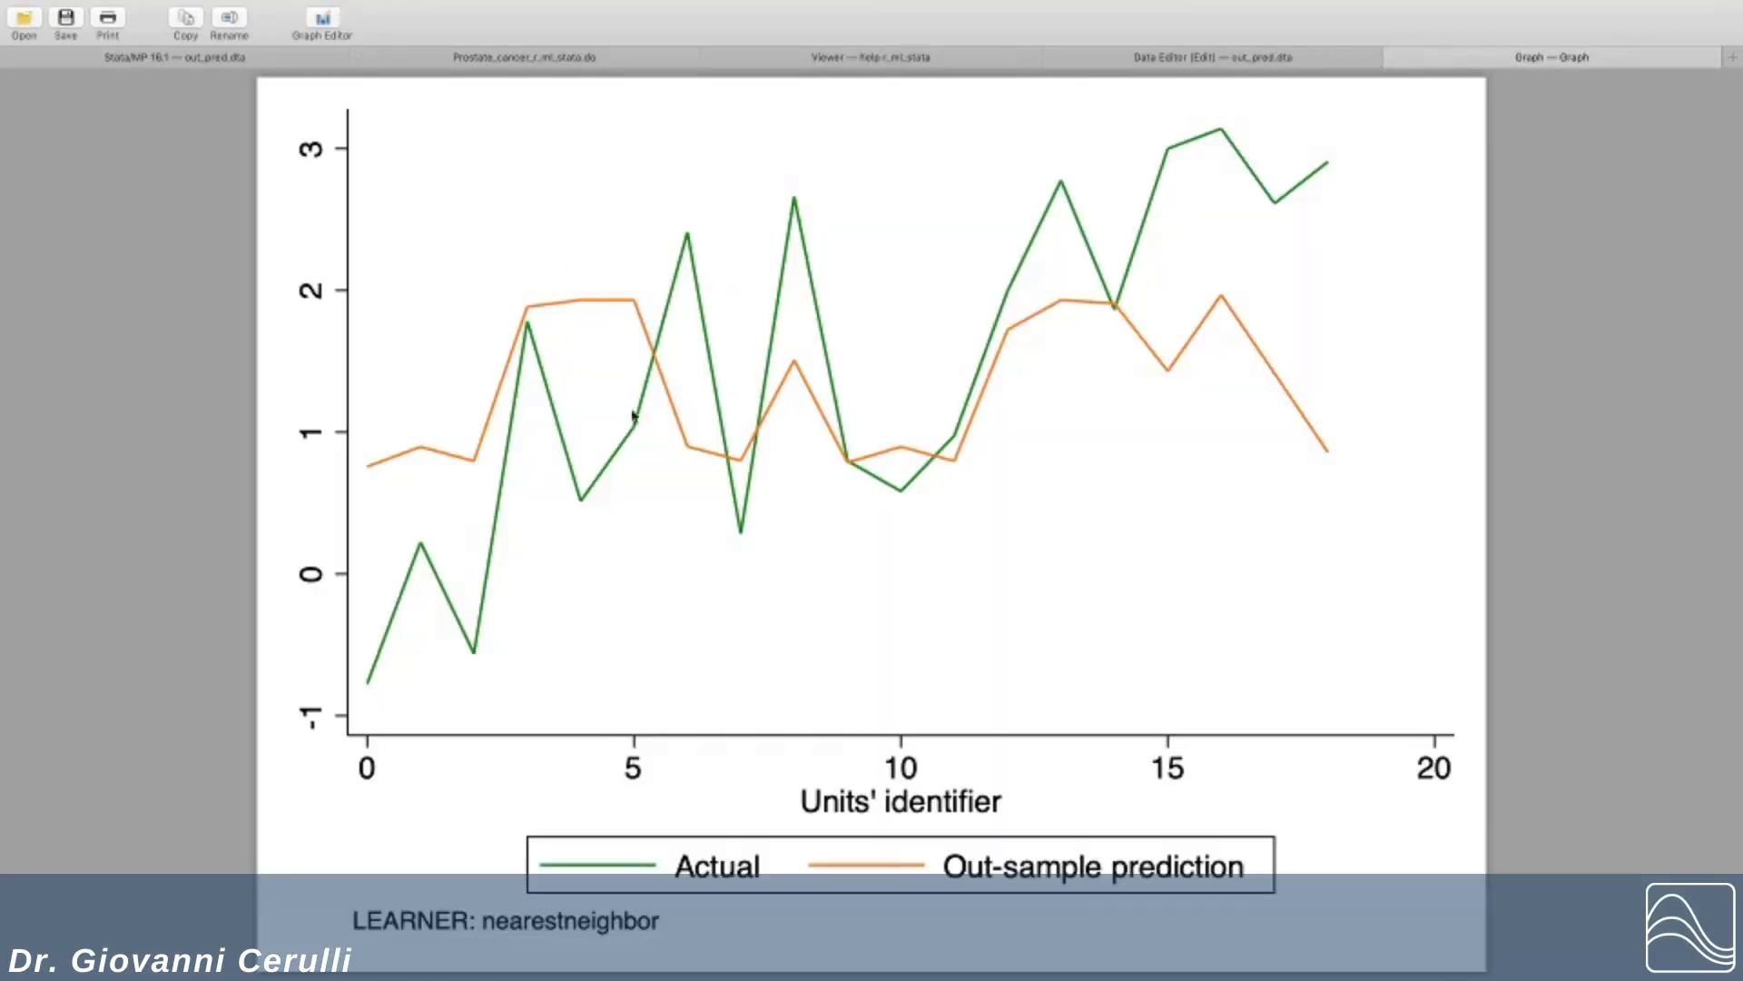
{"action": "mouse_move", "coordinate": [643, 597]}
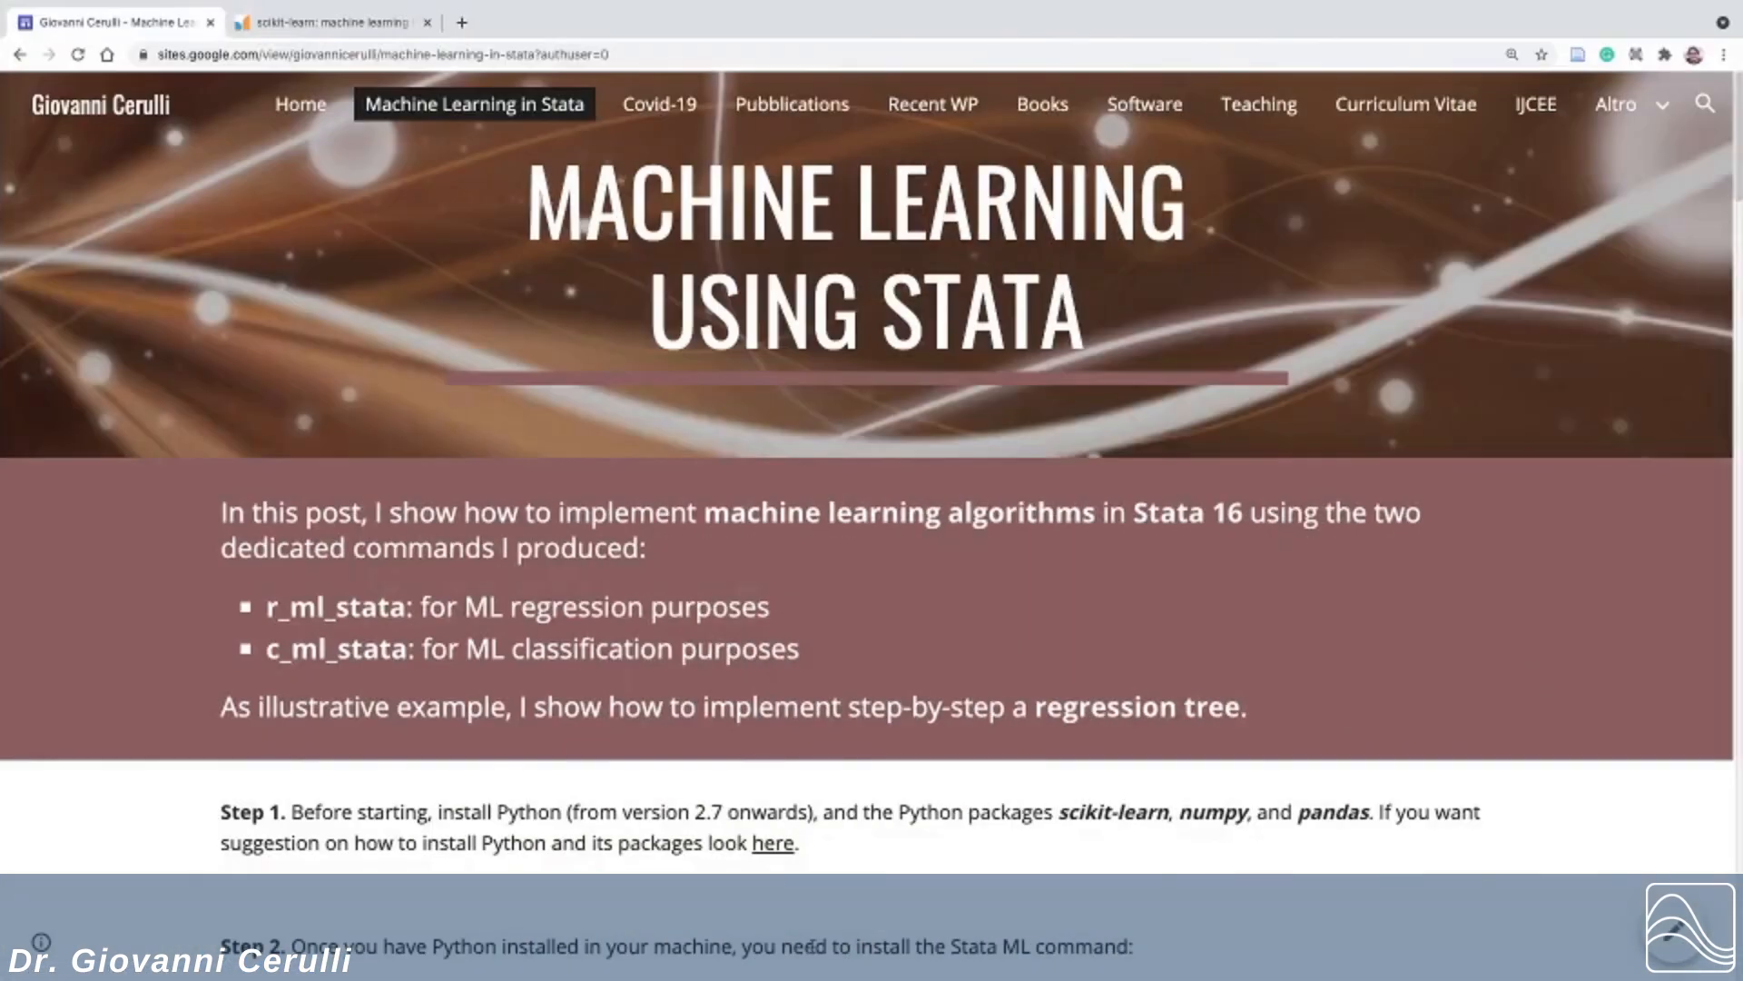
{"action": "mouse_move", "coordinate": [726, 561]}
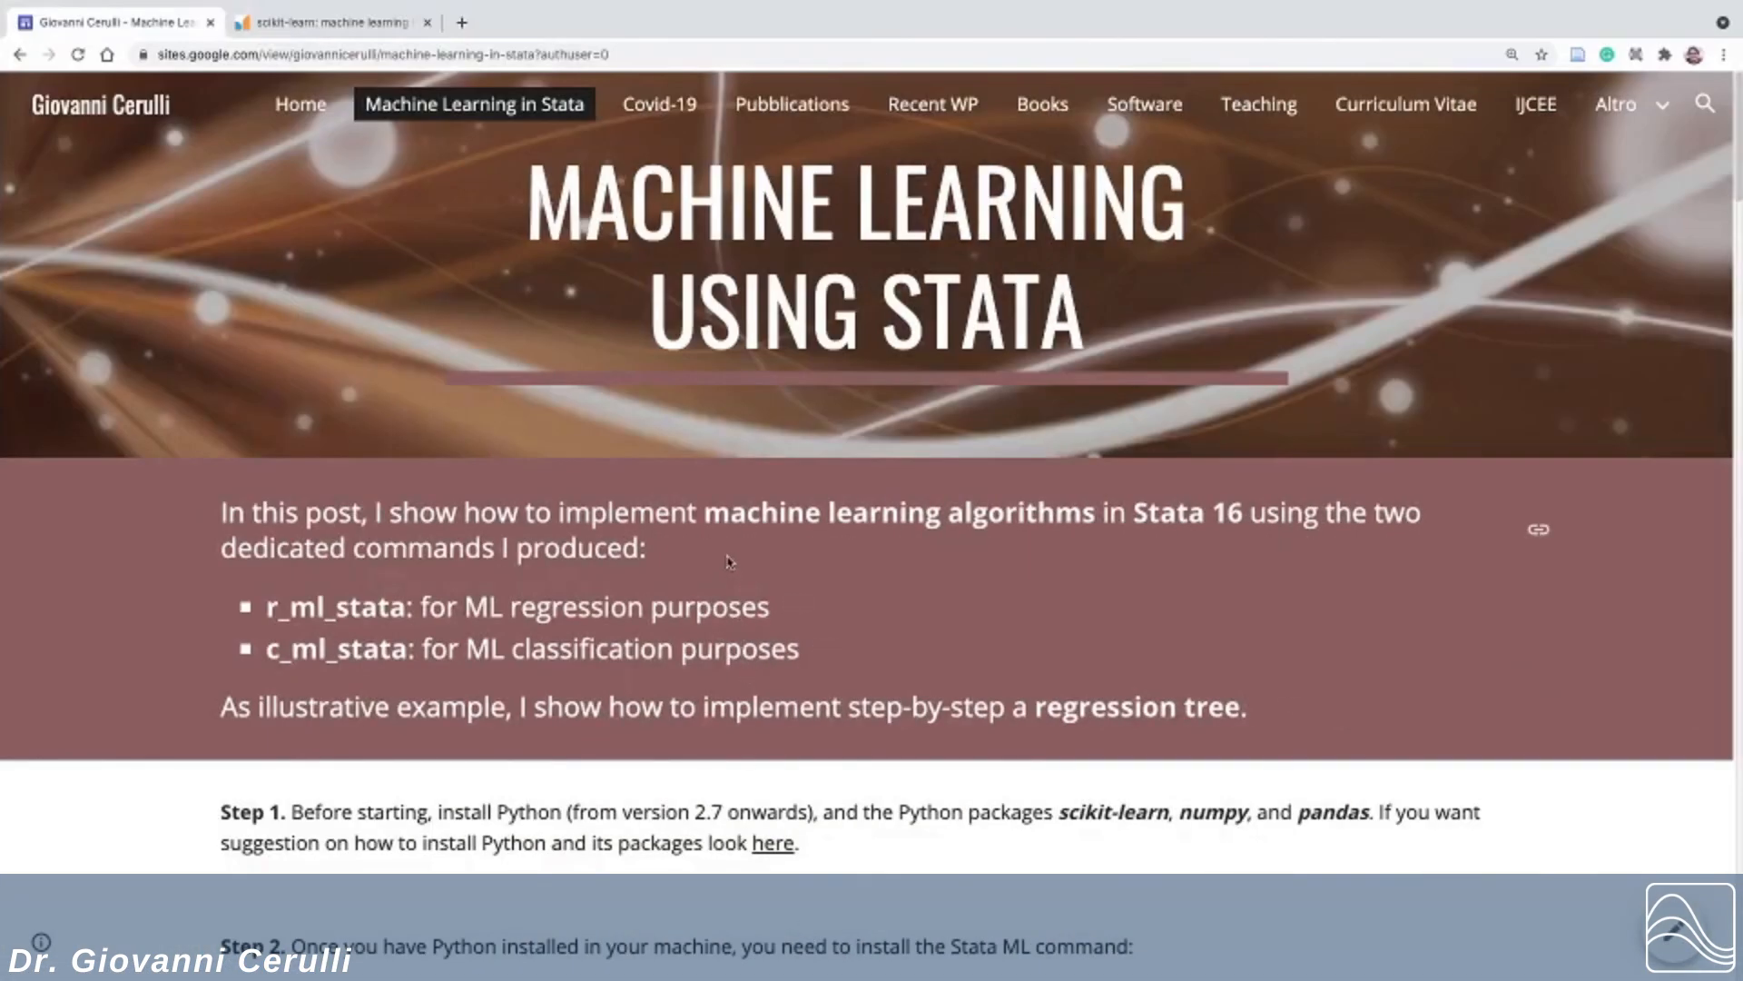
{"action": "mouse_move", "coordinate": [454, 250]}
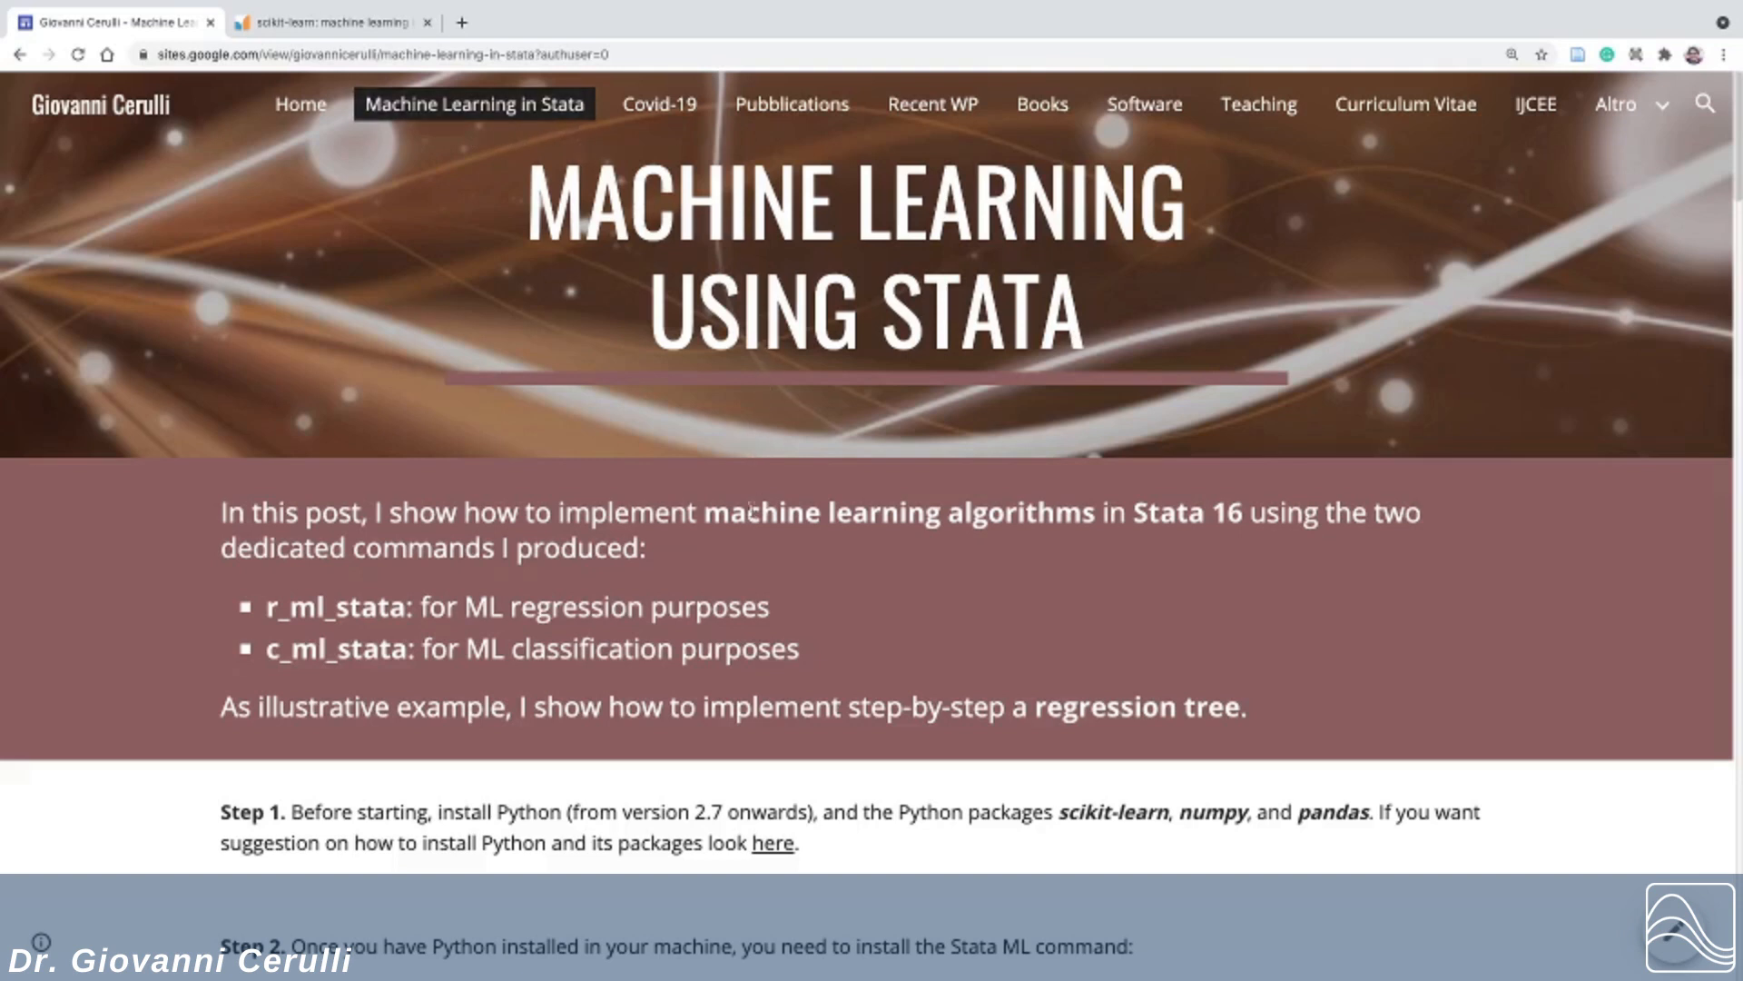
Step: Scroll through the post's steps and prediction results down to the References
{"action": "scroll", "scroll_direction": "down", "scroll_amount": 3}
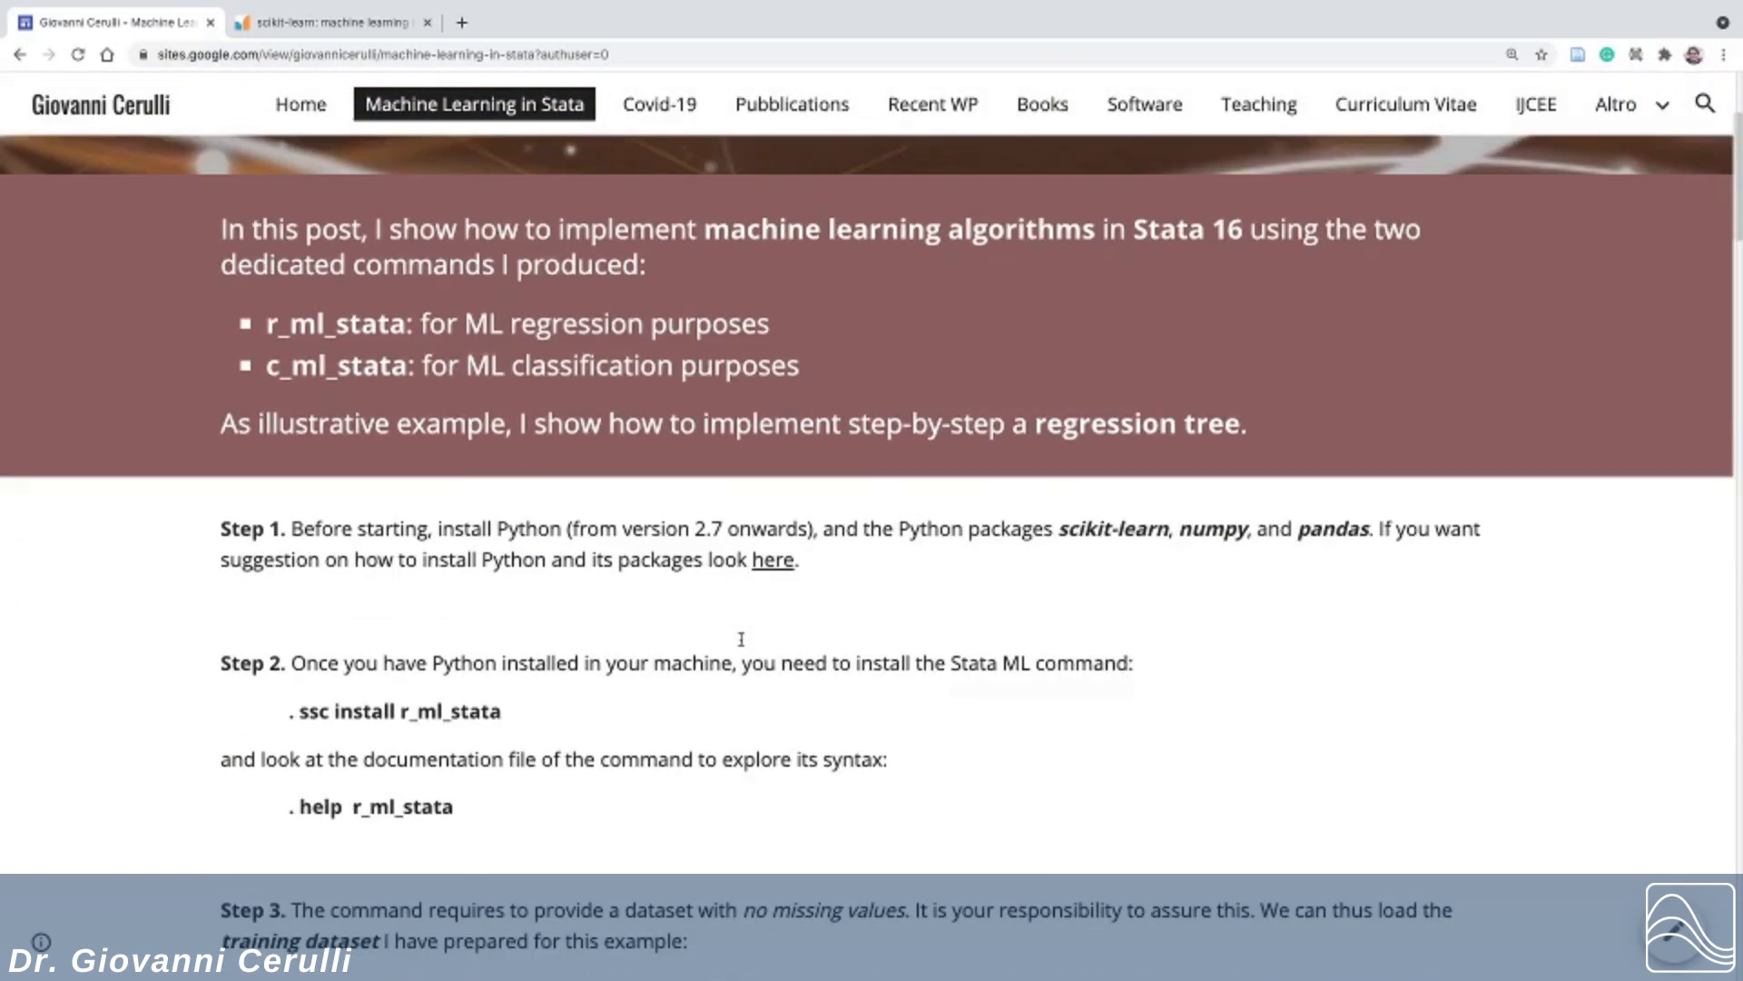
{"action": "scroll", "scroll_direction": "down", "scroll_amount": 3}
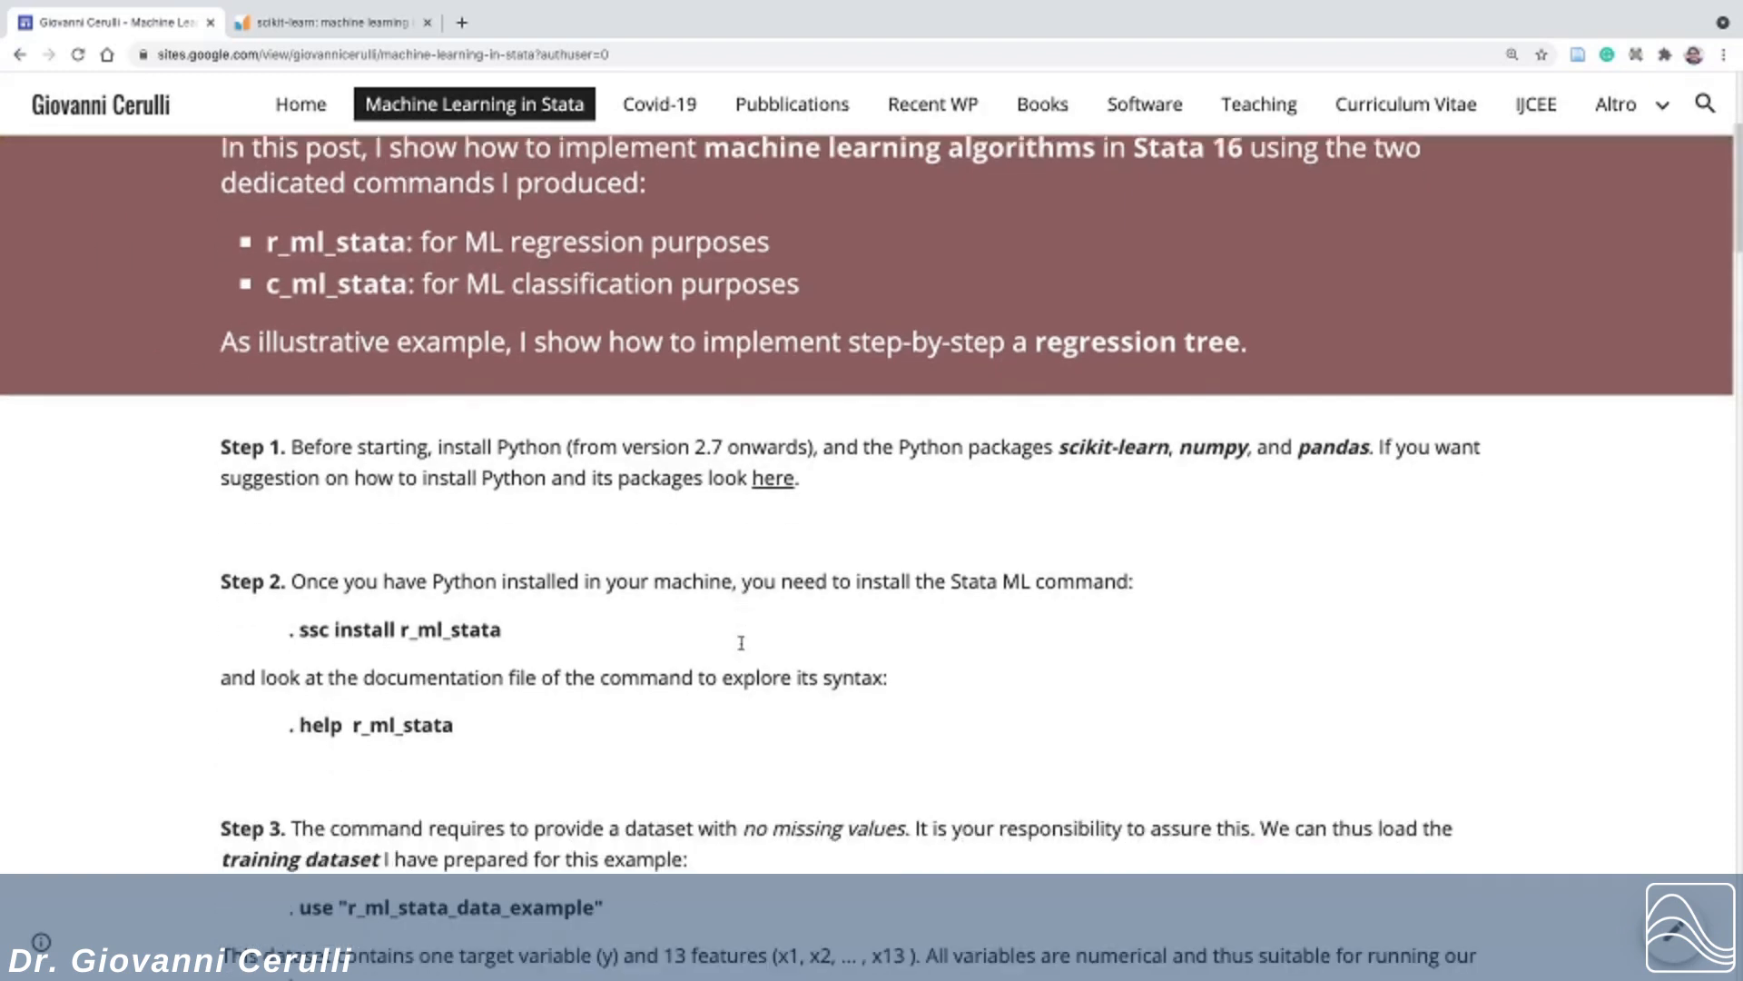
{"action": "scroll", "scroll_direction": "down", "scroll_amount": 3}
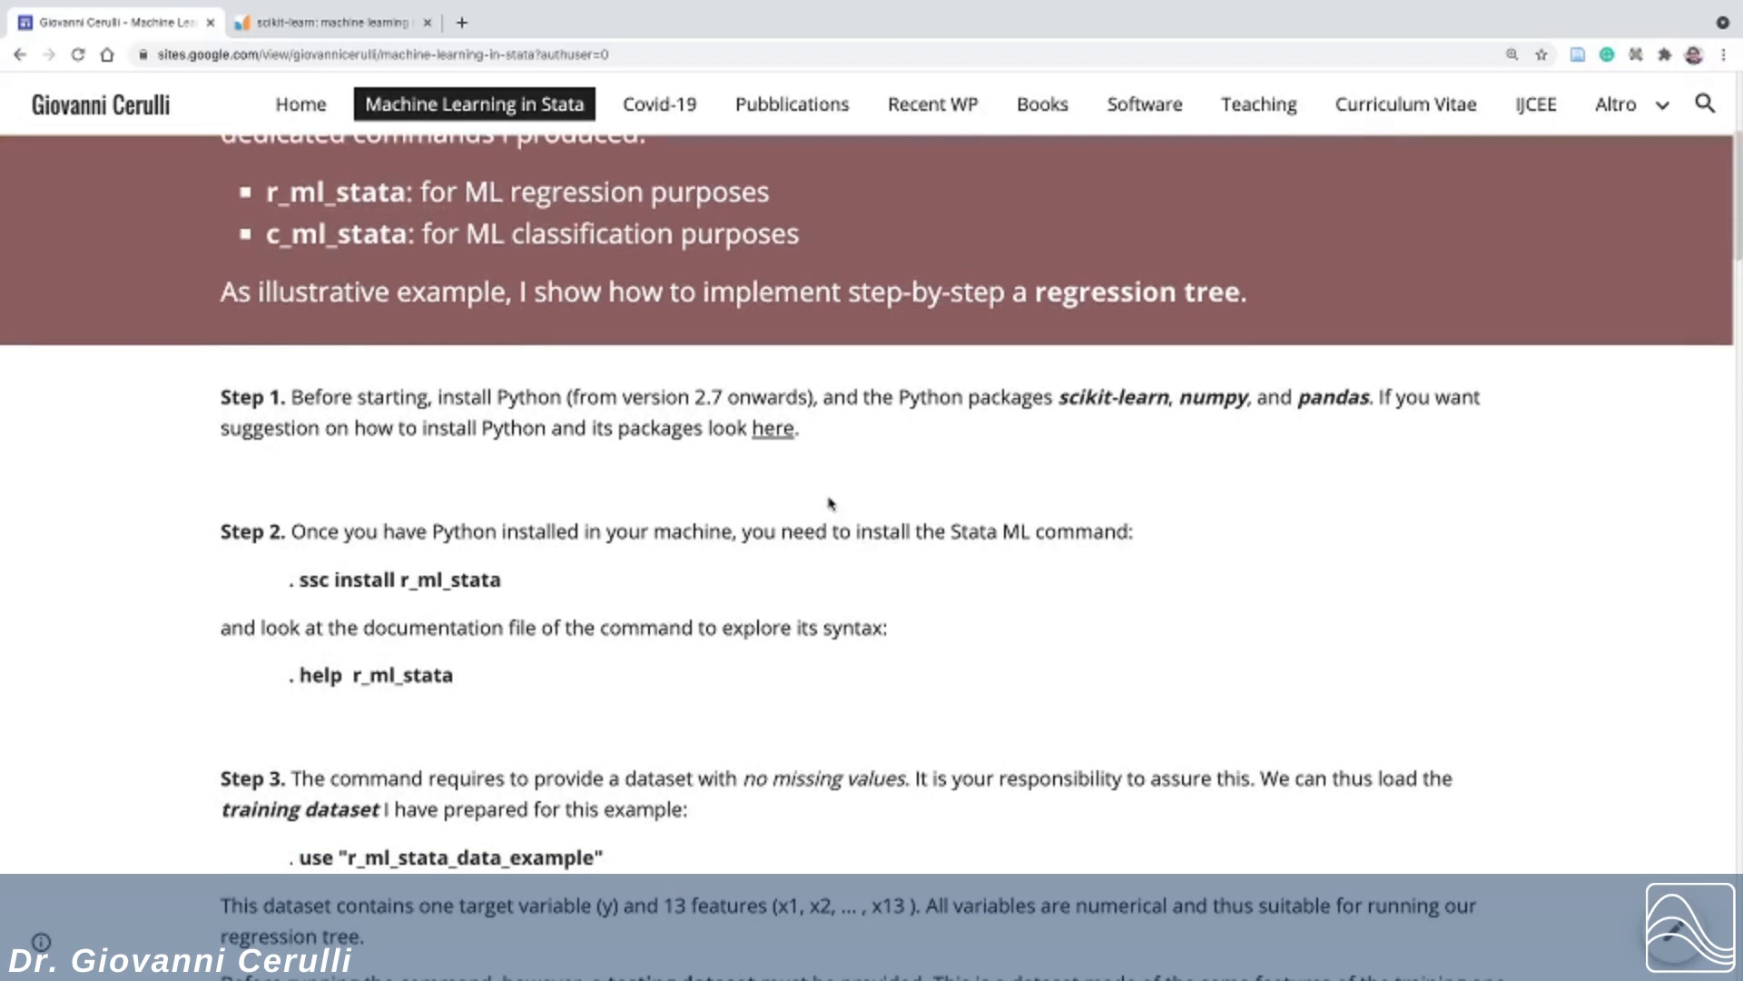
{"action": "mouse_move", "coordinate": [827, 517]}
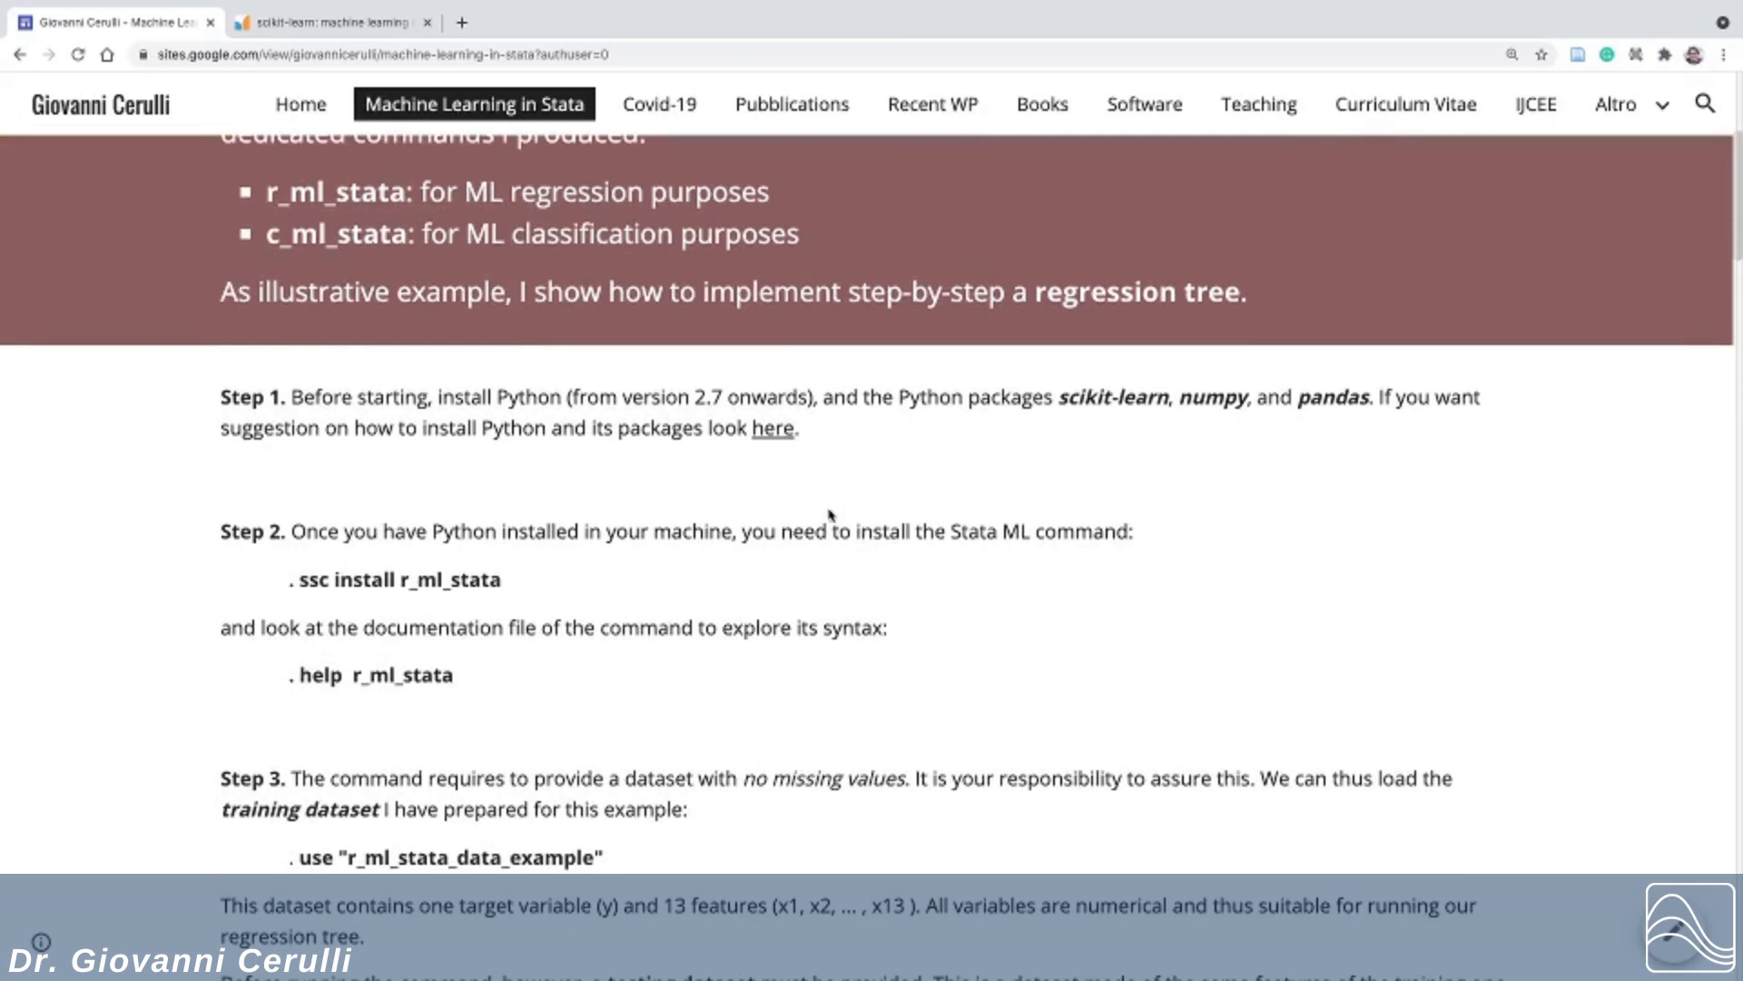
{"action": "scroll", "scroll_direction": "down", "scroll_amount": 3}
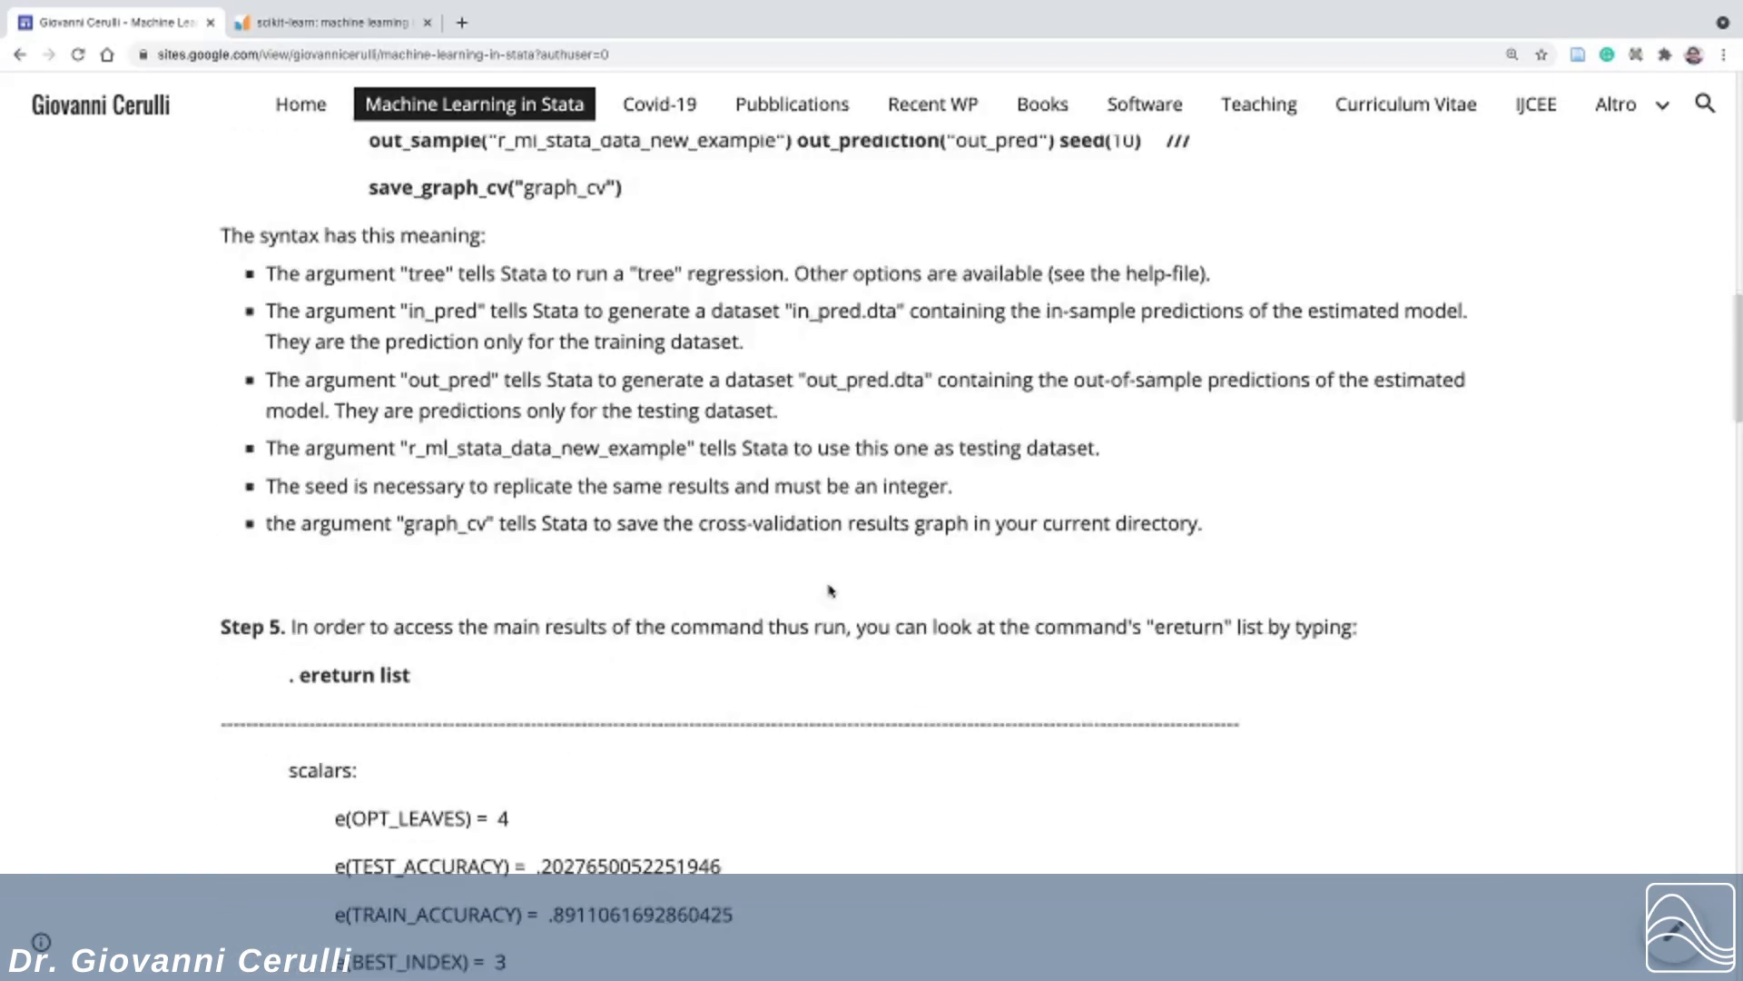
{"action": "scroll", "scroll_direction": "down", "scroll_amount": 3}
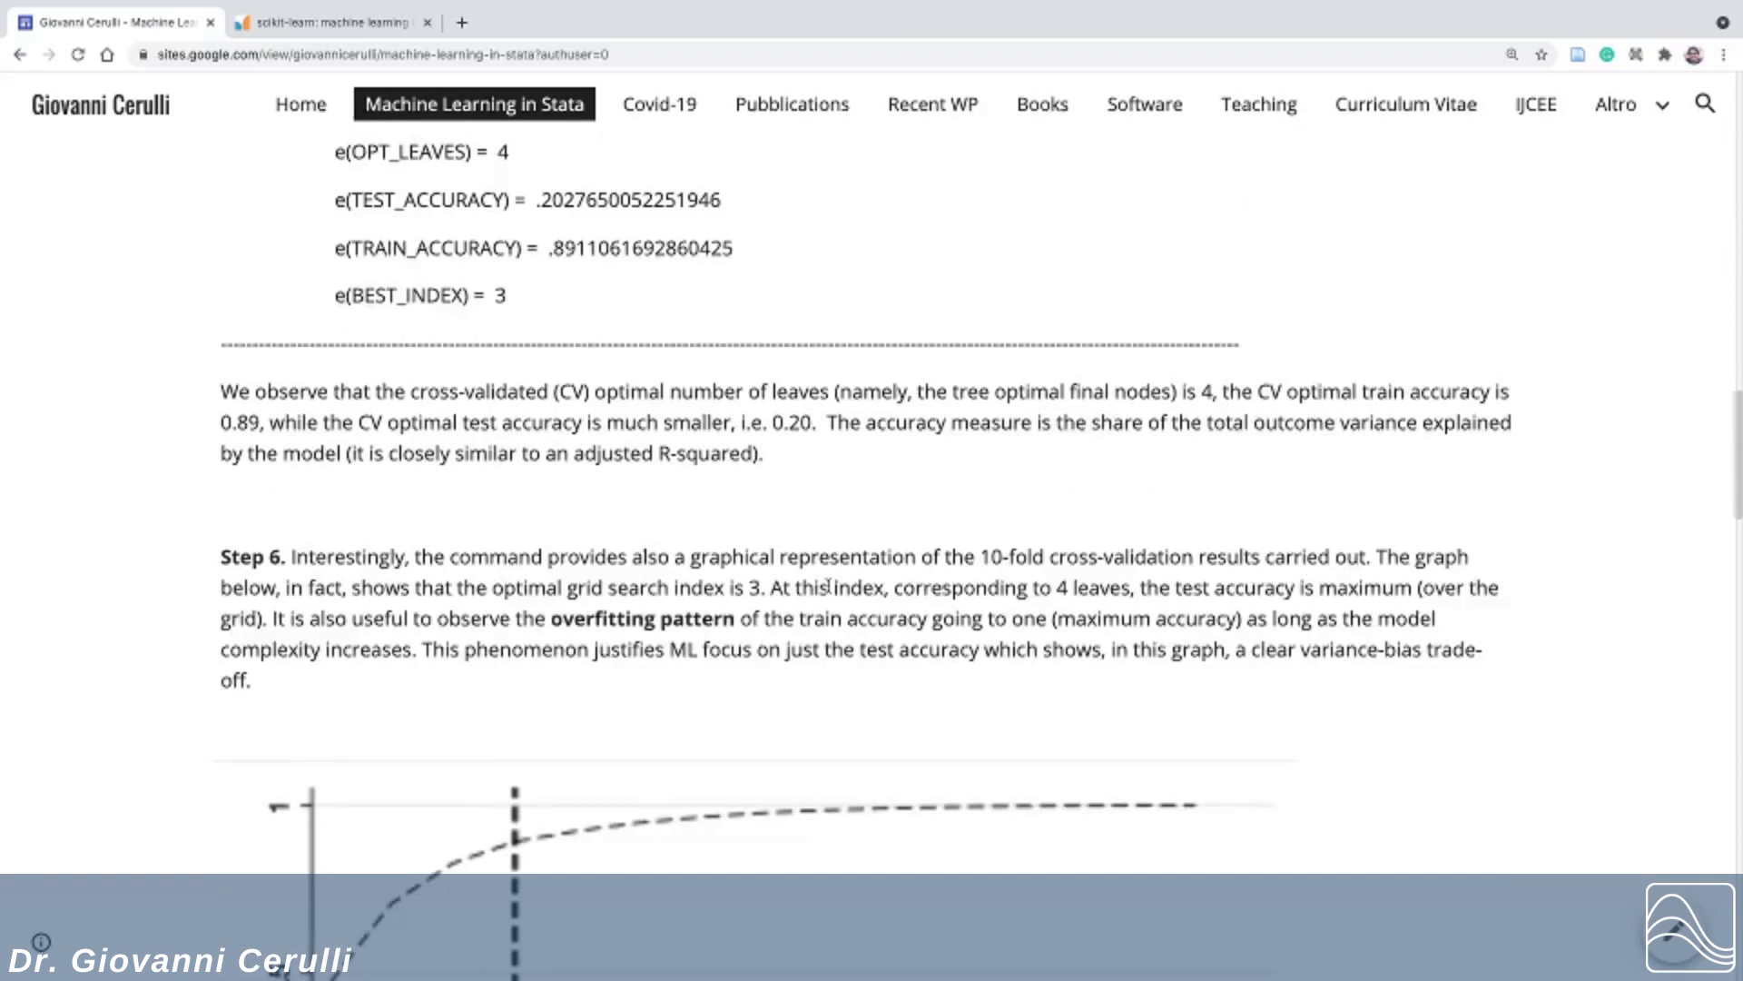
{"action": "scroll", "scroll_direction": "down", "scroll_amount": 3}
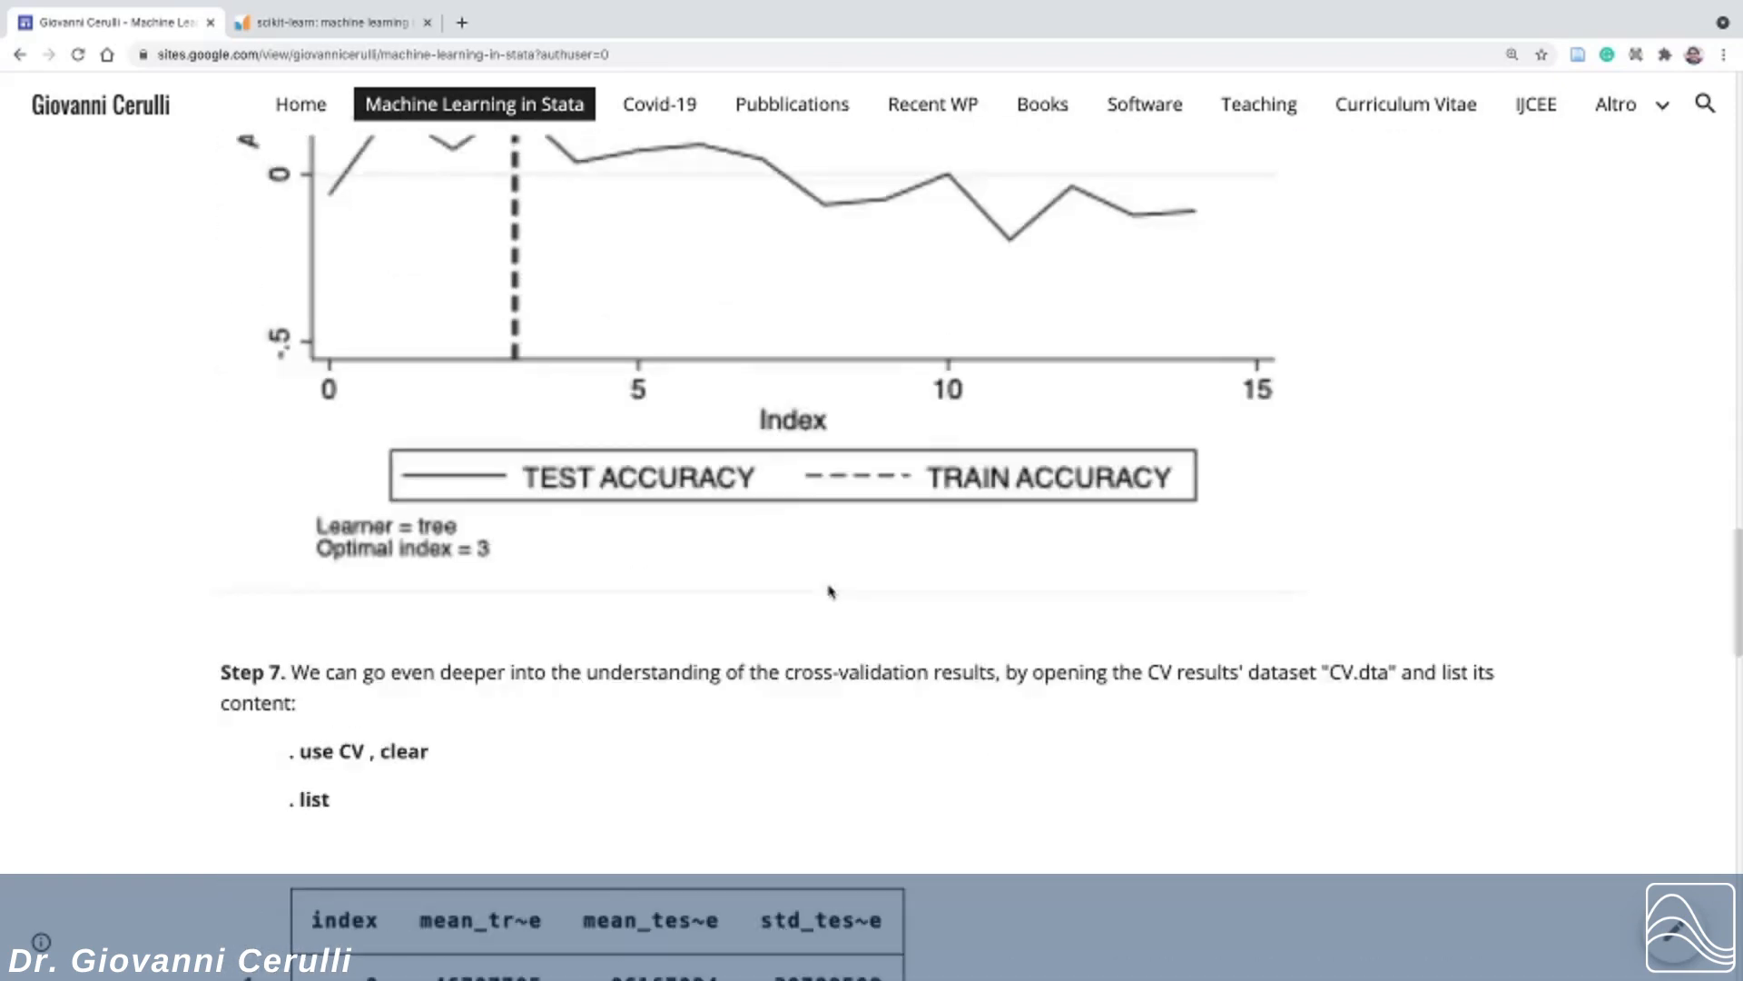
{"action": "scroll", "scroll_direction": "down", "scroll_amount": 3}
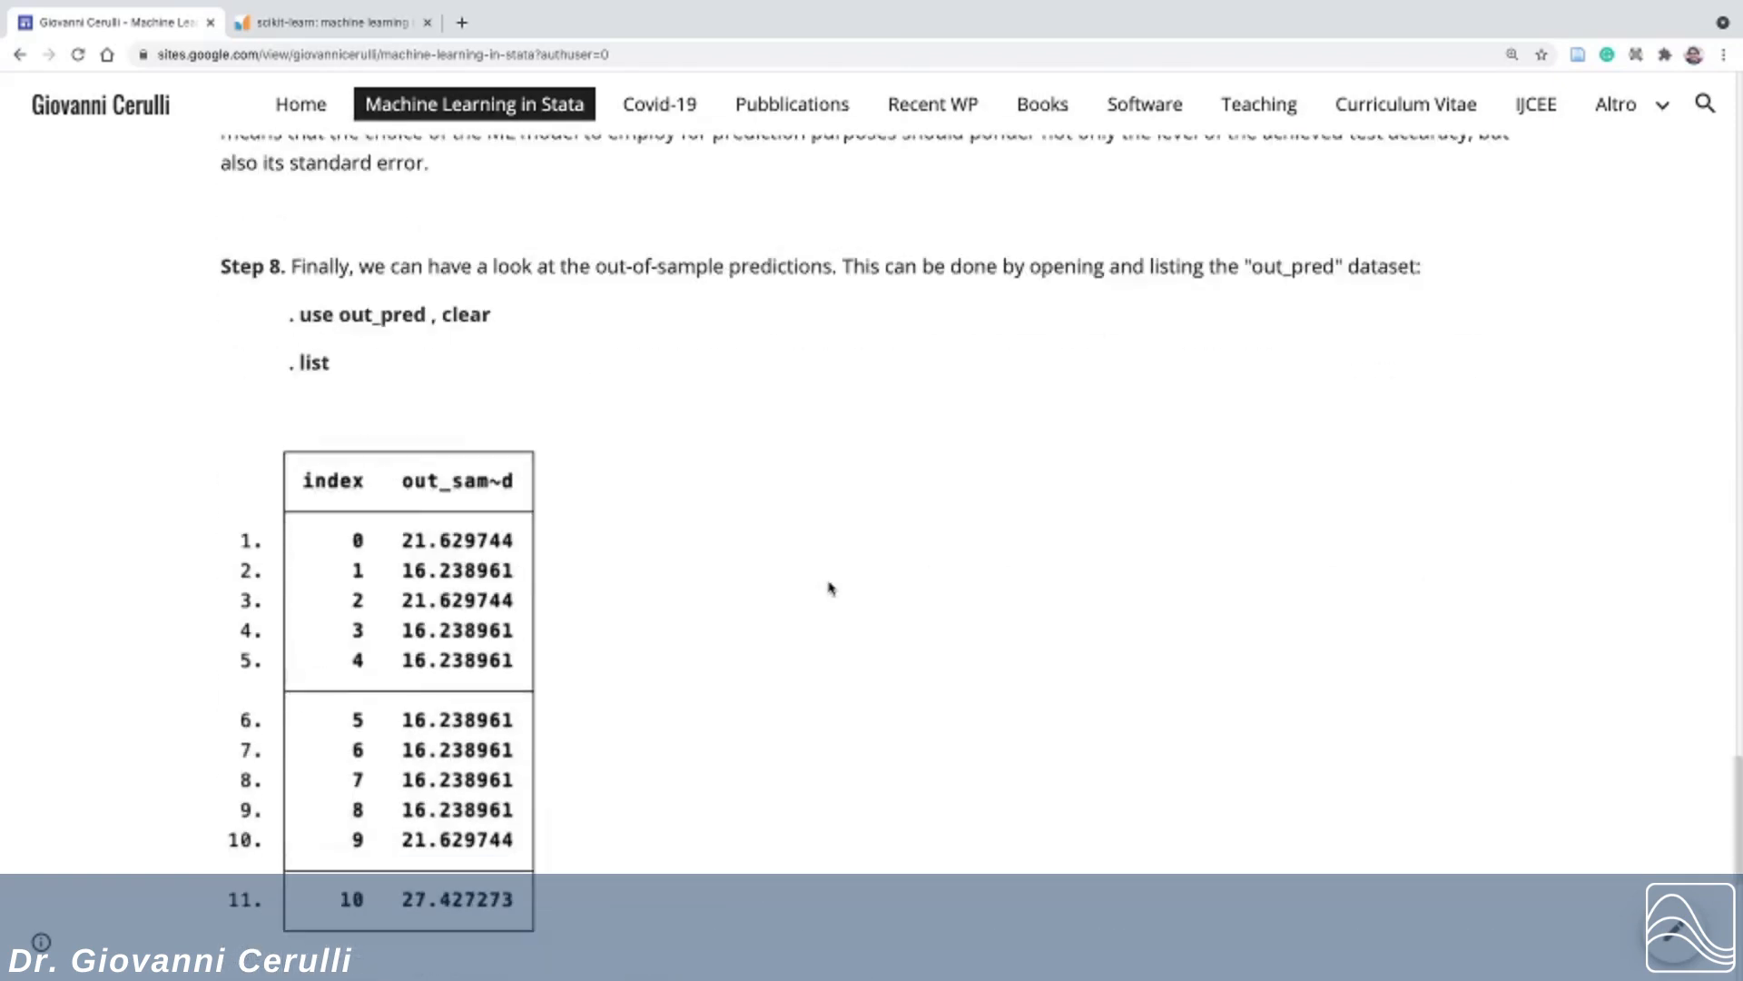
{"action": "scroll", "scroll_direction": "down", "scroll_amount": 3}
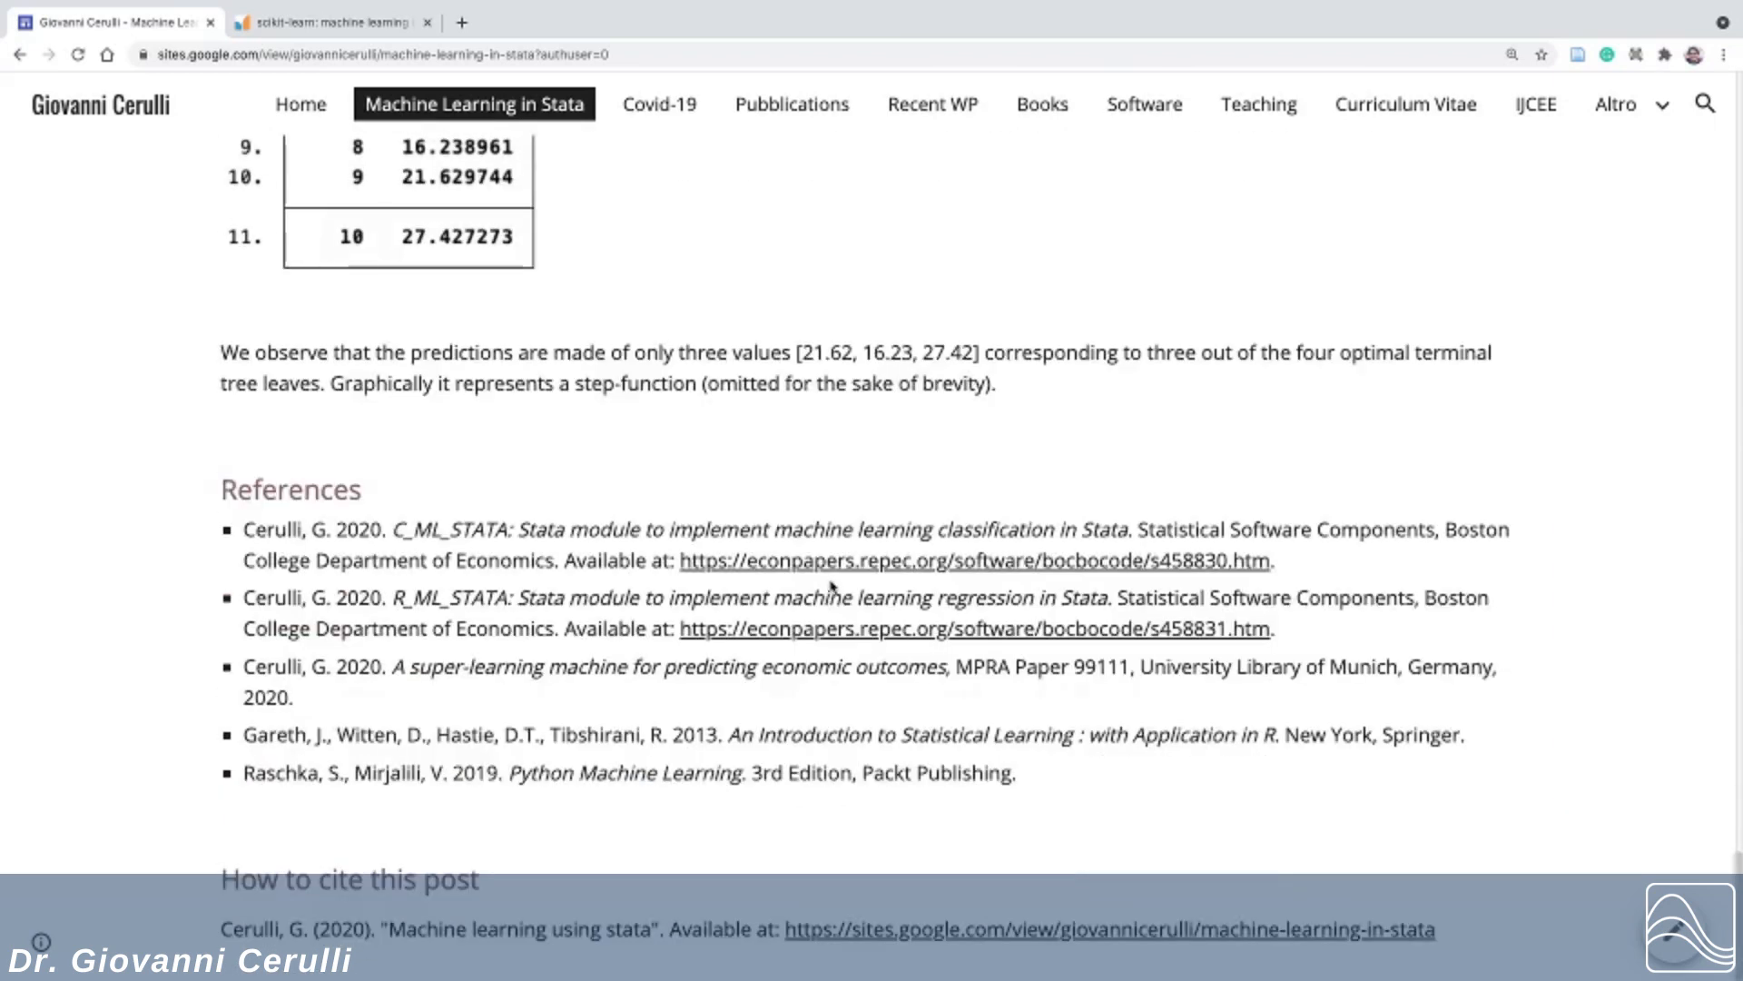
{"action": "mouse_move", "coordinate": [812, 450]}
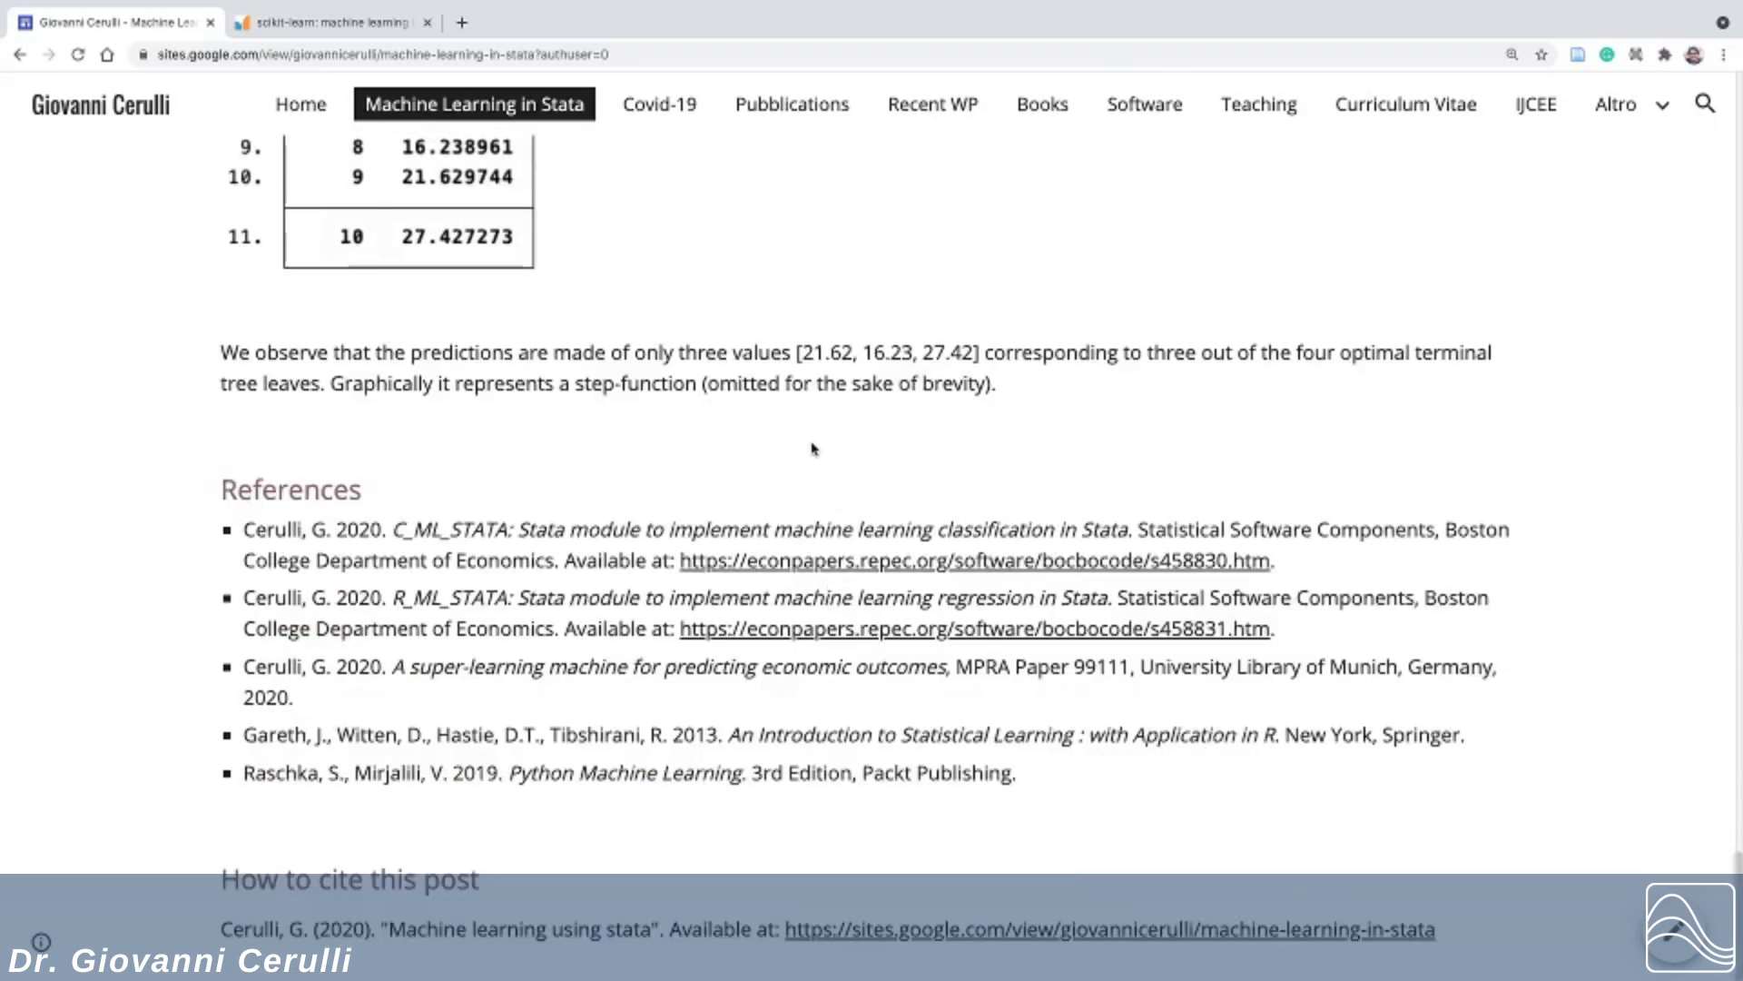